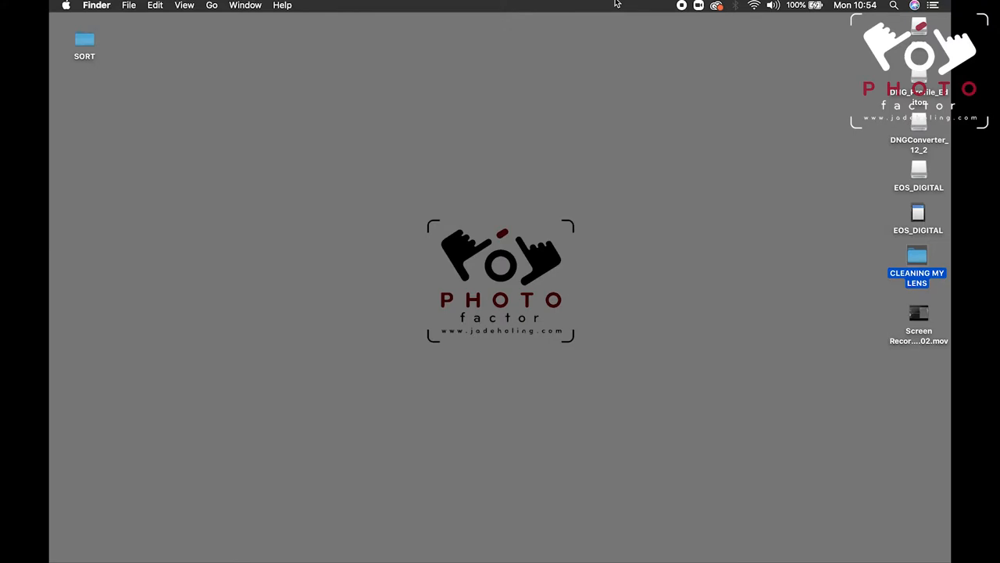
mouse_move(922, 219)
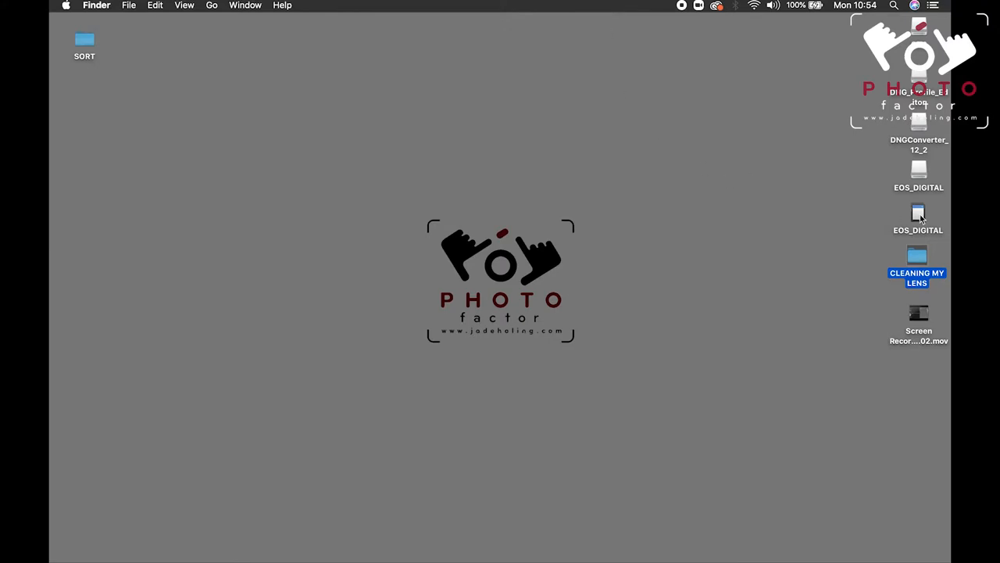
Open the EOS_DIGITAL card in two windows and open the CLEANING MY LENS folder.
double_click(918, 170)
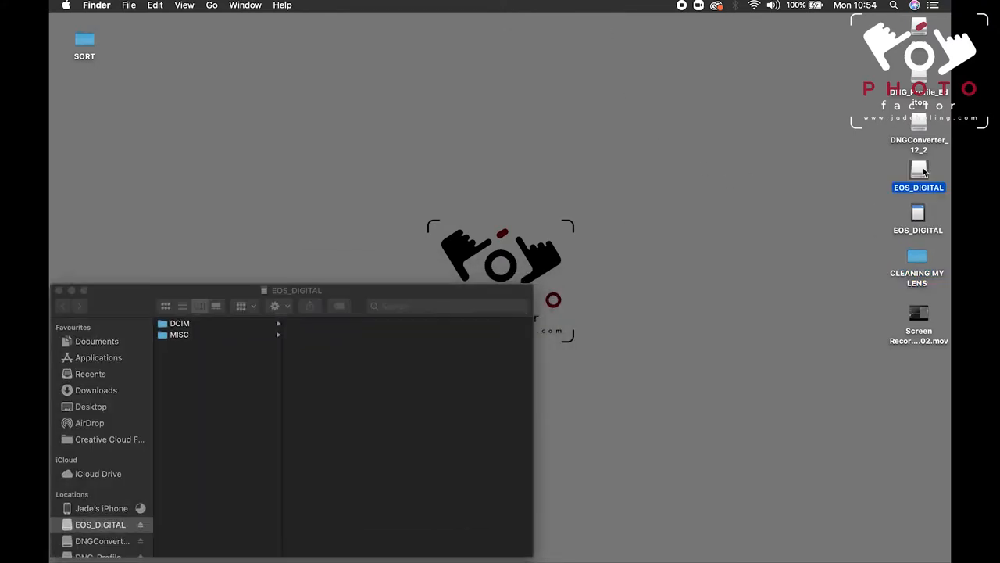
double_click(918, 176)
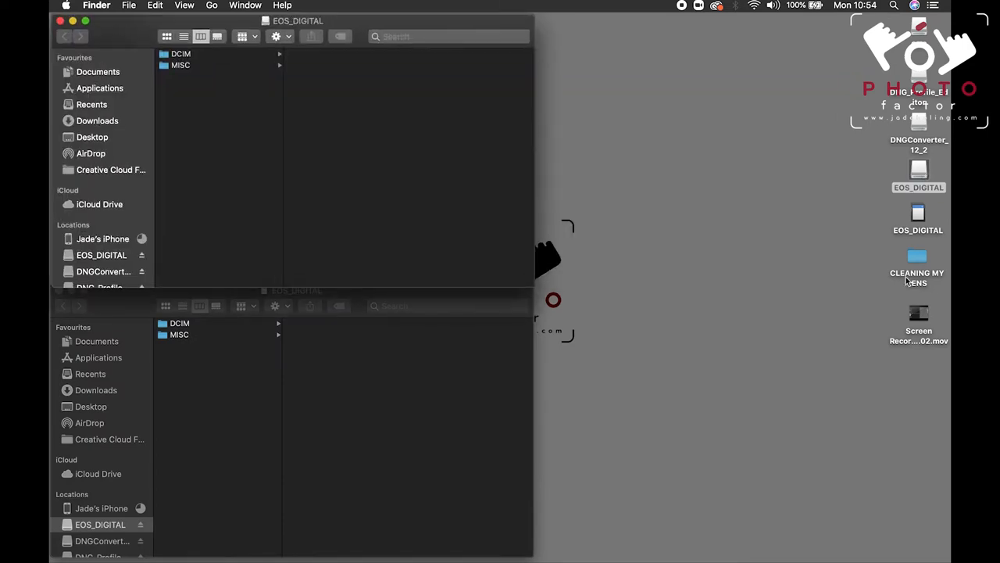
click(916, 258)
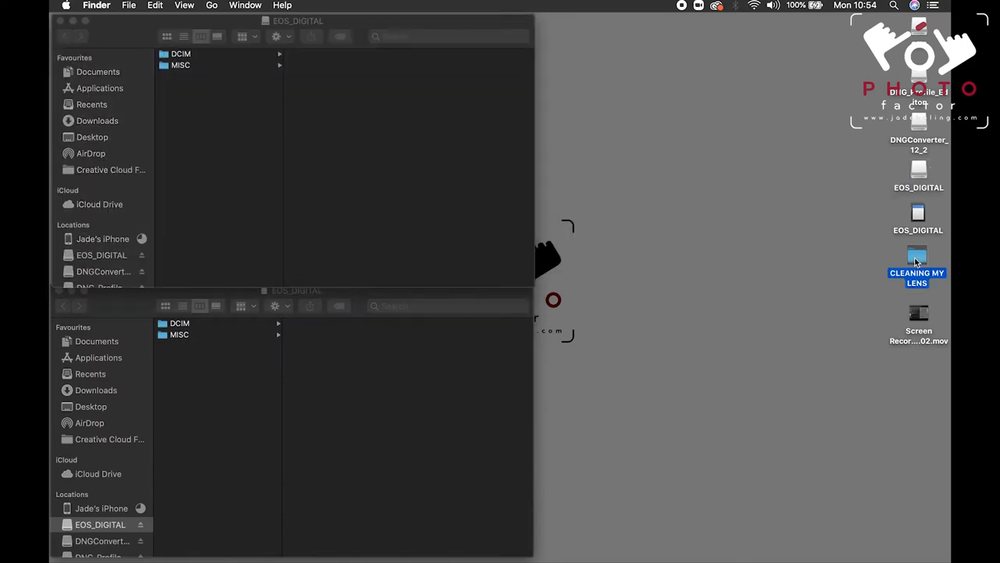
double_click(917, 263)
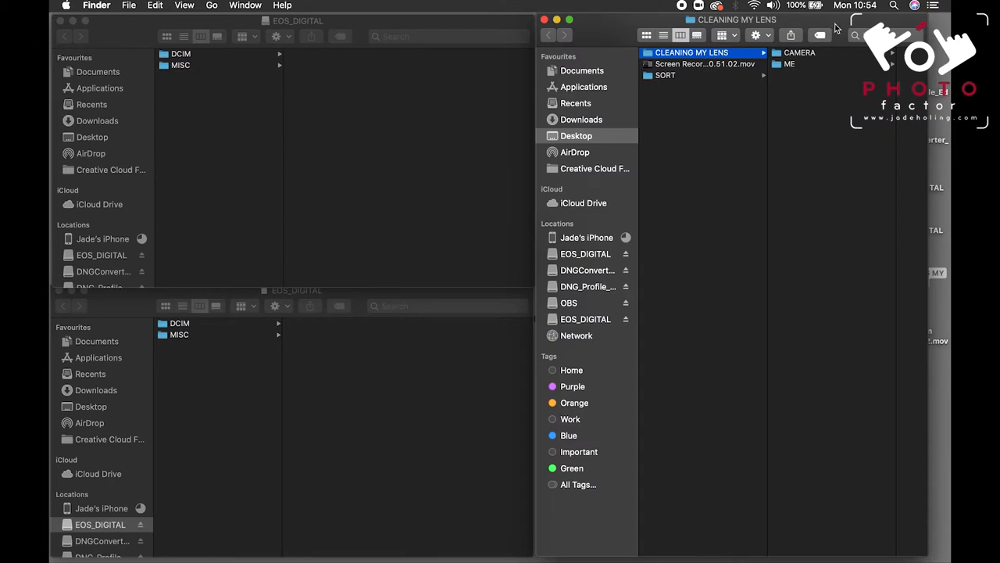
mouse_move(358, 20)
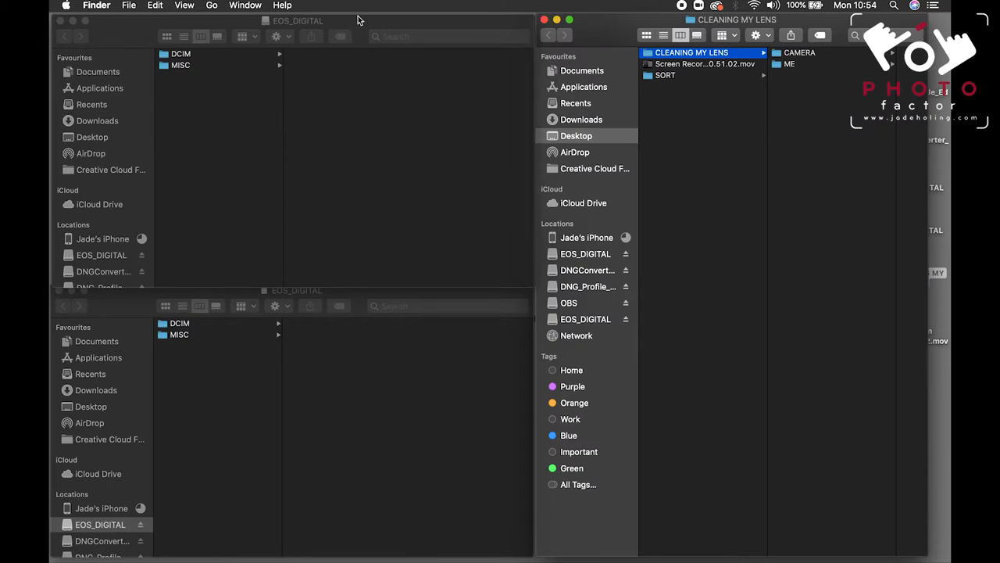
Browse DCIM > 100EOS5D on both cards to reach the CR2 photos for copying.
click(181, 53)
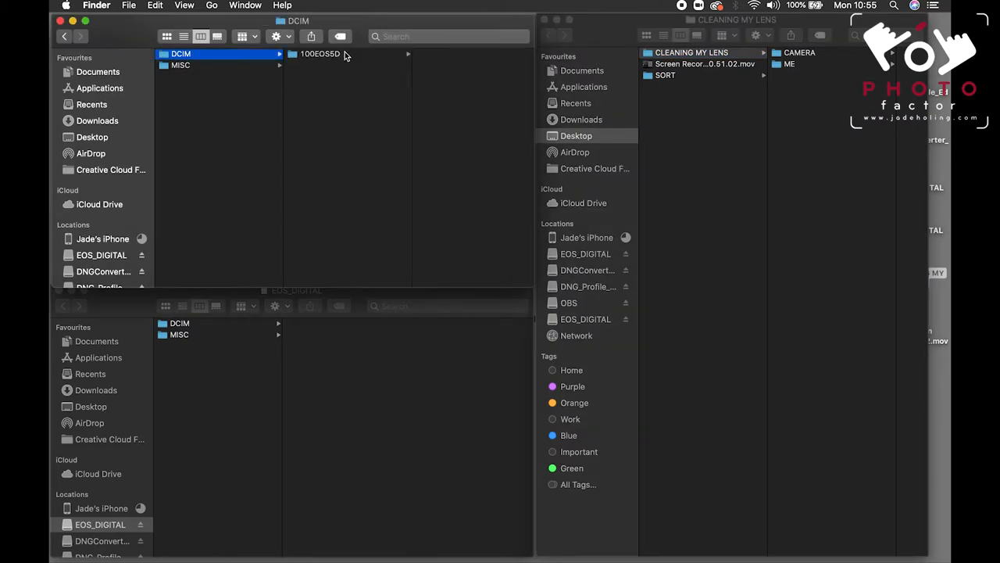
click(320, 53)
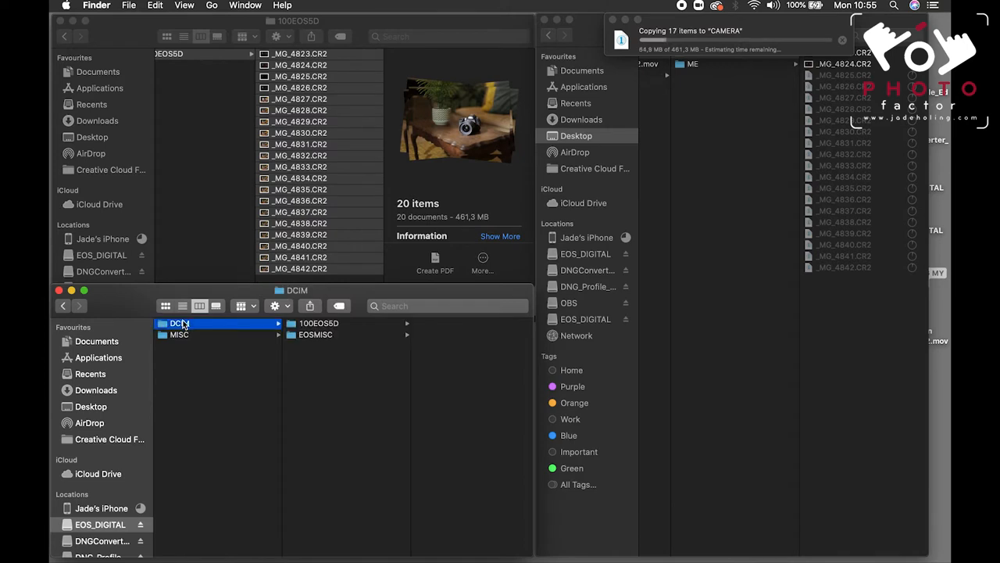
click(312, 322)
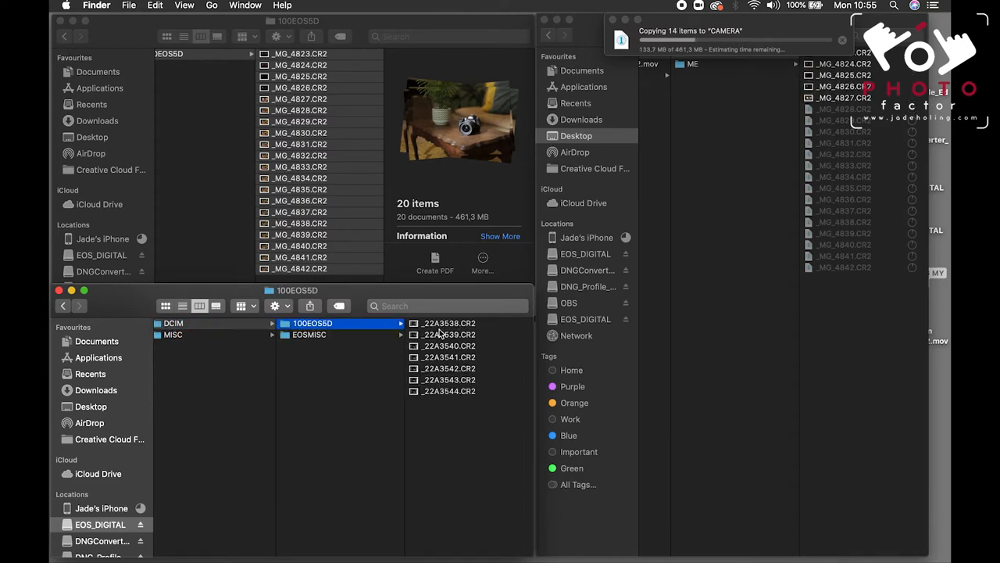
click(297, 334)
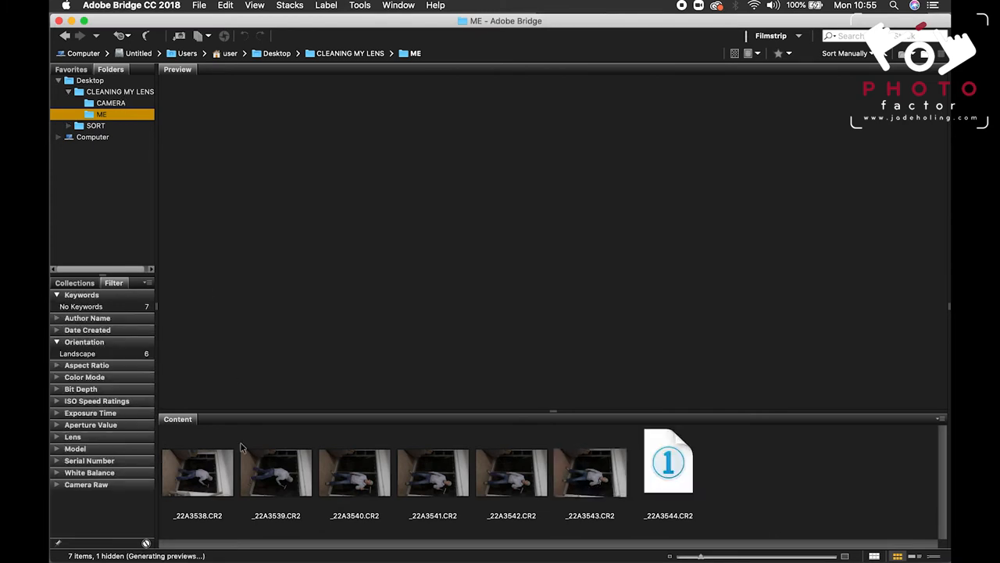
Rotate the sideways ME photos upright, star _22A3539, then browse the CAMERA folder.
click(197, 472)
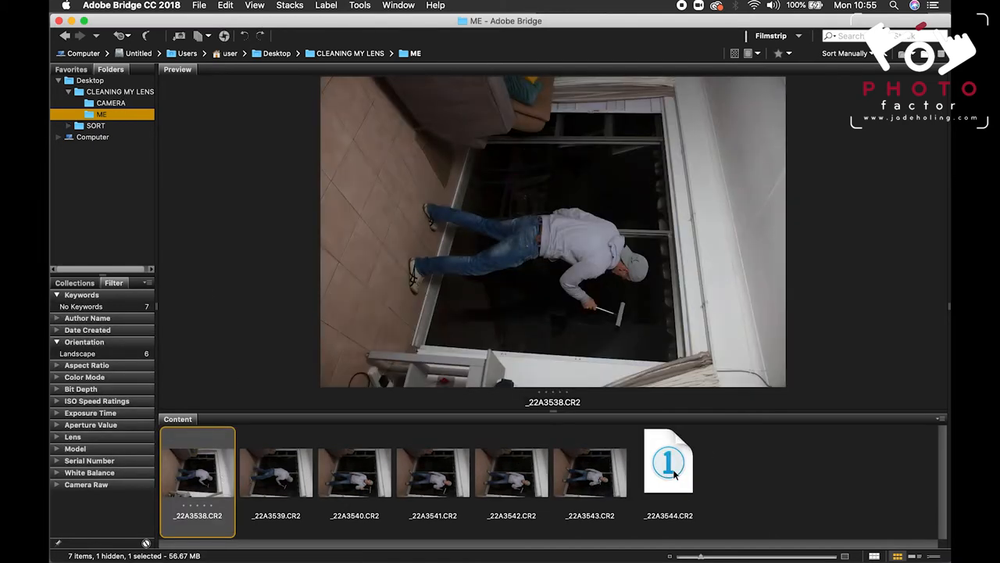
key(cmd+a)
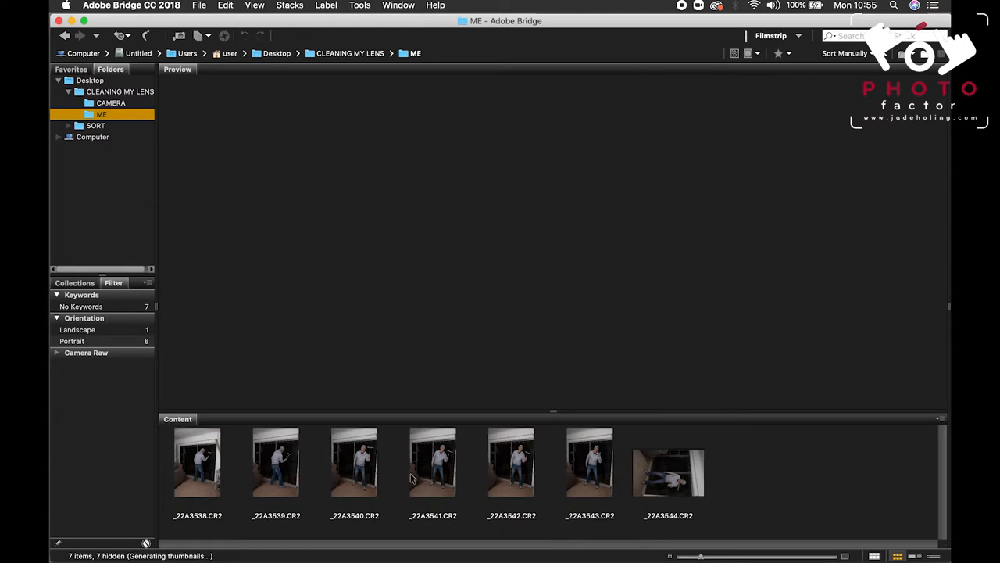
click(275, 461)
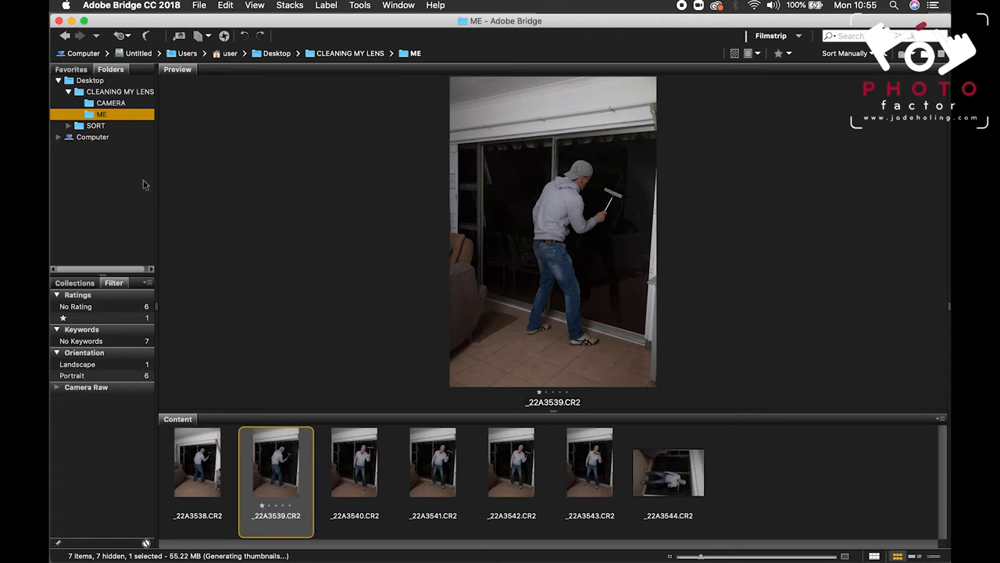
click(110, 103)
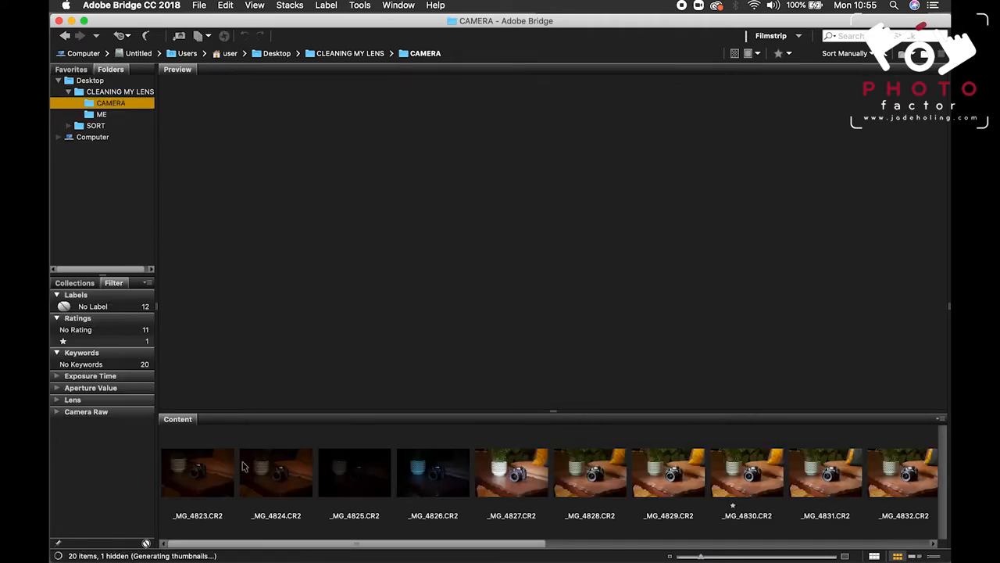
Preview the _MG_4828, _MG_4831 and _MG_4839 shots, then return to starred _MG_4834.
click(197, 472)
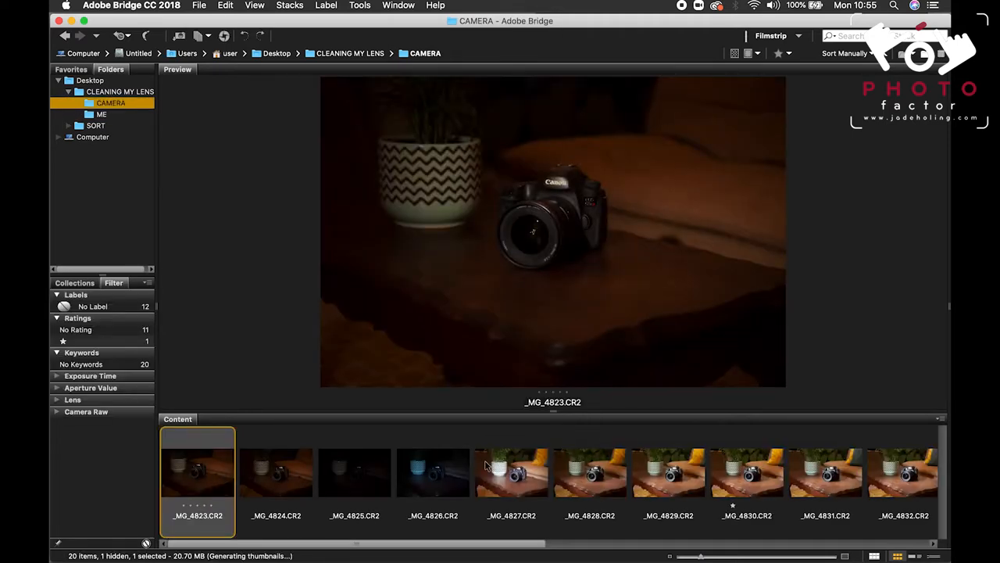
click(590, 473)
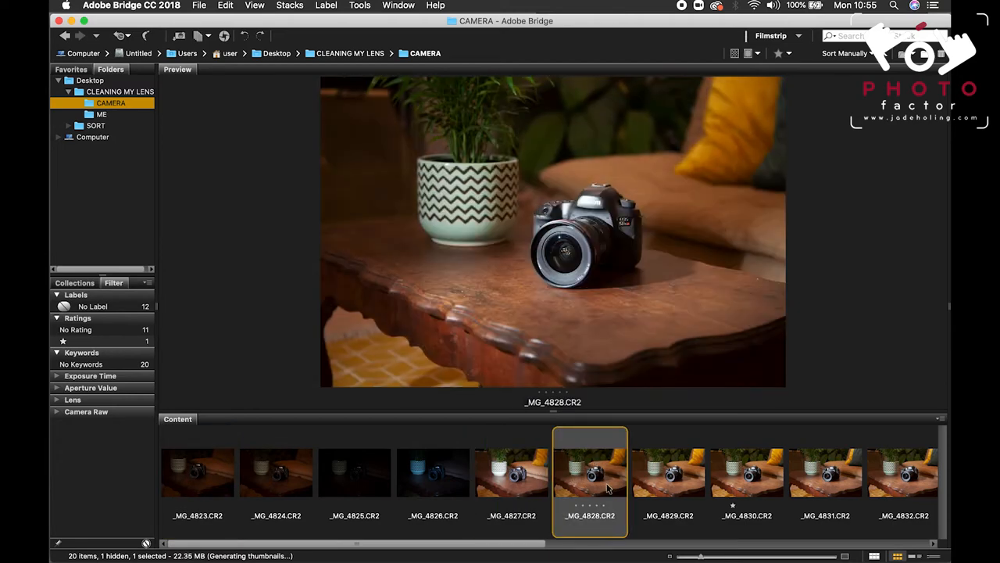
mouse_move(341, 251)
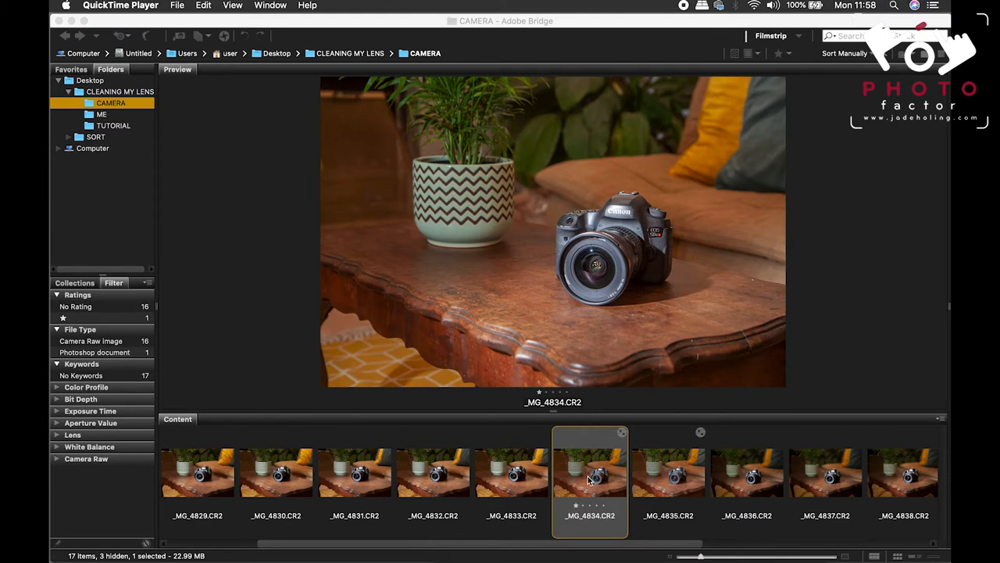
click(354, 472)
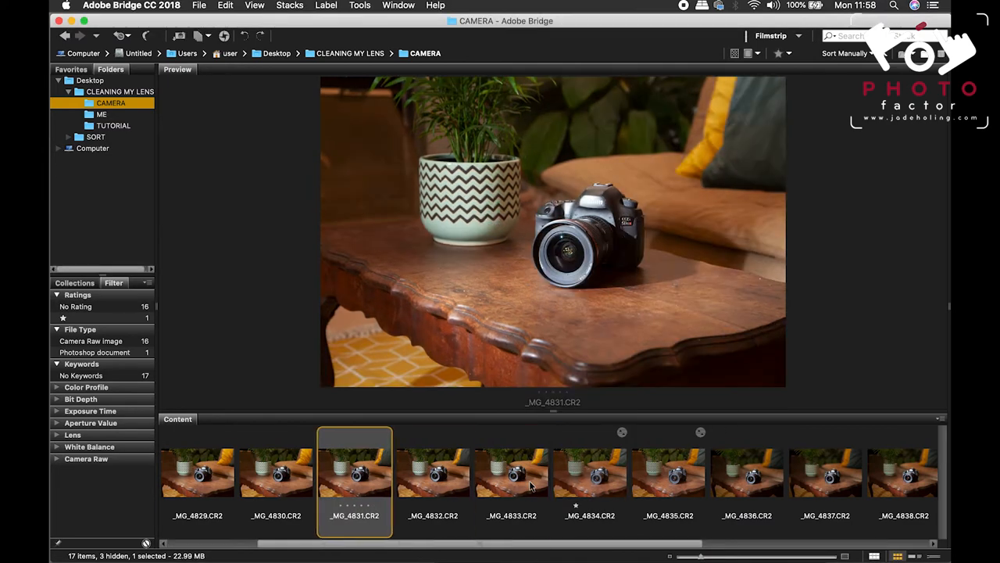
click(825, 473)
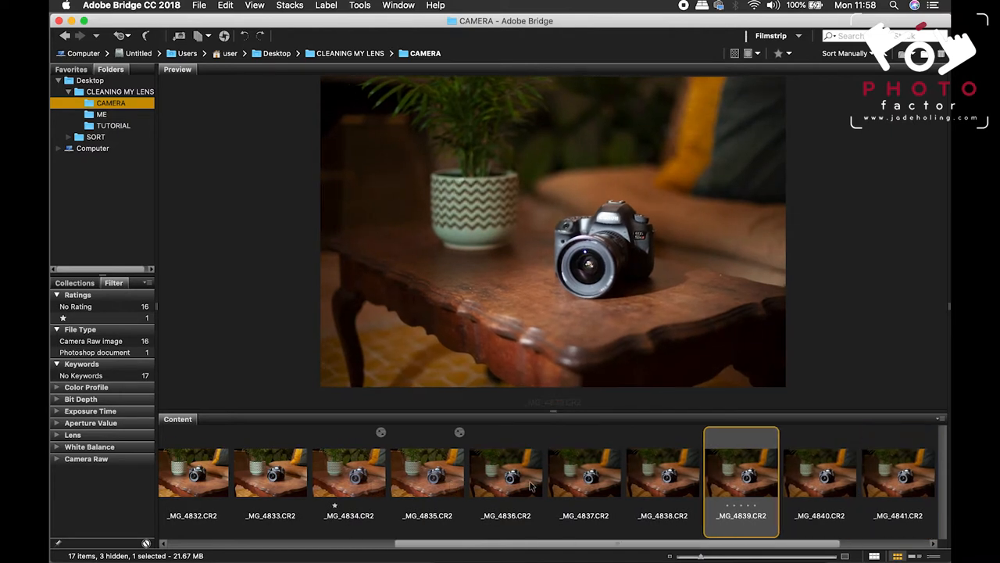
click(348, 473)
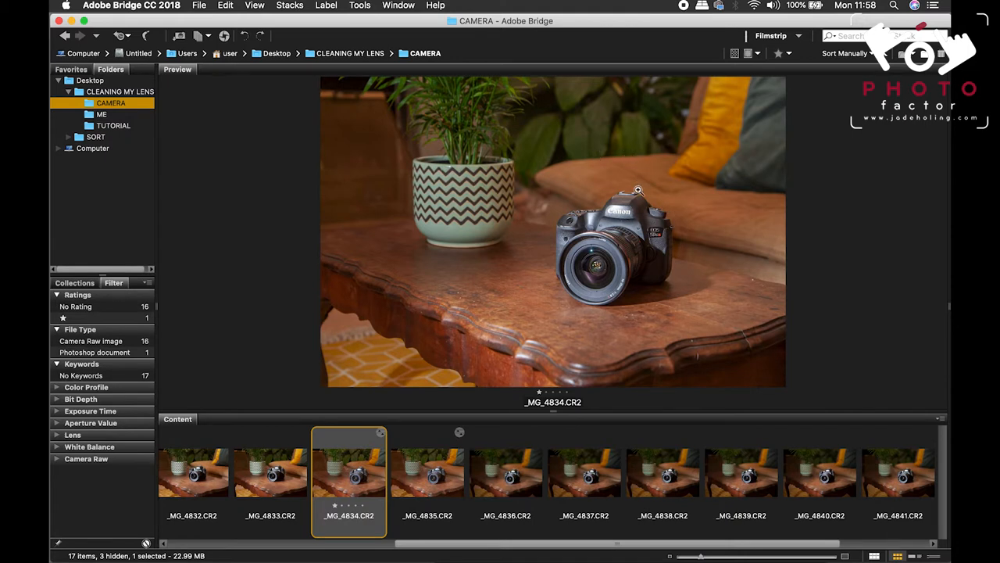
mouse_move(667, 331)
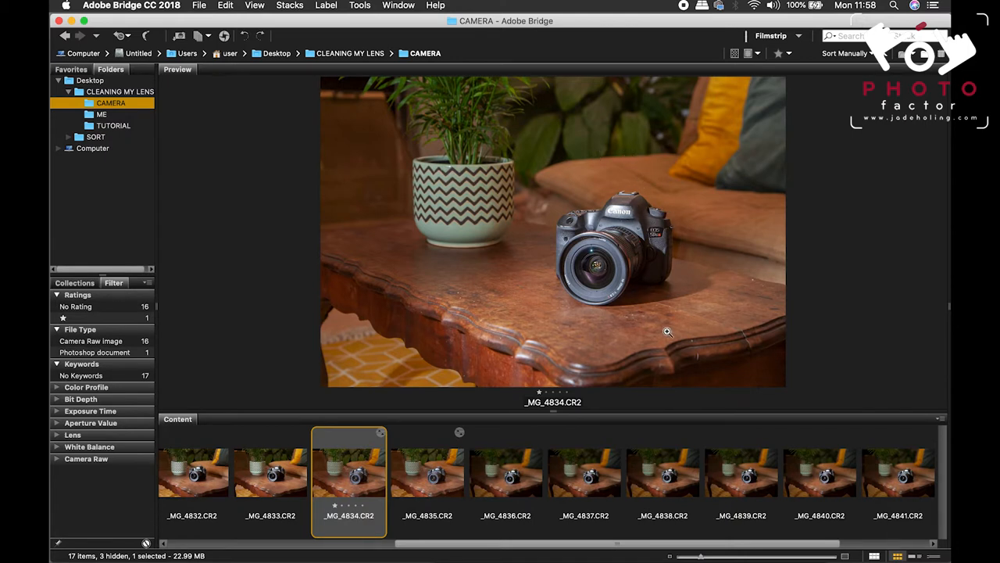
mouse_move(447, 342)
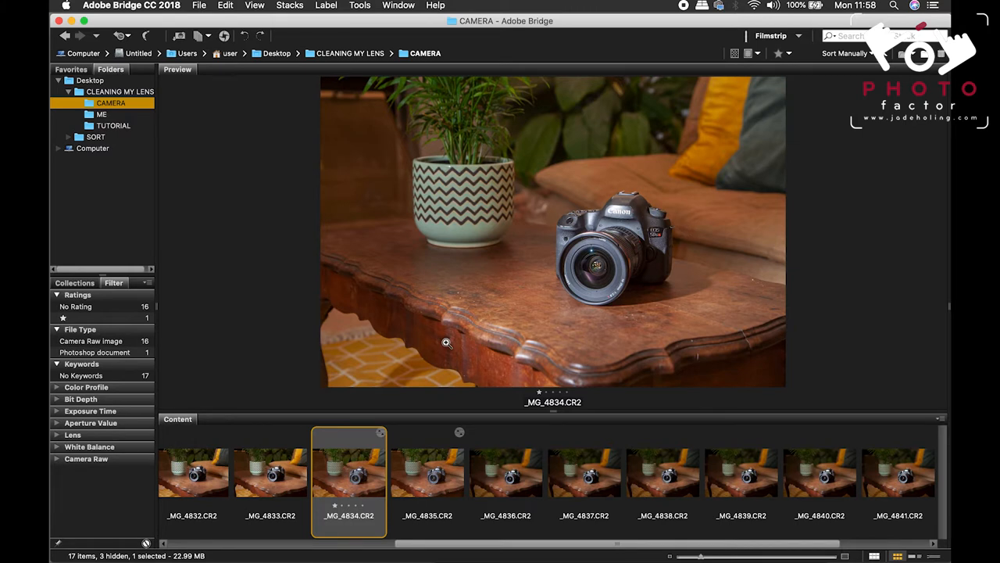
mouse_move(373, 442)
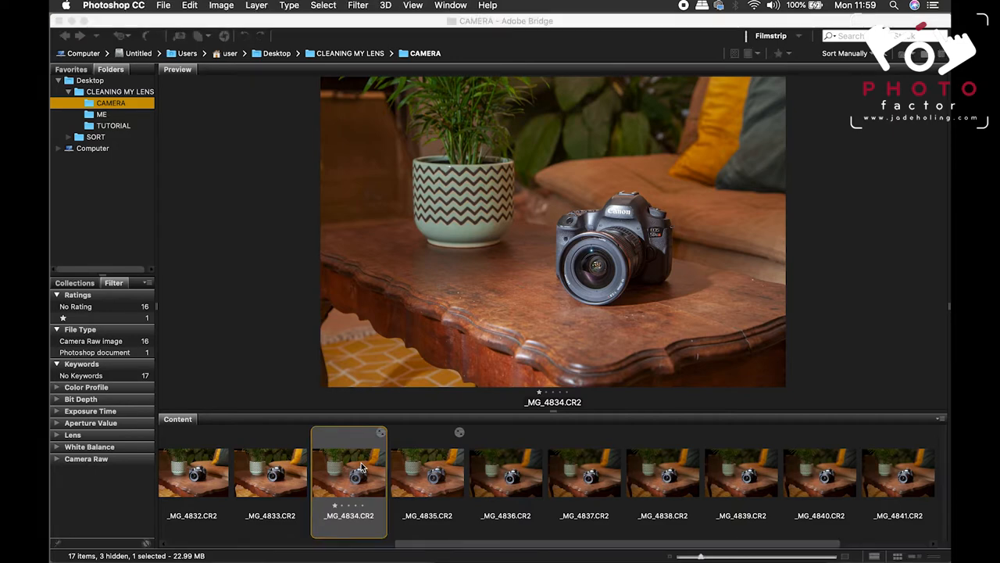
Open _MG_4834 in Camera Raw, vignette the edges, set Exposure -0.30, Highlights -100, Shadows +88.
double_click(348, 472)
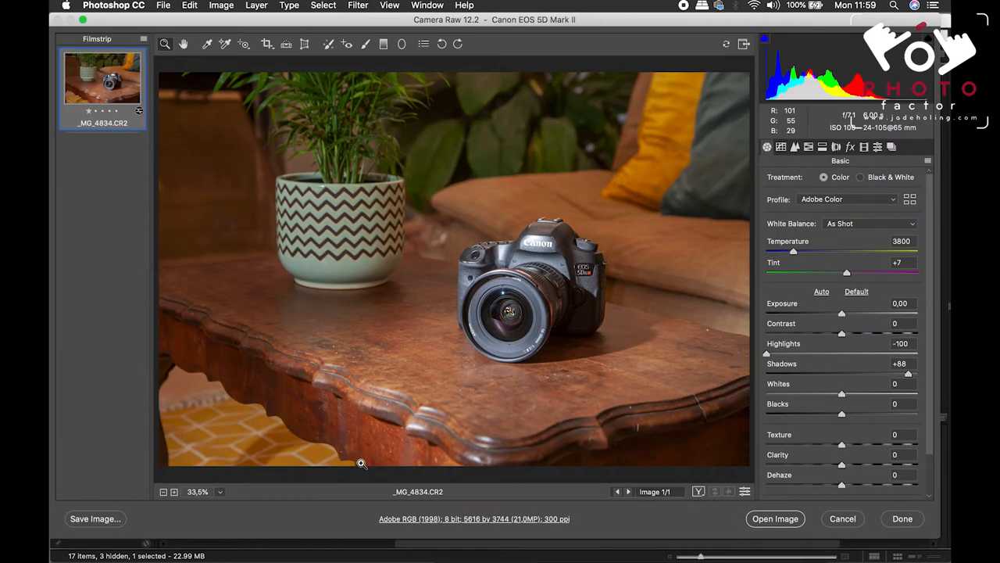
mouse_move(144, 281)
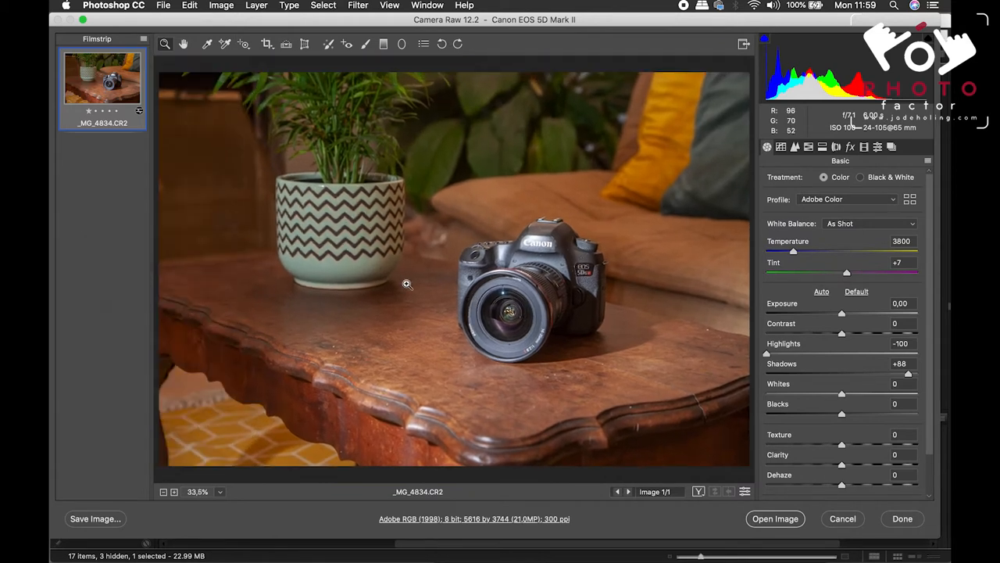
mouse_move(851, 152)
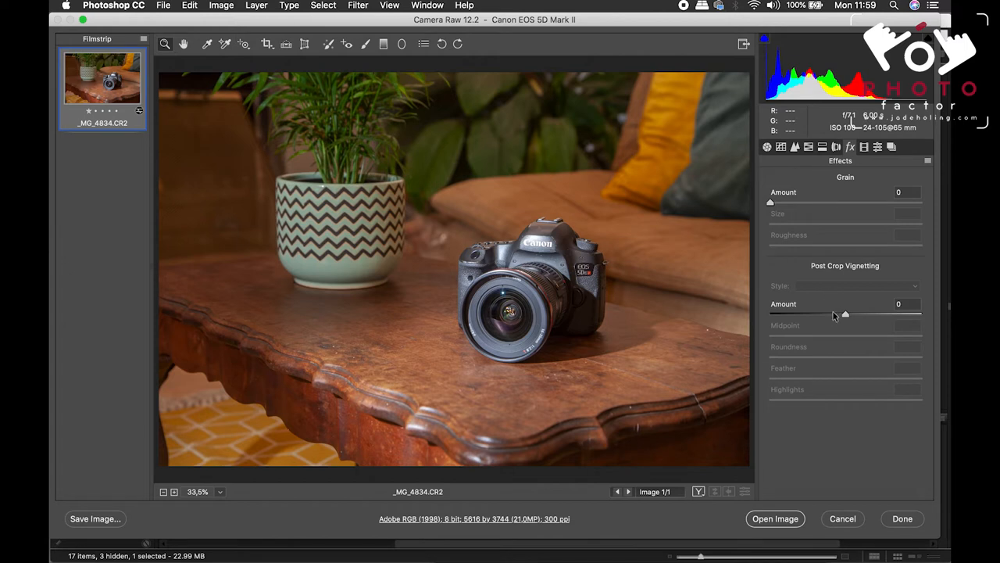
drag(845, 313, 823, 313)
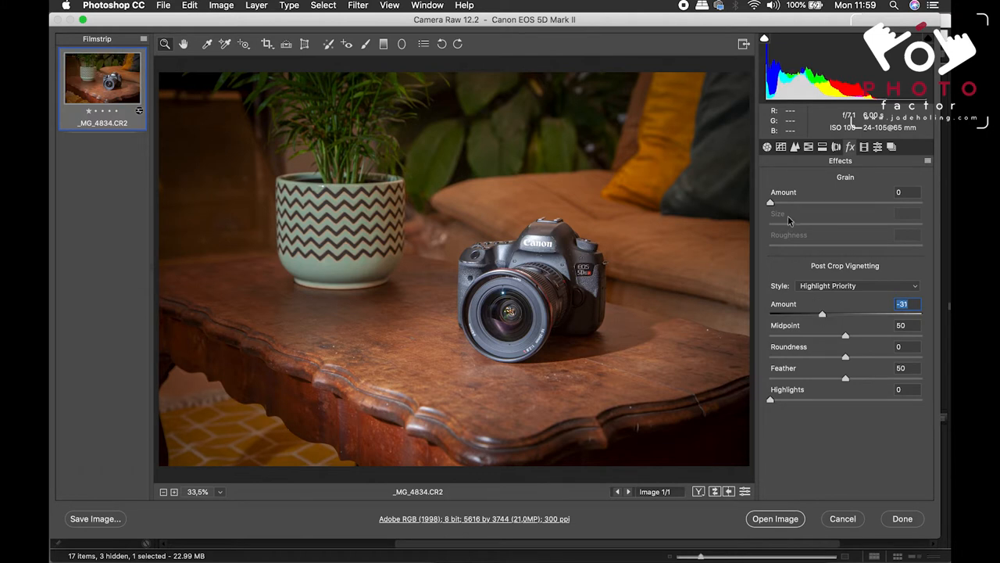
click(767, 147)
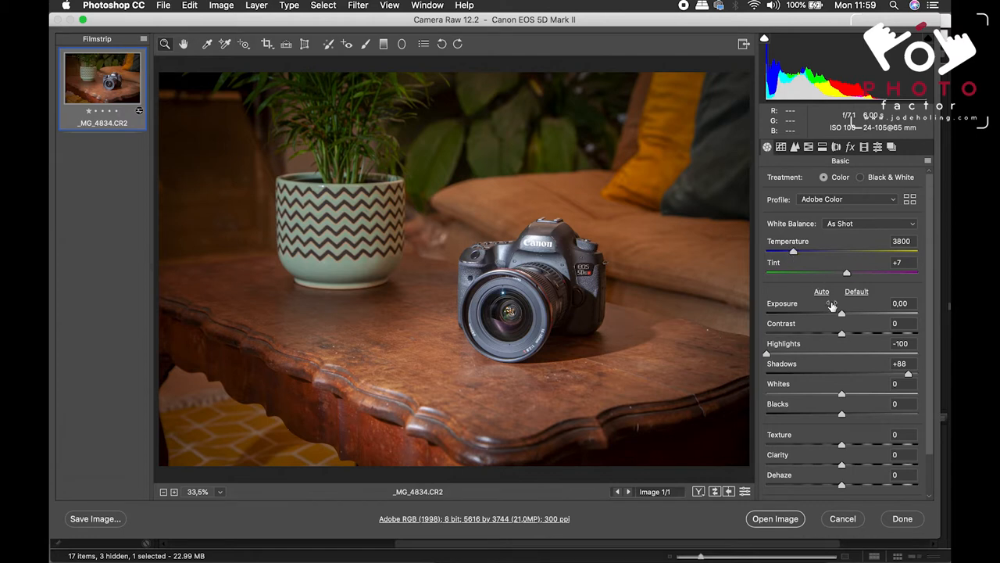
drag(842, 312, 836, 312)
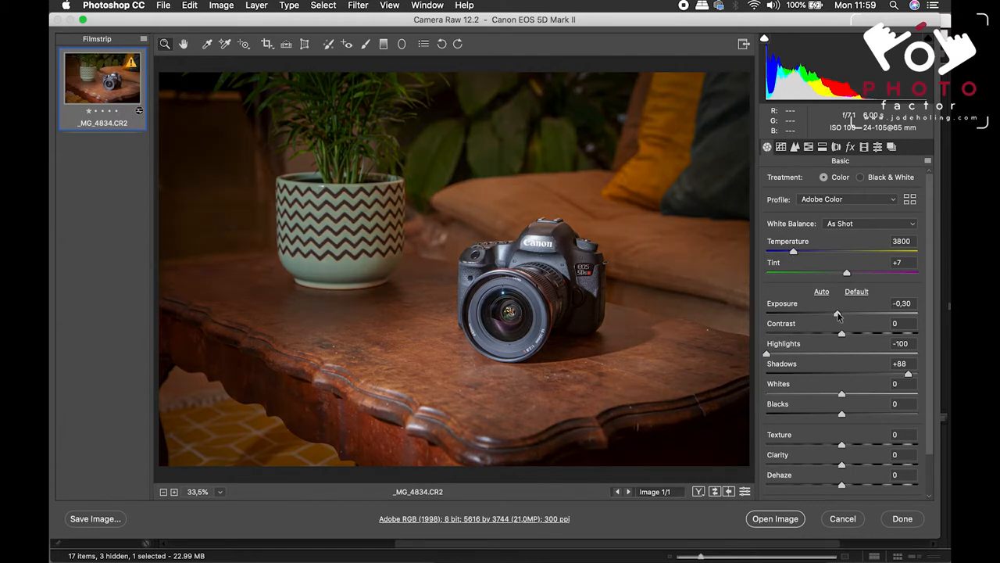
triple_click(902, 303)
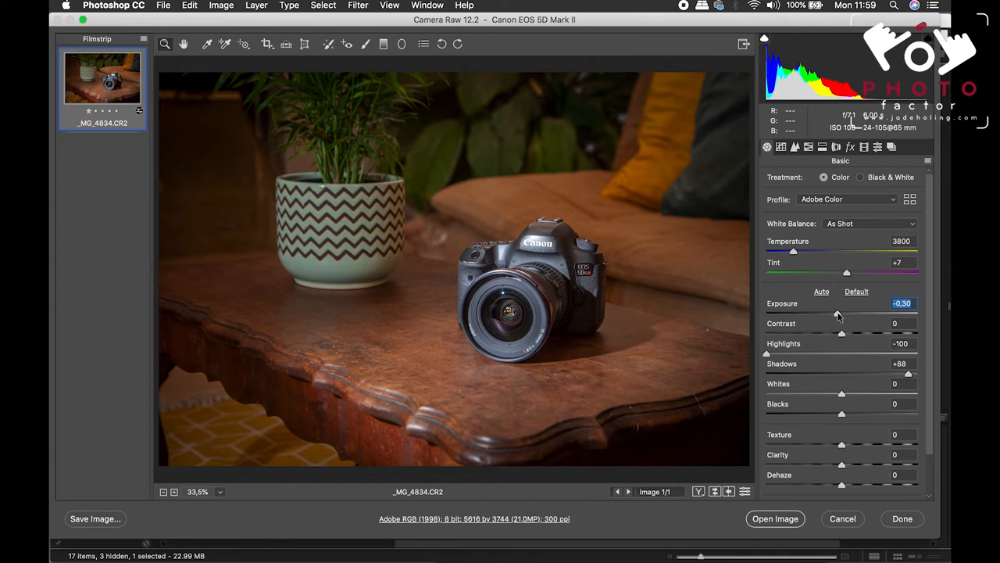
click(364, 44)
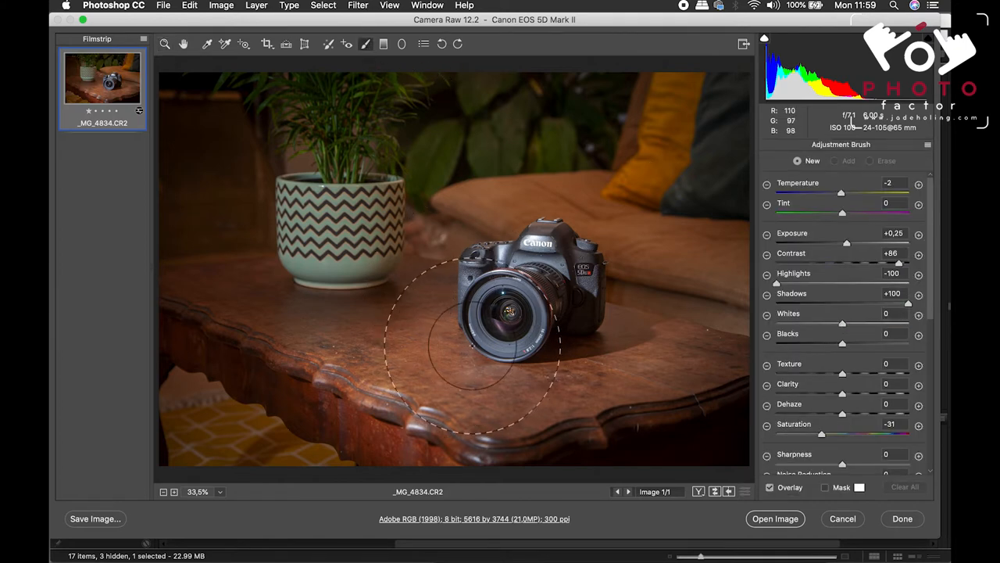
Brush the camera lens with a local +1.10 exposure boost and open it in Photoshop.
click(834, 160)
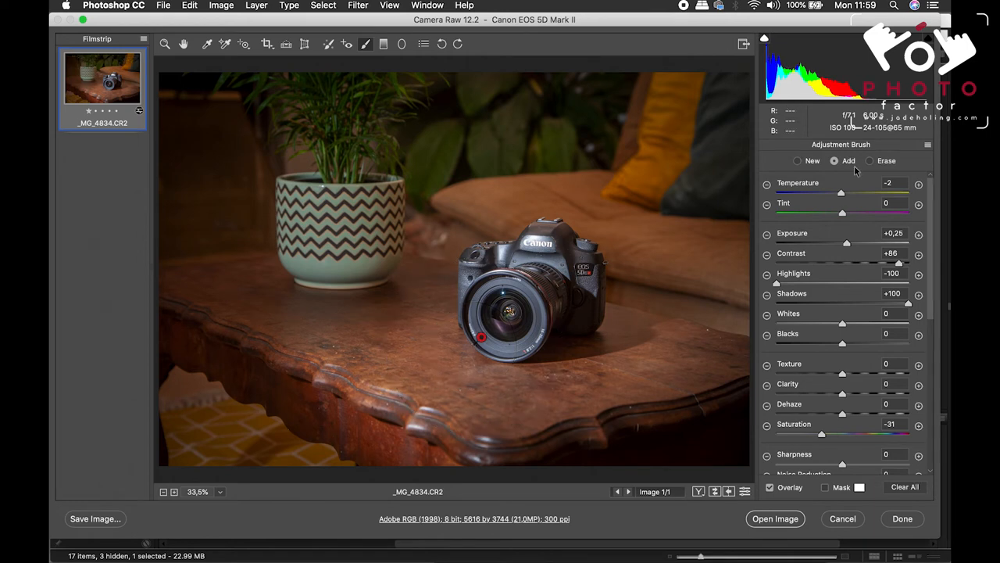
drag(847, 242, 857, 243)
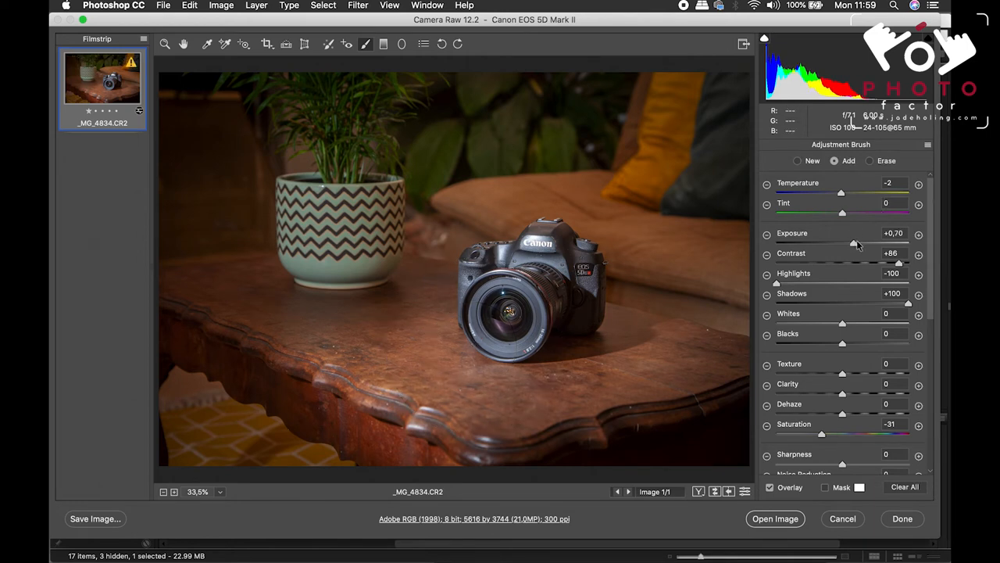
drag(842, 243, 859, 243)
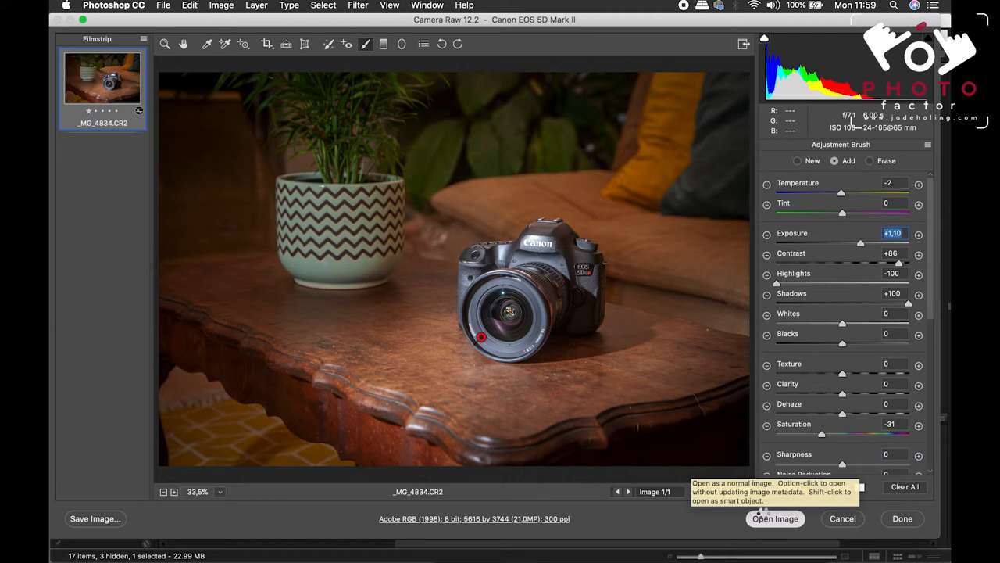
click(774, 518)
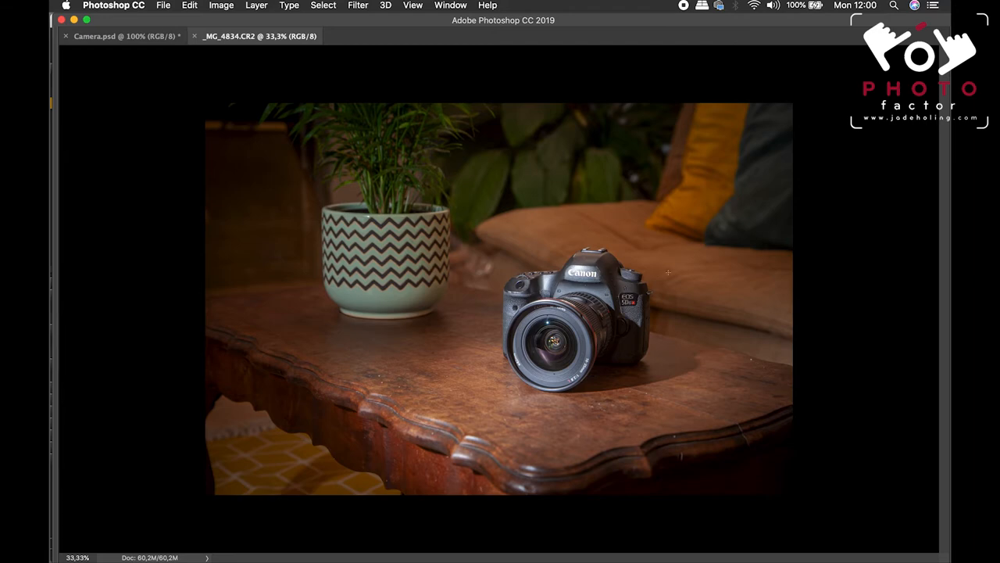
Switch to the Camera.psd document showing the camera close-up.
click(412, 5)
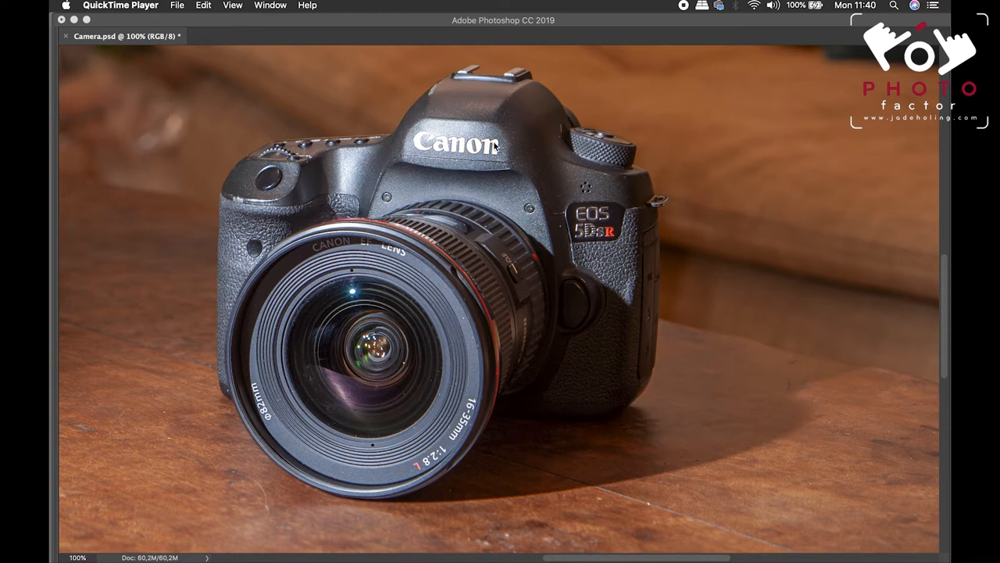
mouse_move(485, 75)
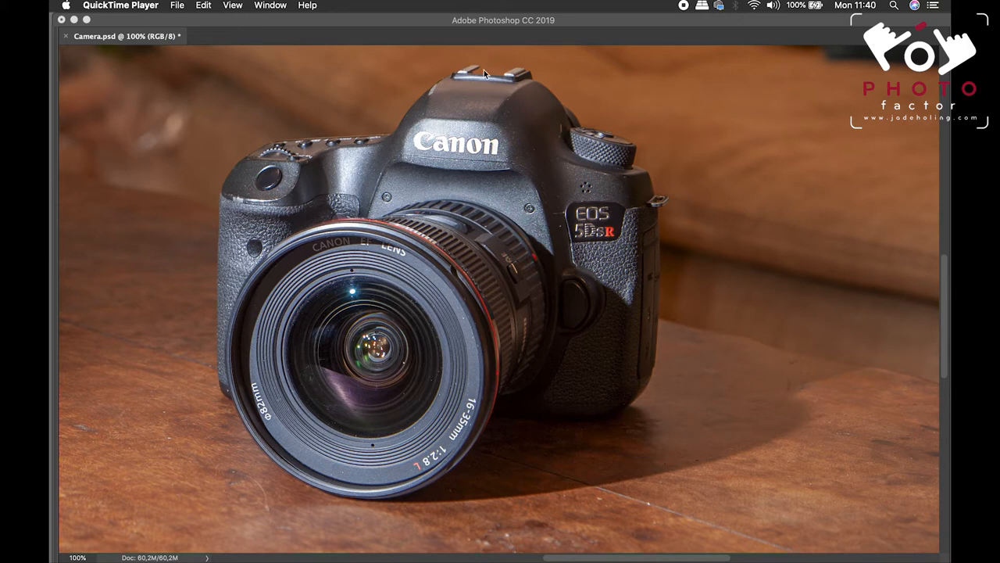
mouse_move(551, 143)
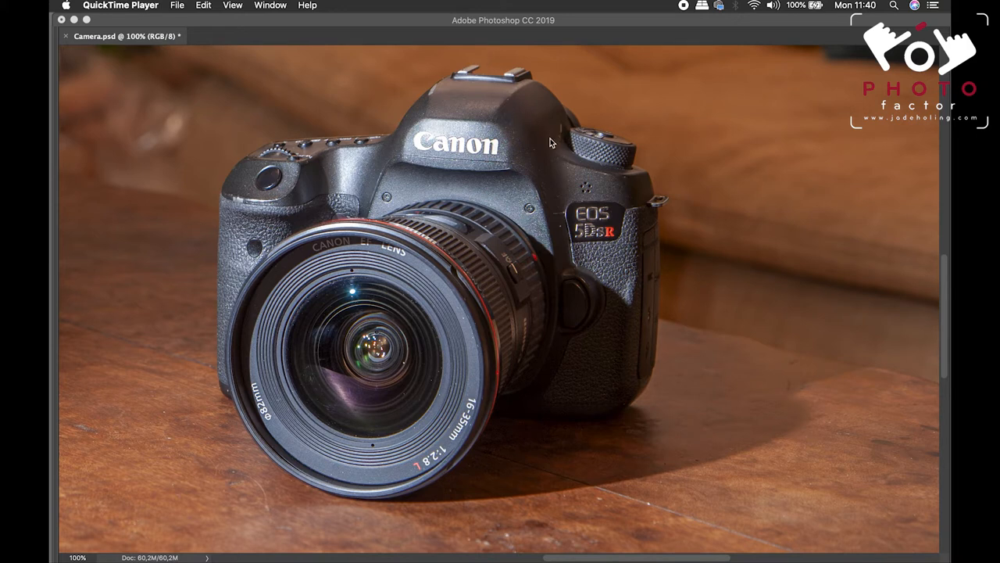
mouse_move(449, 102)
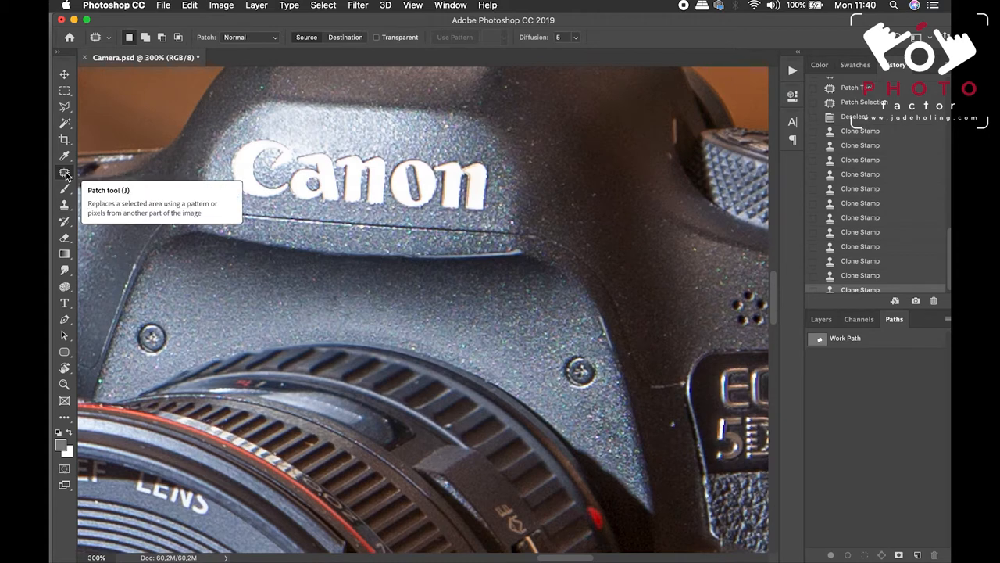
mouse_move(65, 205)
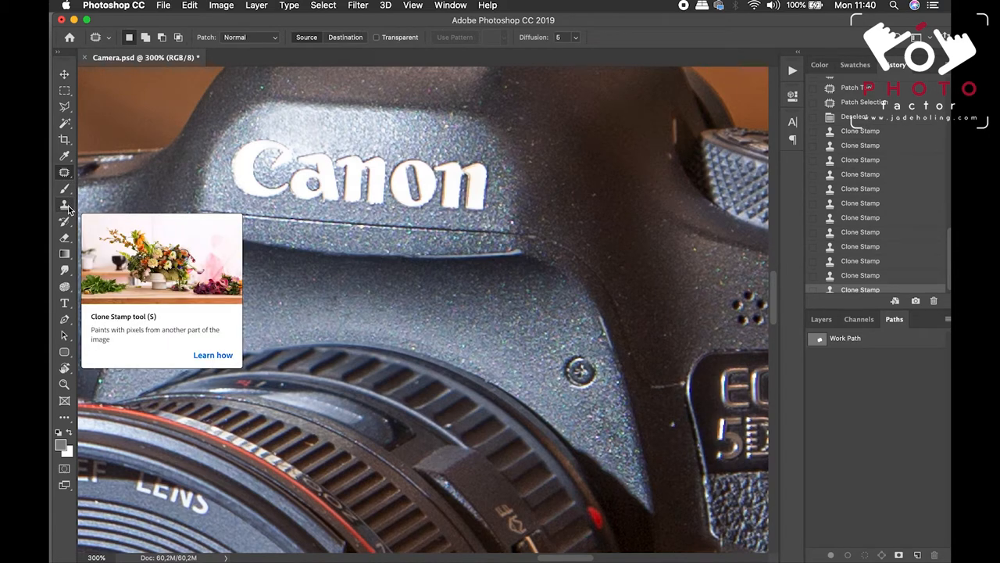
Switch to the Clone Stamp tool to clean dust off the camera body.
key(tab)
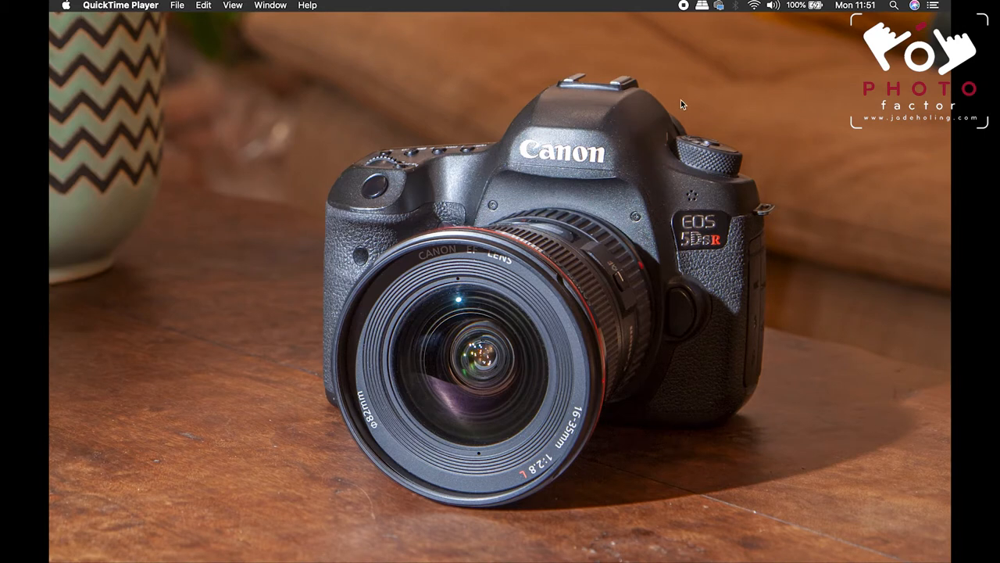
mouse_move(792, 278)
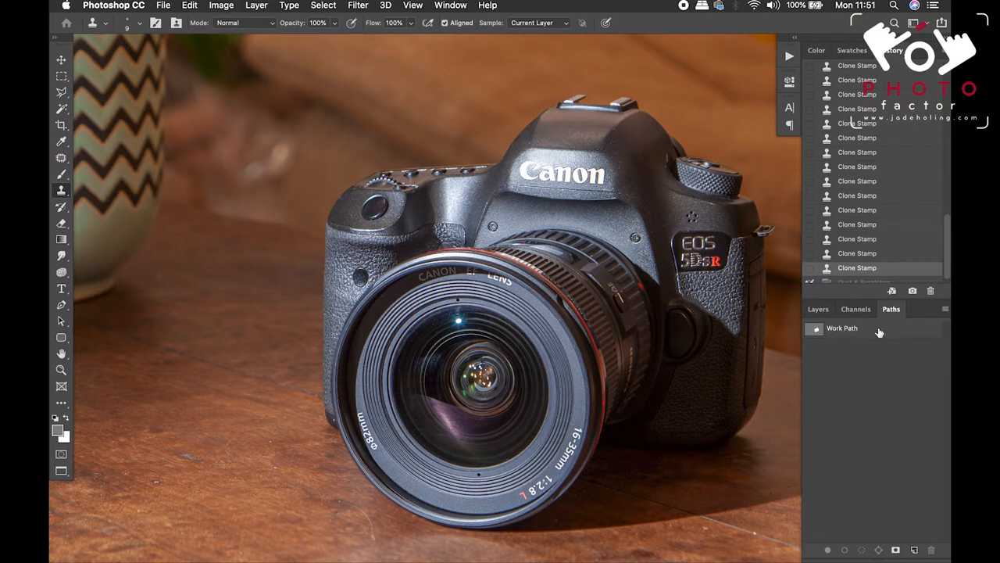
Load the camera's Work Path as a selection and save it as Path 1.
click(842, 327)
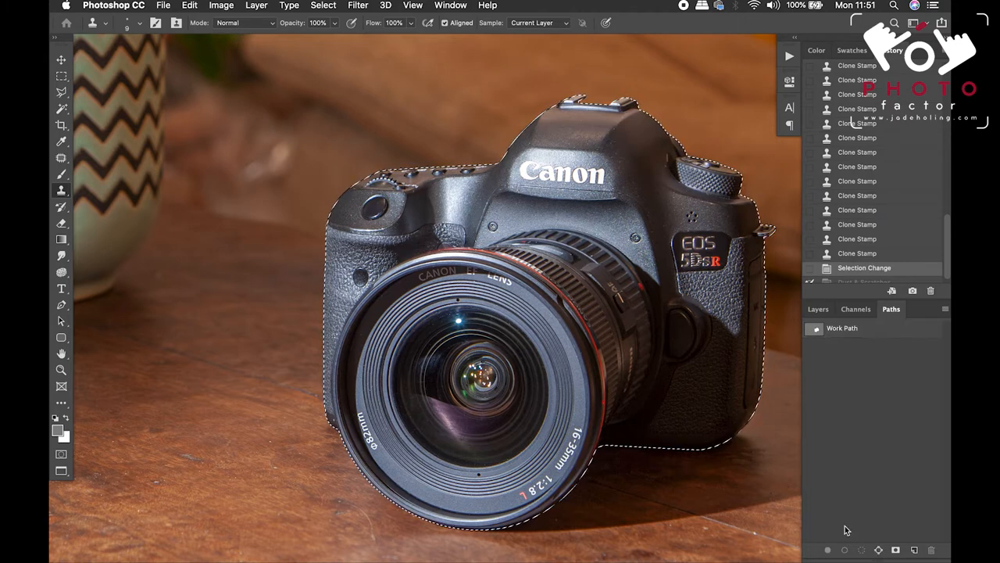
double_click(842, 327)
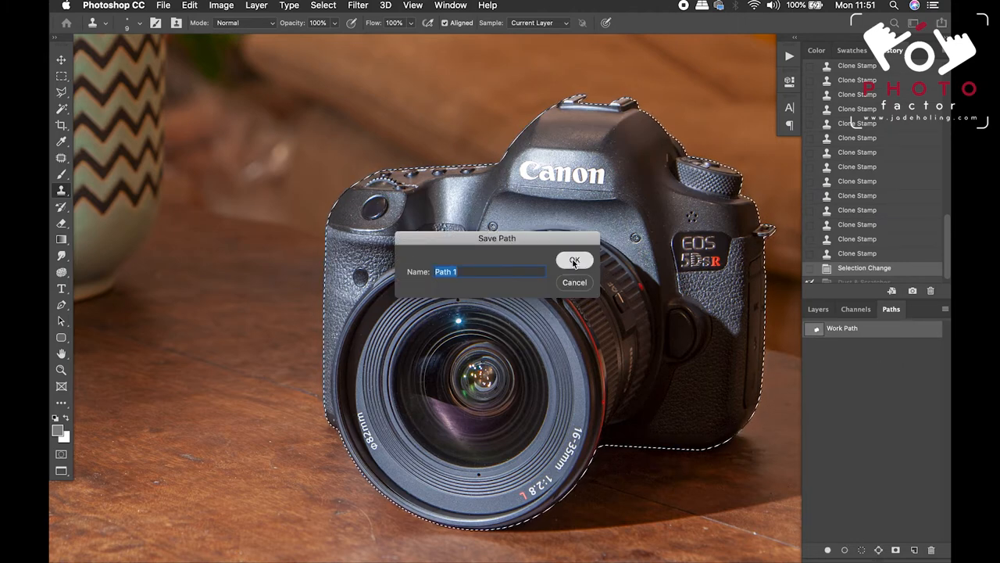
click(574, 260)
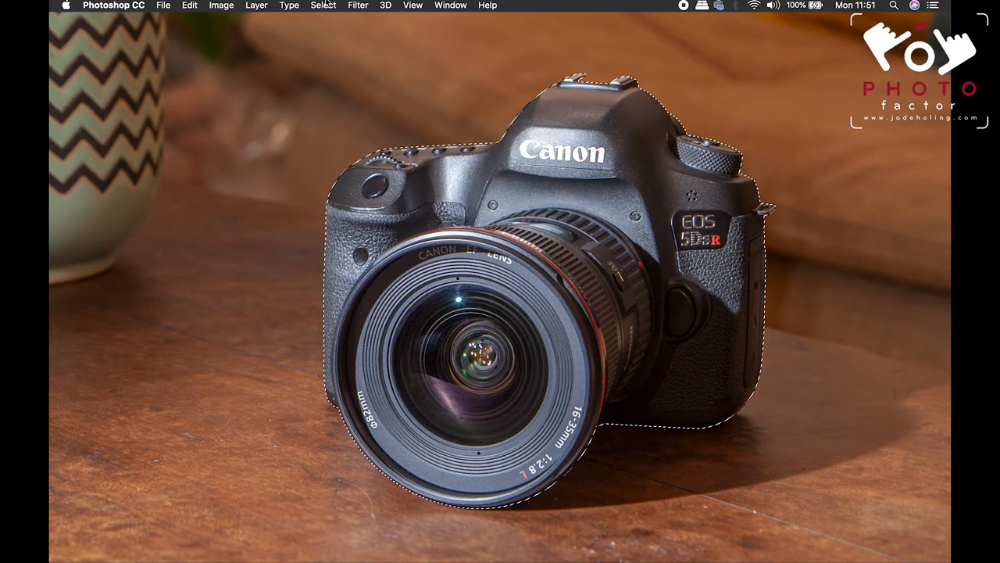
In the Camera Raw Filter HSL panel, lower Oranges saturation to -41 and Blues to -43.
click(357, 6)
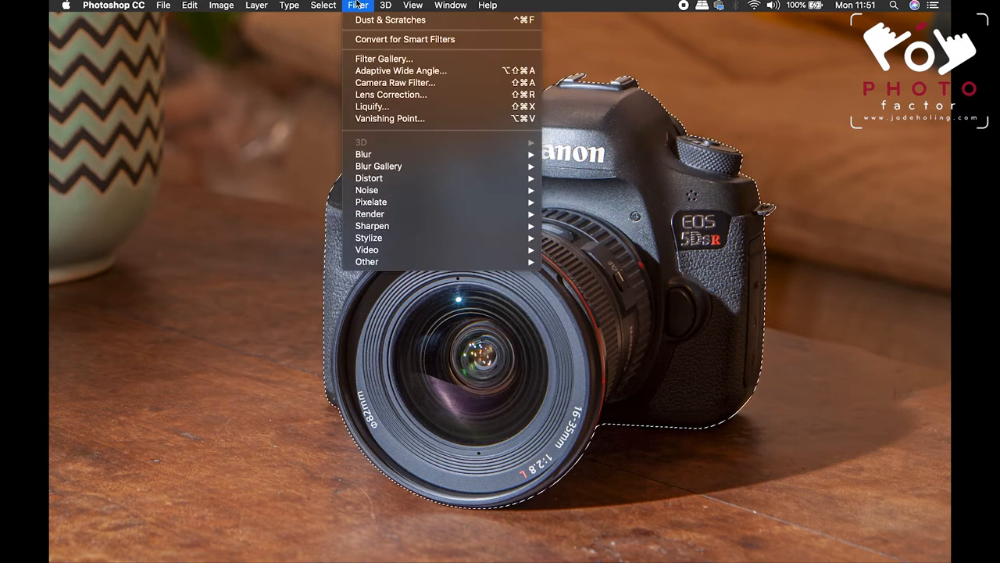
mouse_move(395, 82)
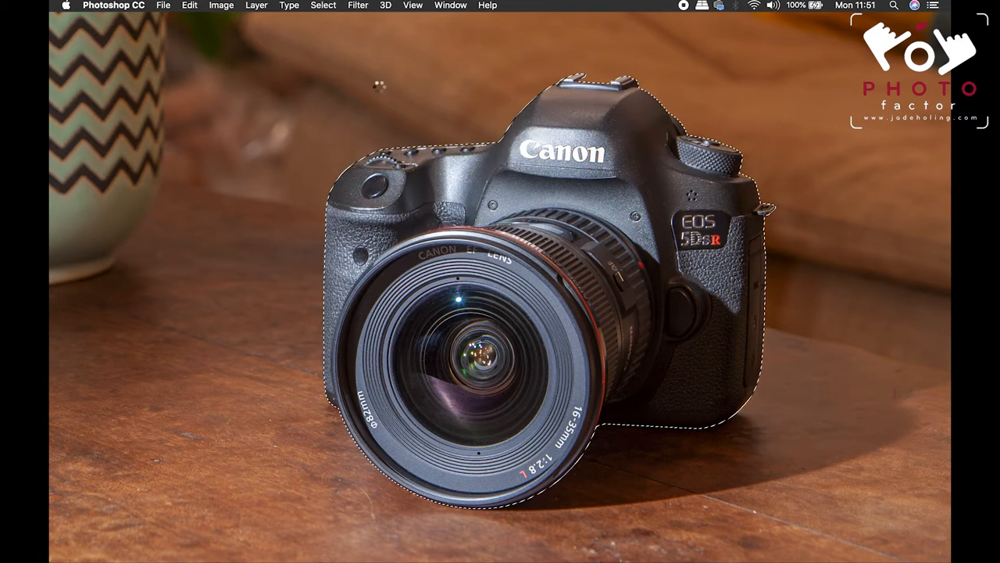
click(357, 6)
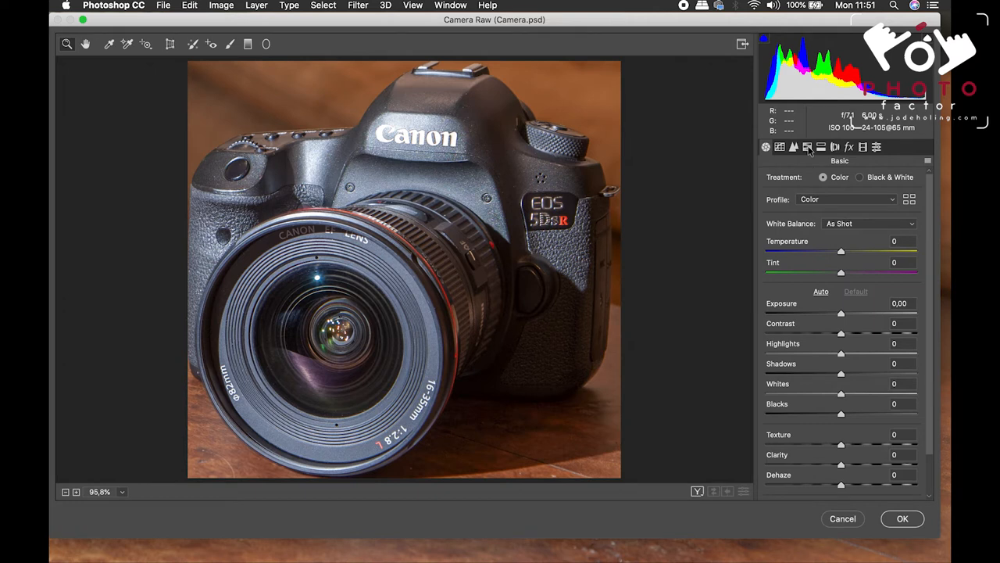
click(806, 147)
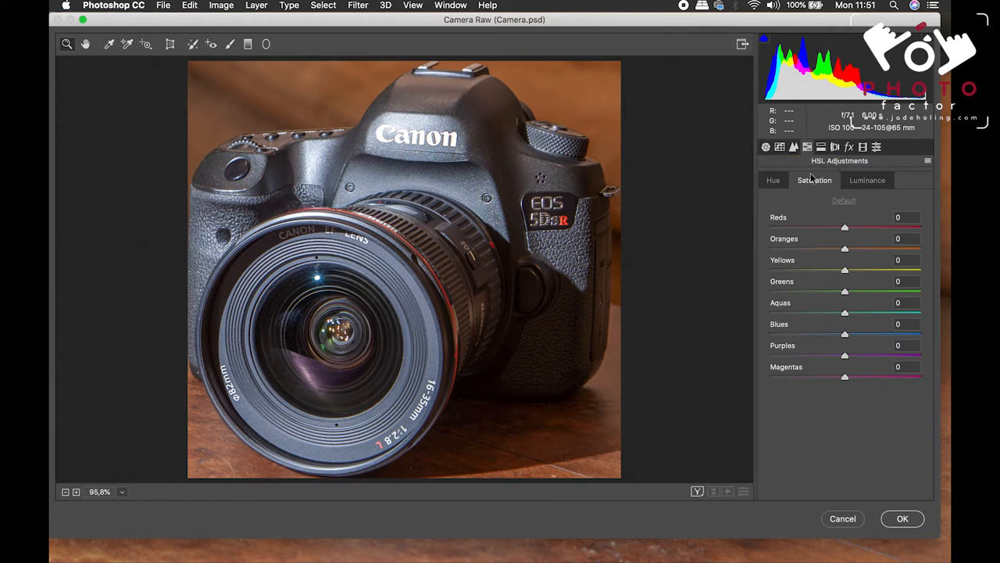
mouse_move(807, 252)
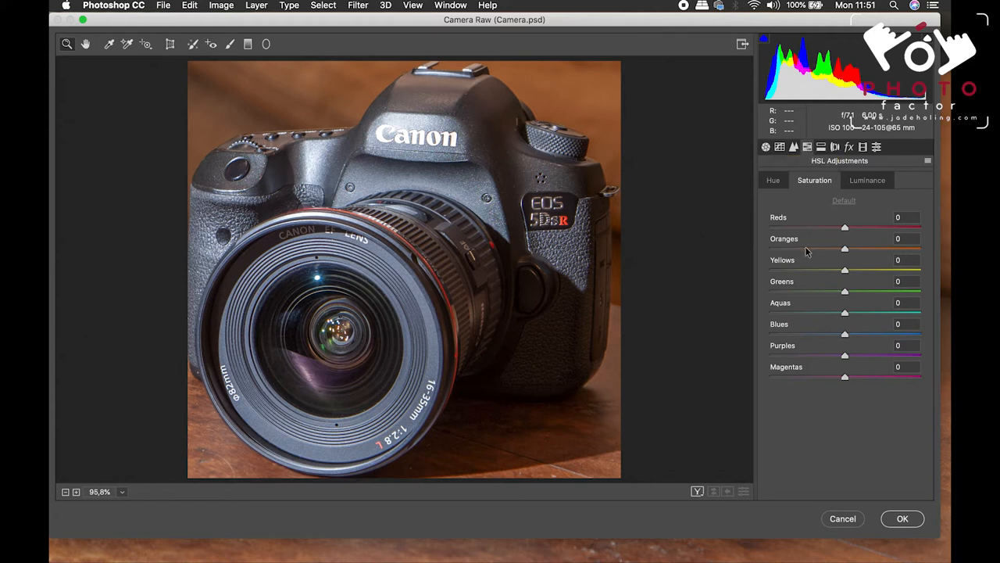
drag(845, 249, 813, 249)
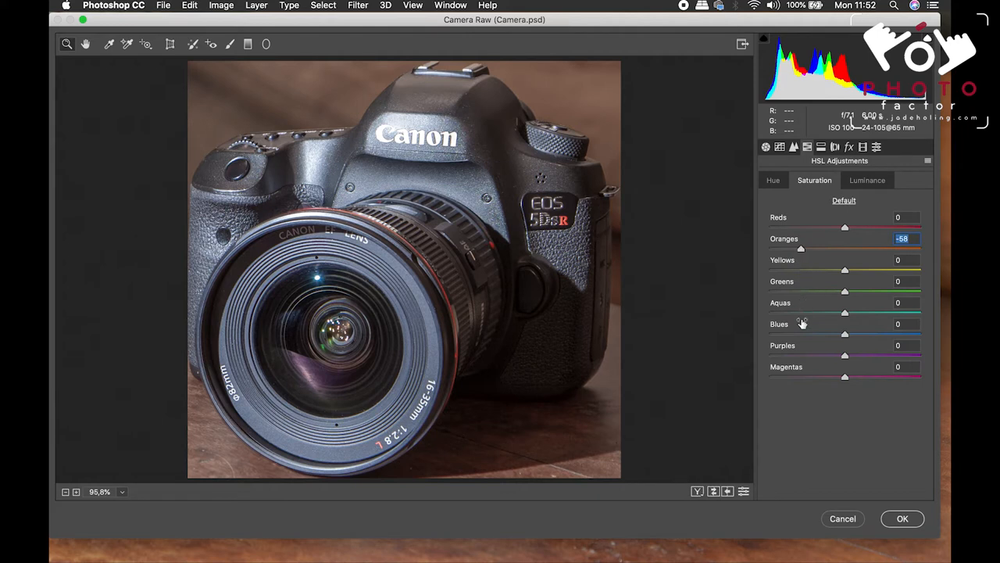
drag(844, 334, 801, 333)
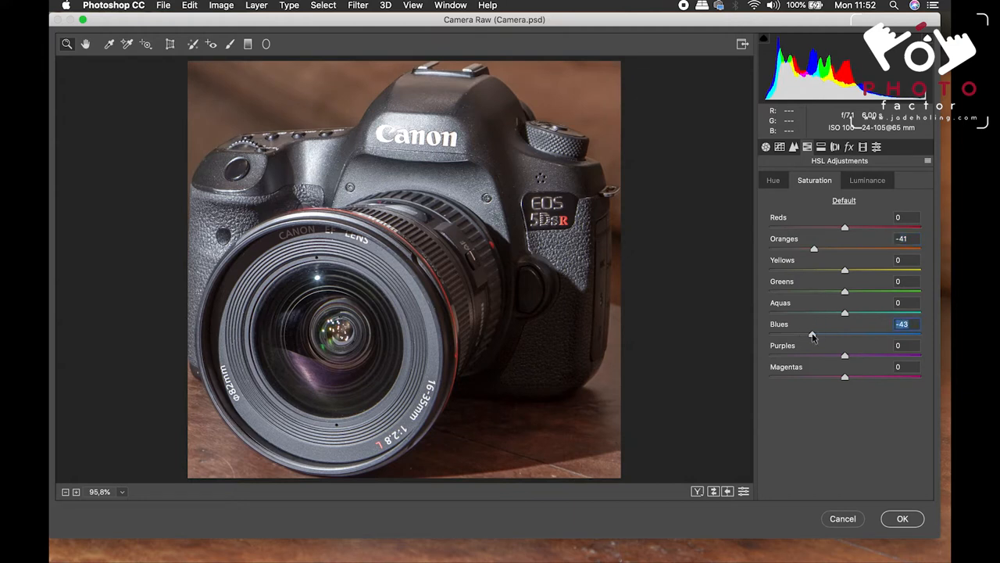
mouse_move(851, 236)
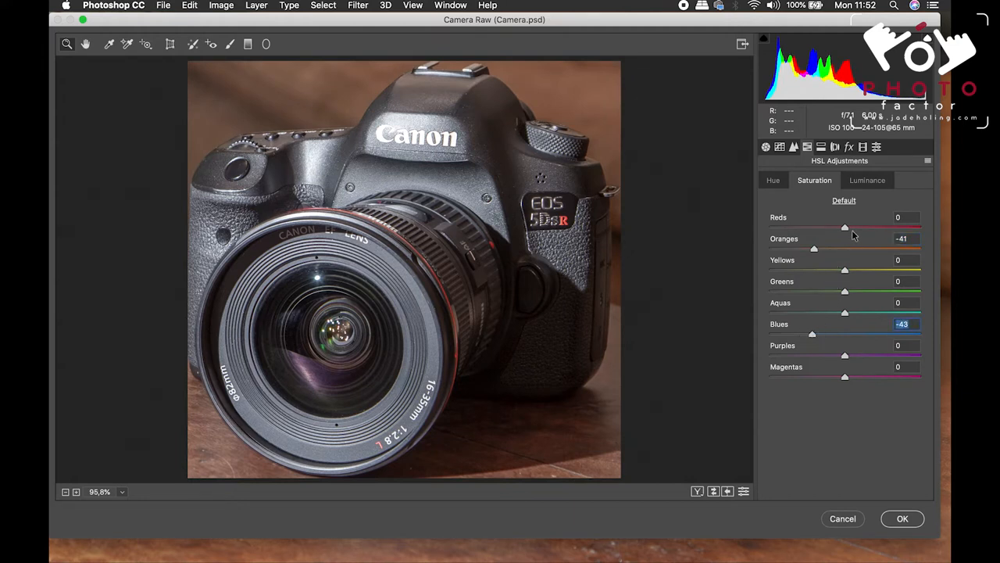
Raise Reds saturation to +39 and shift the Reds hue to -18.
drag(844, 227, 873, 227)
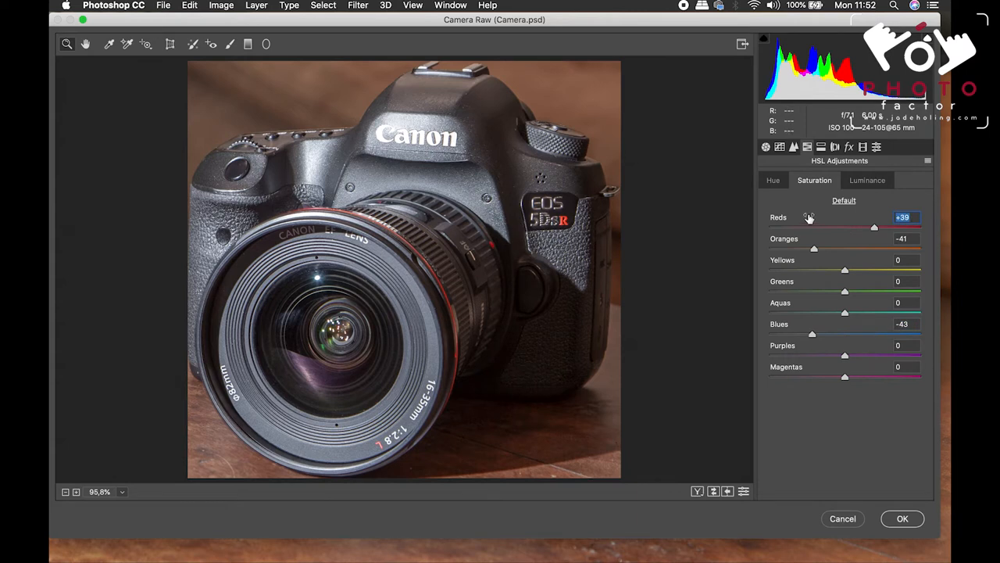
mouse_move(640, 217)
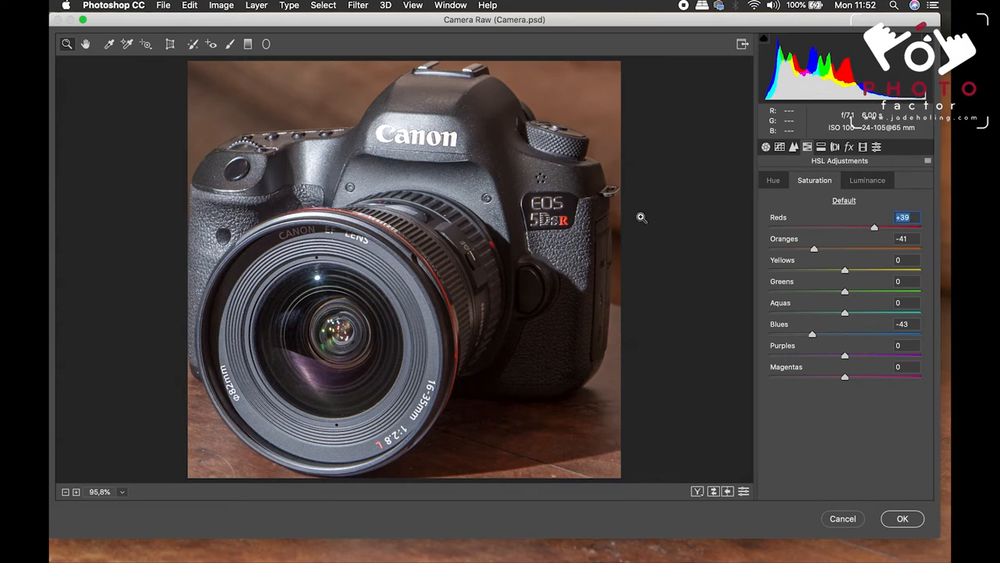
click(773, 180)
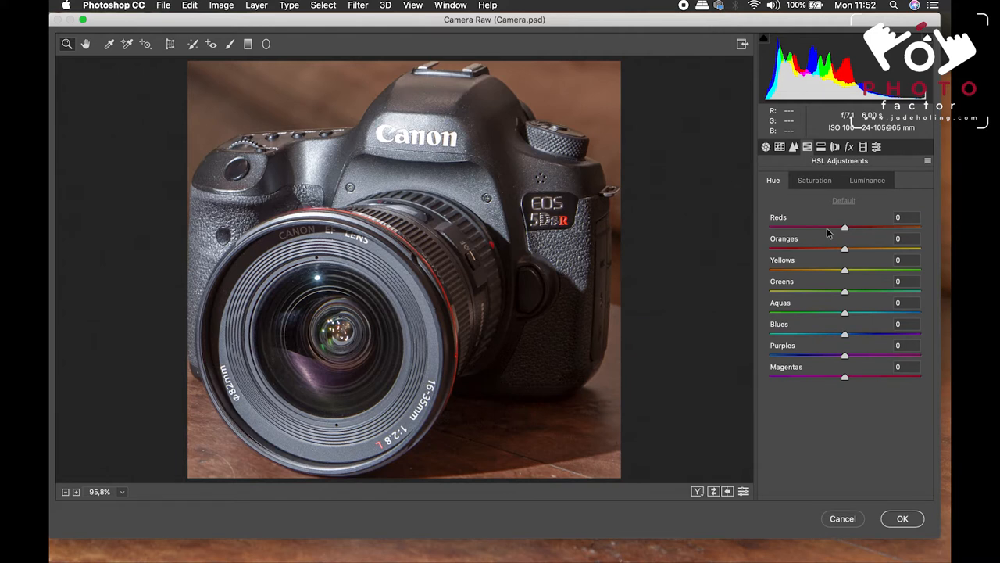
mouse_move(846, 229)
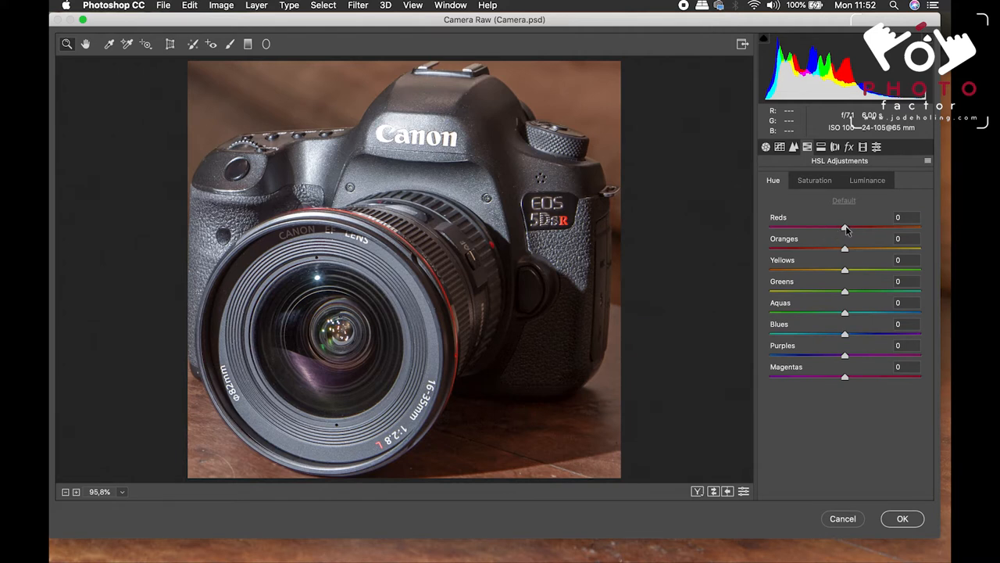
drag(845, 227, 831, 228)
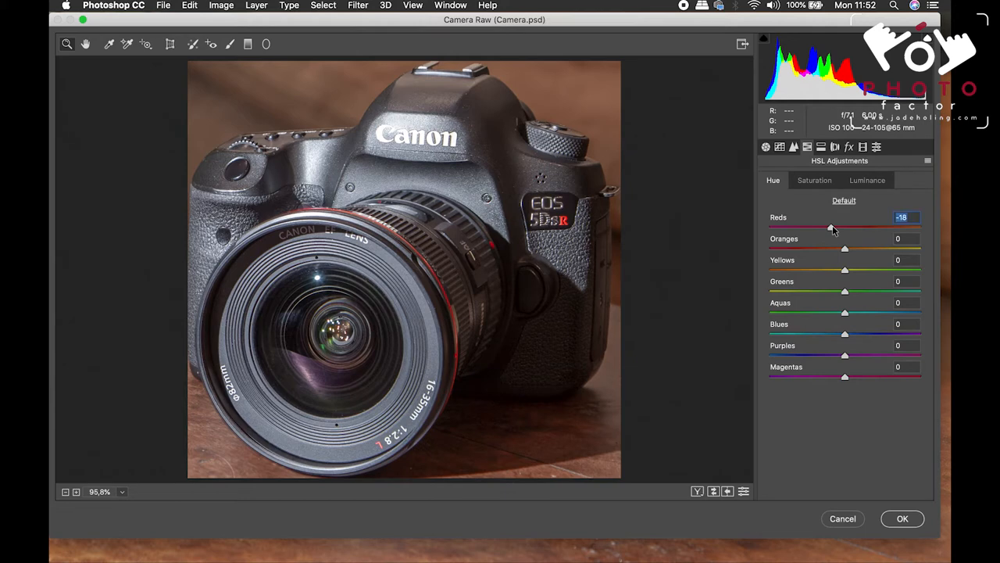
mouse_move(858, 466)
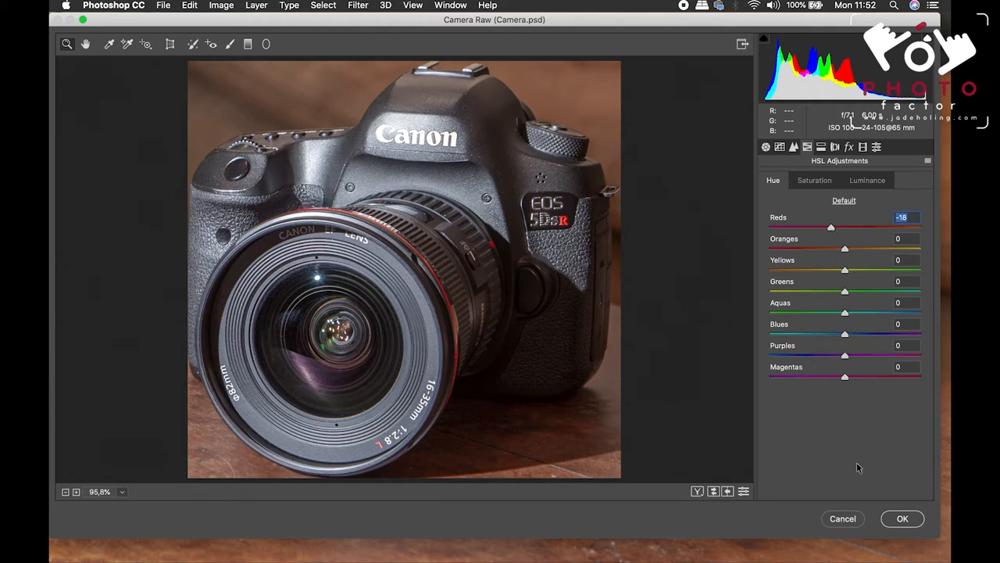
Exit full screen mode and select the Camera Raw Filter state in History.
click(902, 518)
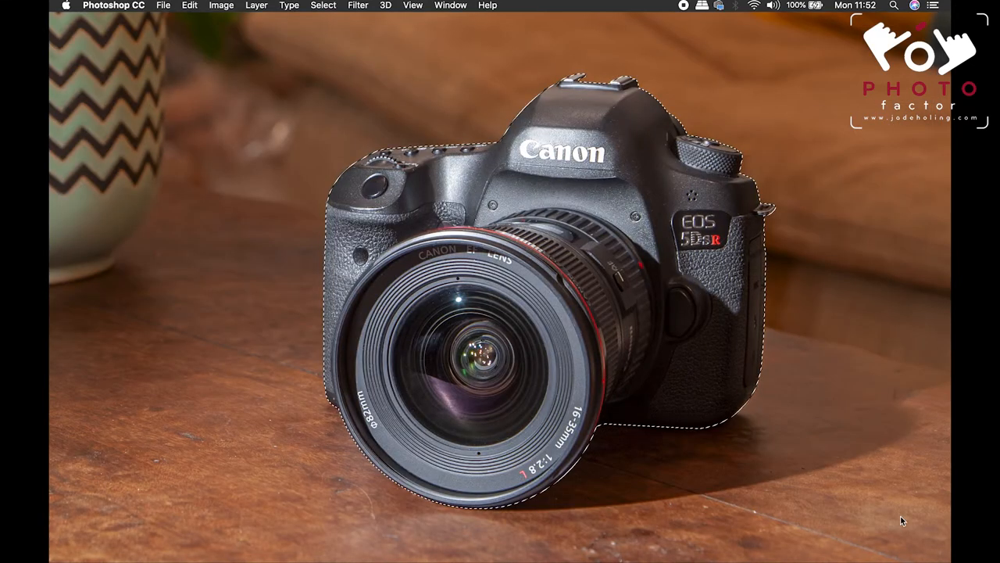
click(189, 5)
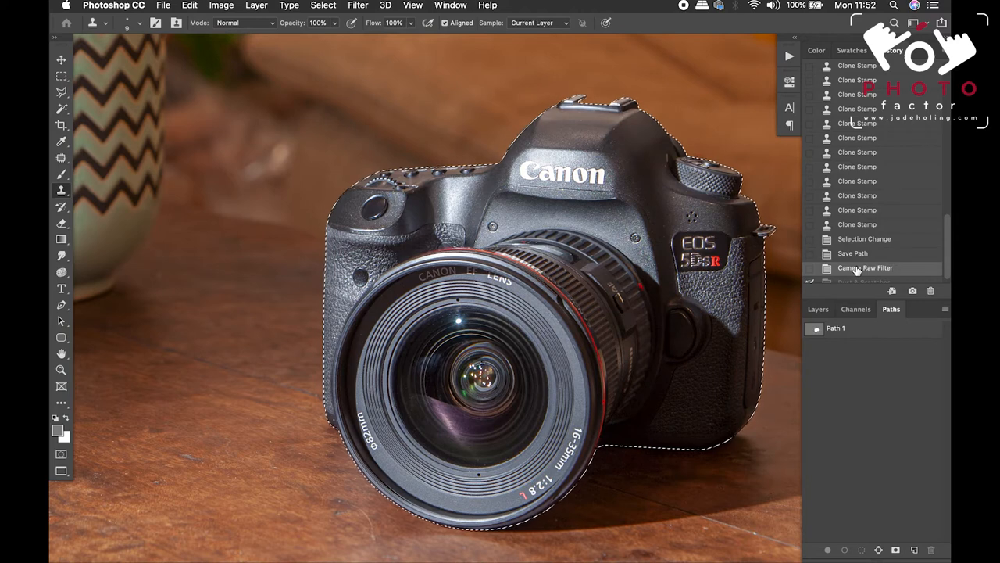
click(853, 253)
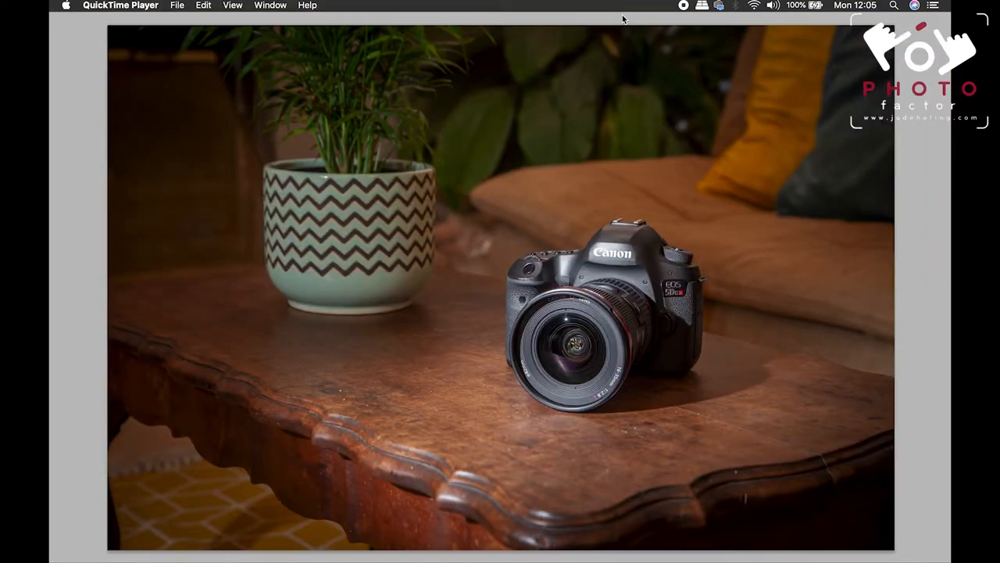
mouse_move(639, 259)
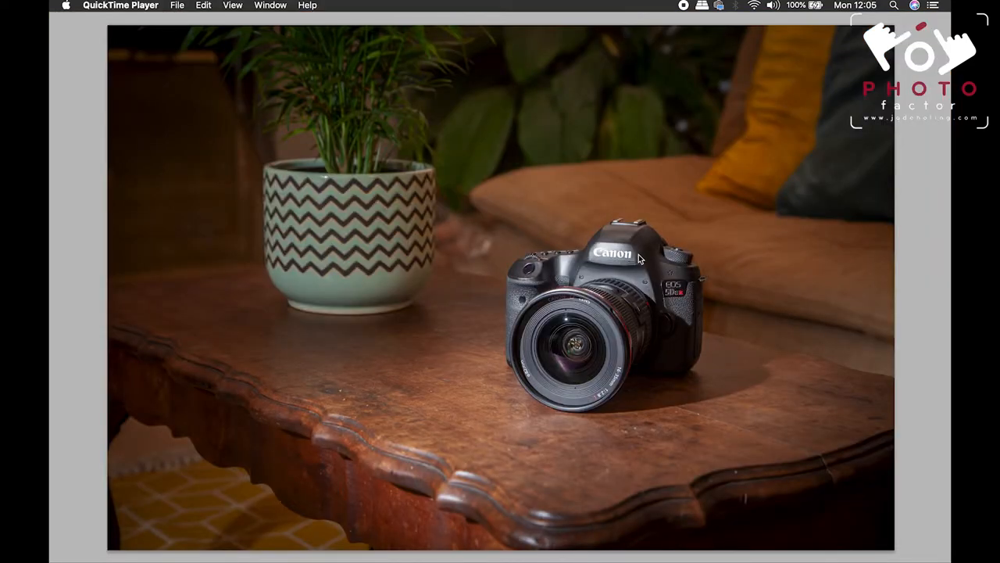
mouse_move(625, 361)
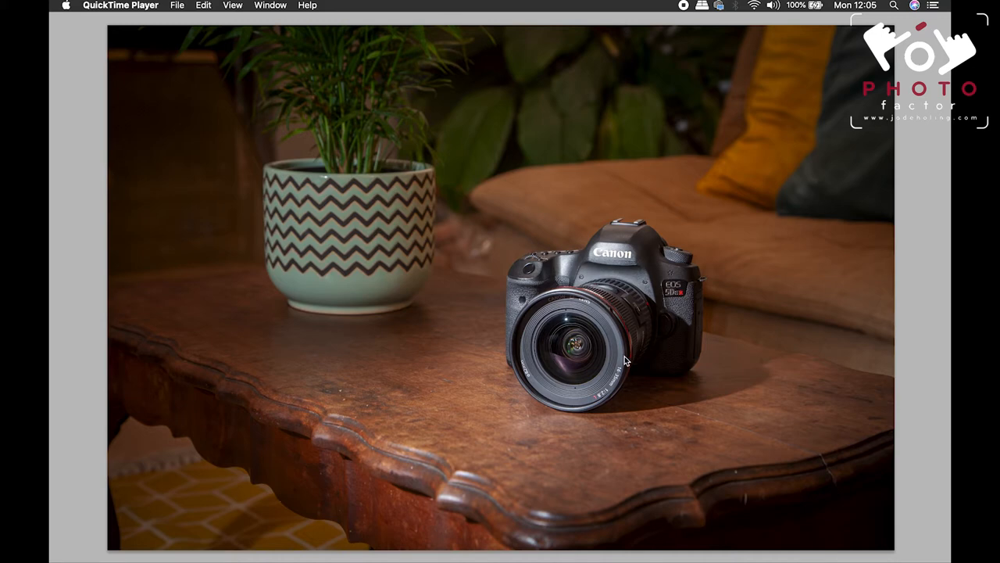
mouse_move(351, 407)
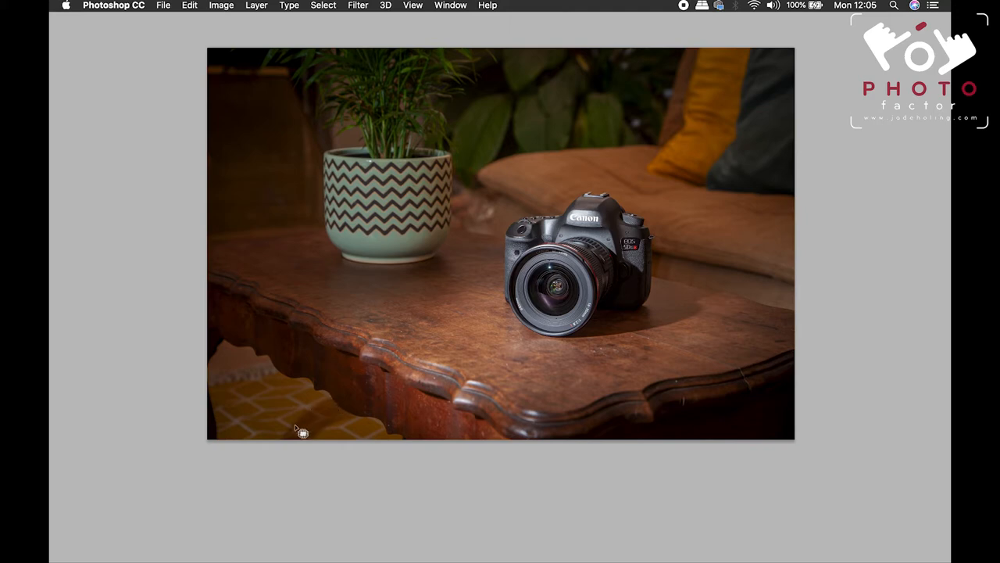
mouse_move(346, 422)
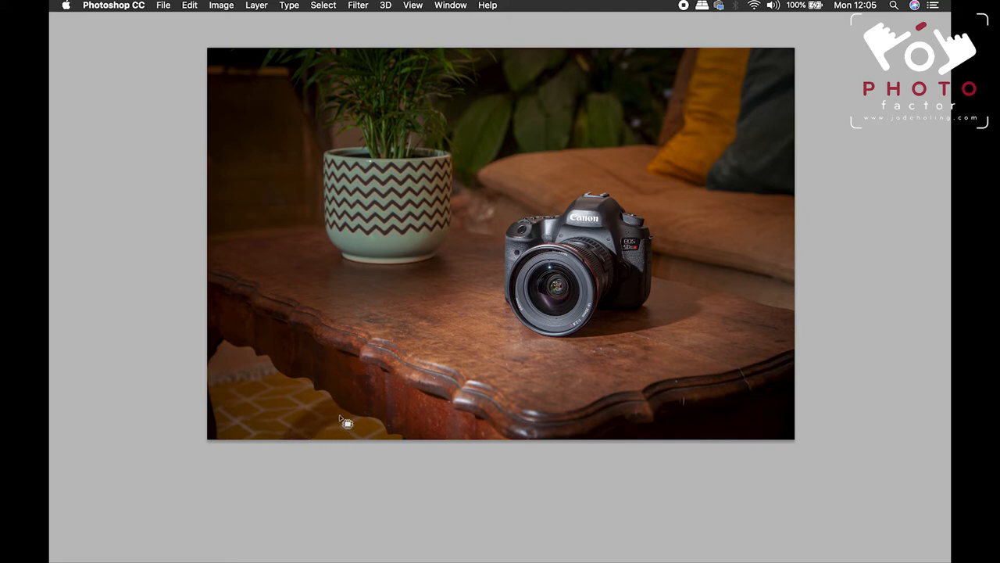
mouse_move(328, 414)
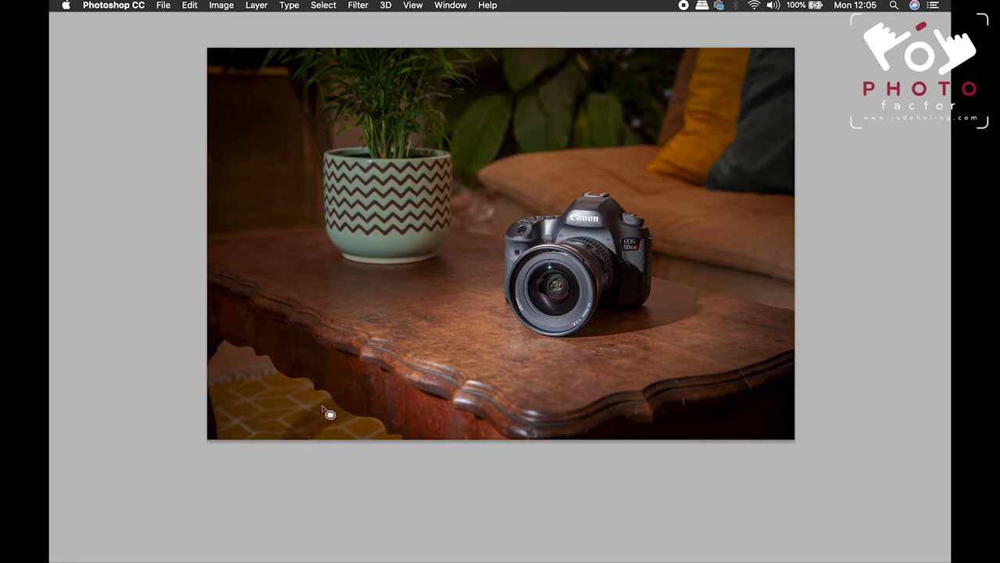
Zoom in on the table's scalloped edge above the rug.
click(328, 412)
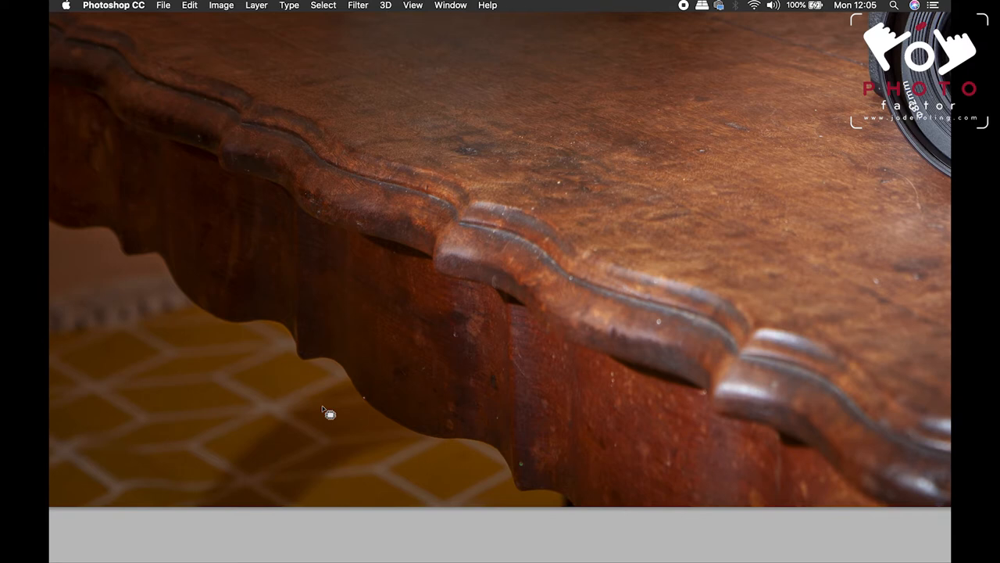
mouse_move(293, 512)
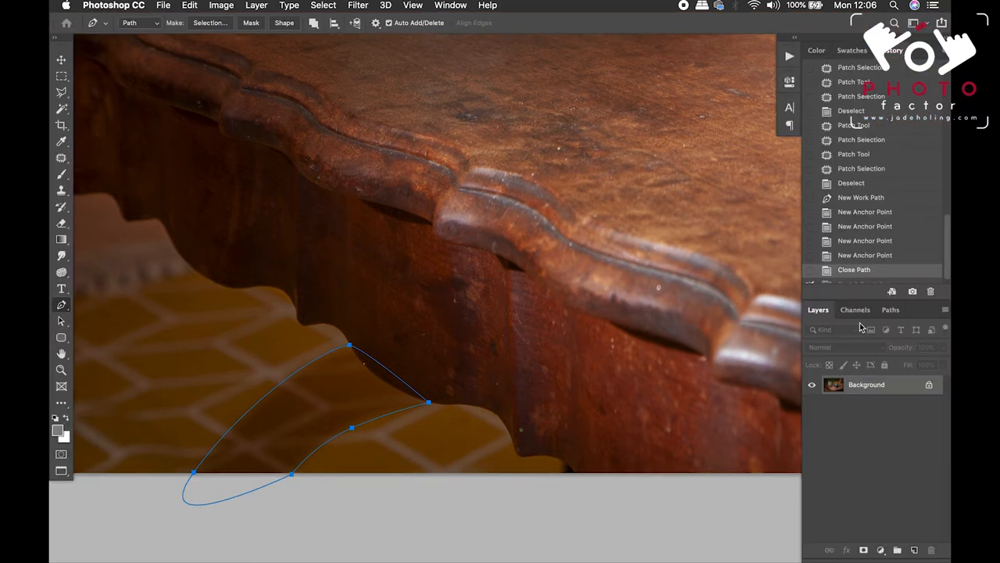
Load the rug path as a selection and feather it by 6 pixels.
click(890, 309)
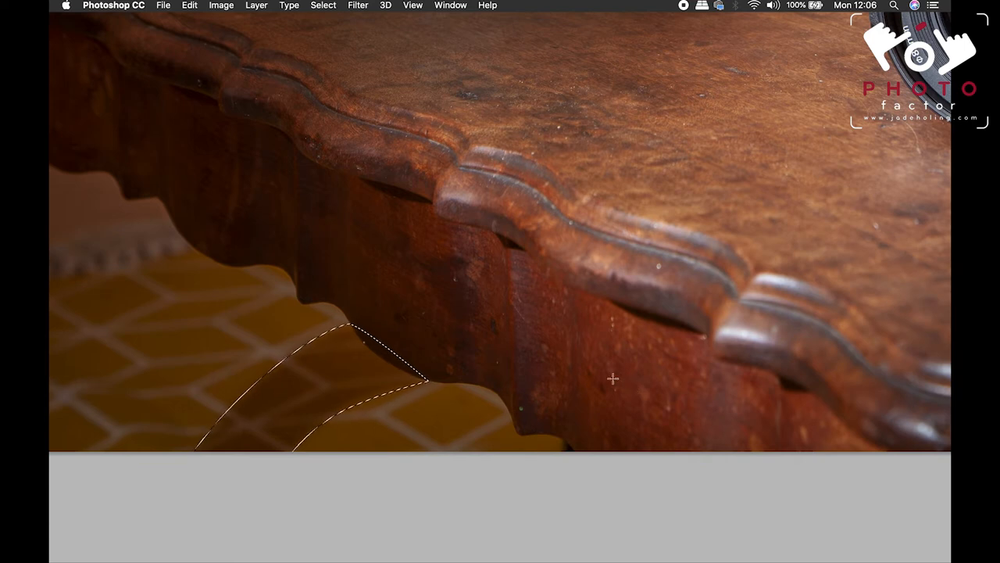
right_click(352, 375)
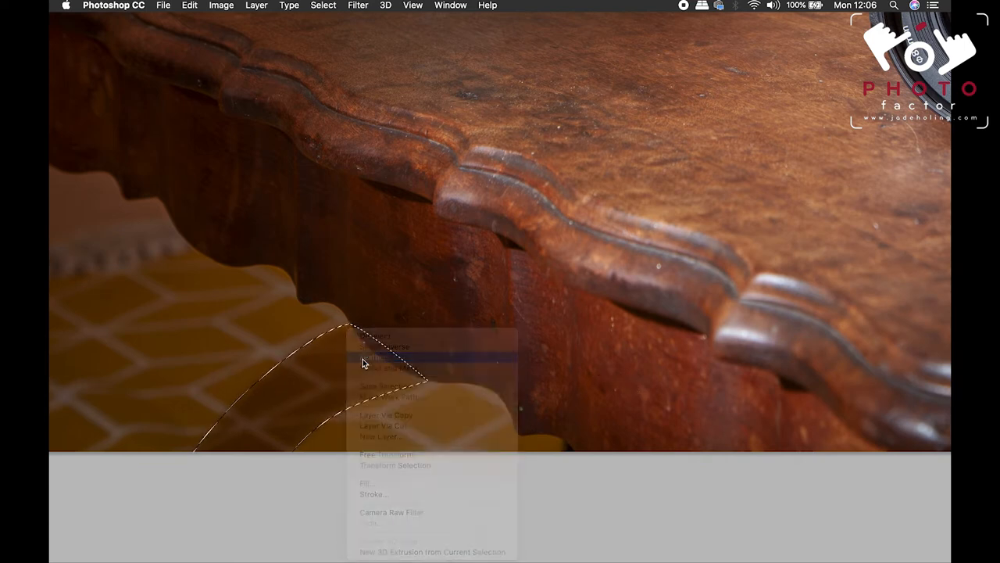
click(375, 358)
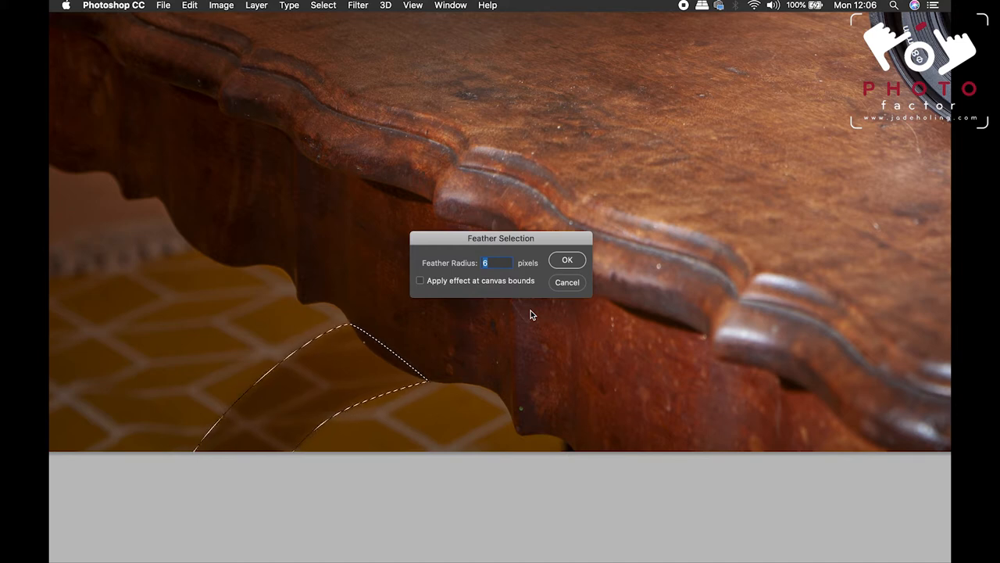
click(568, 259)
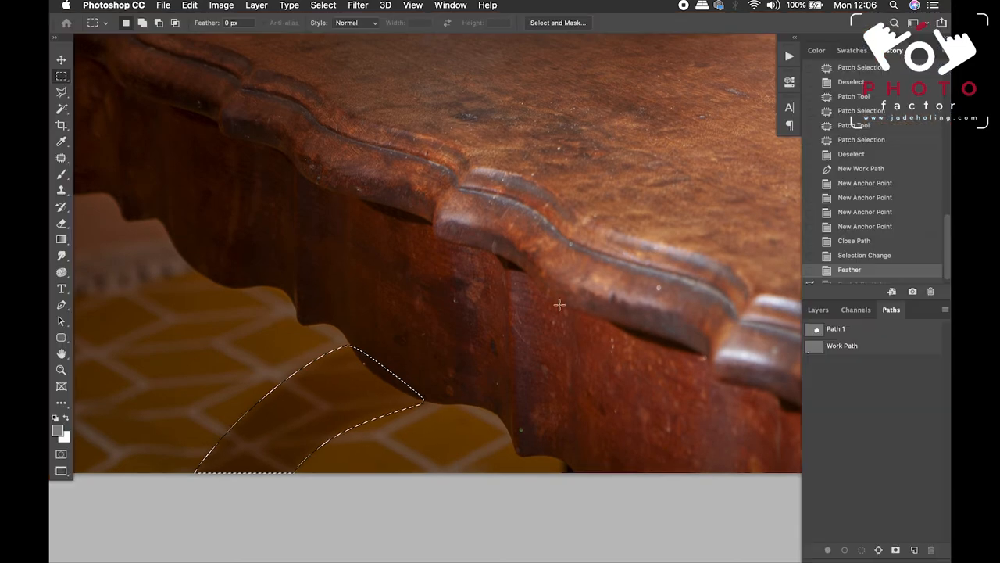
mouse_move(515, 319)
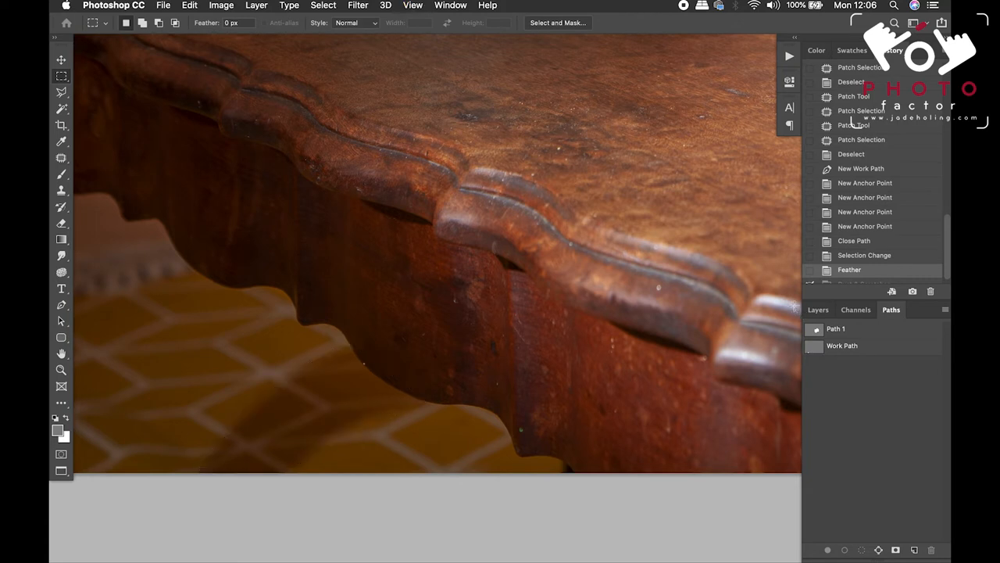
click(818, 309)
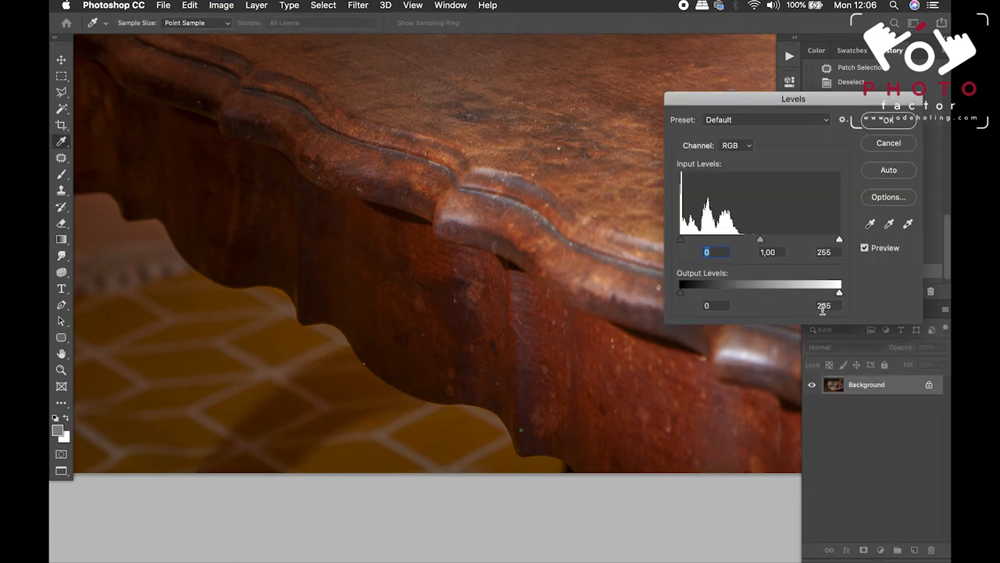
Lighten the rug patch's midtones with Levels, comparing the preview and resetting once.
drag(760, 239, 753, 239)
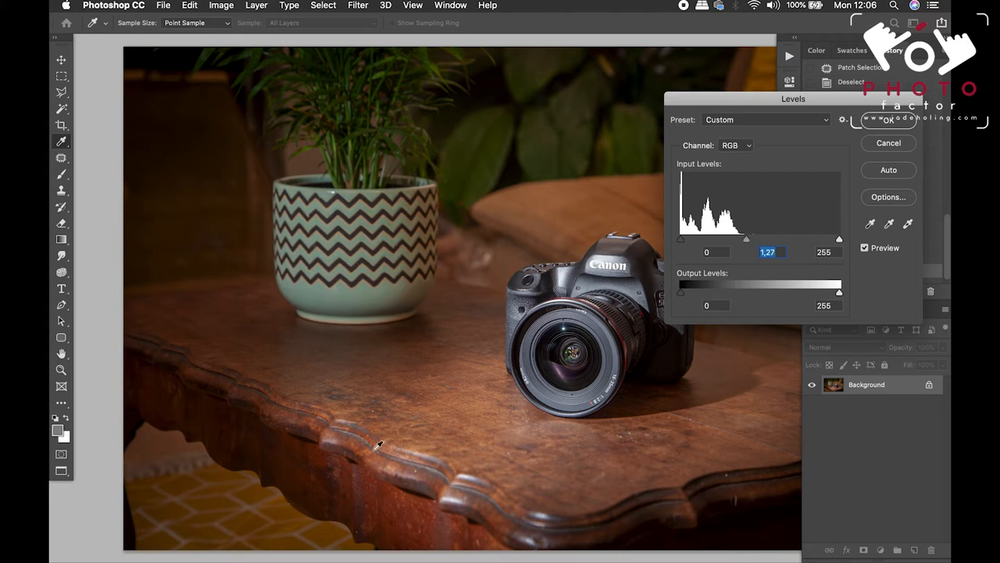
mouse_move(256, 545)
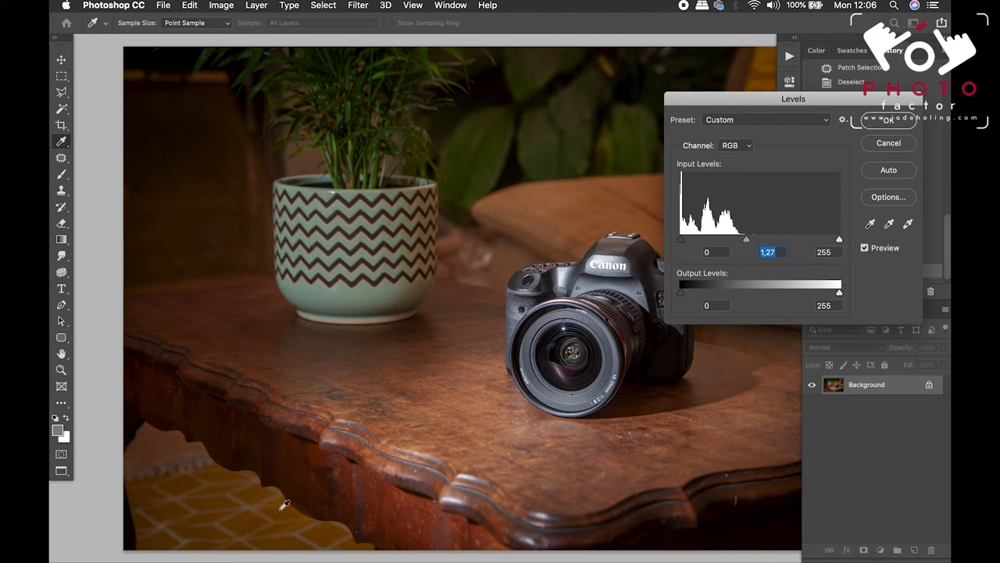
click(864, 248)
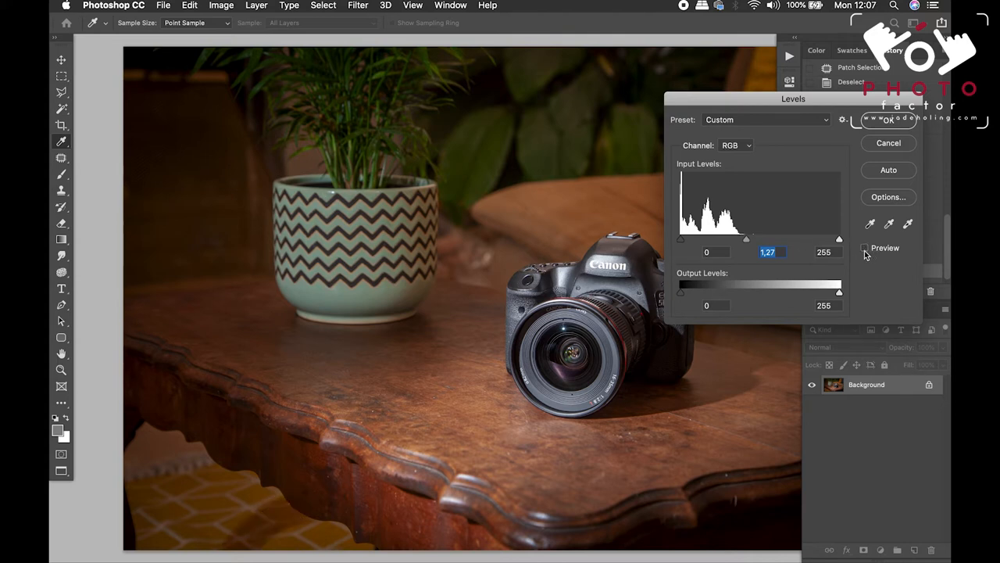
click(865, 248)
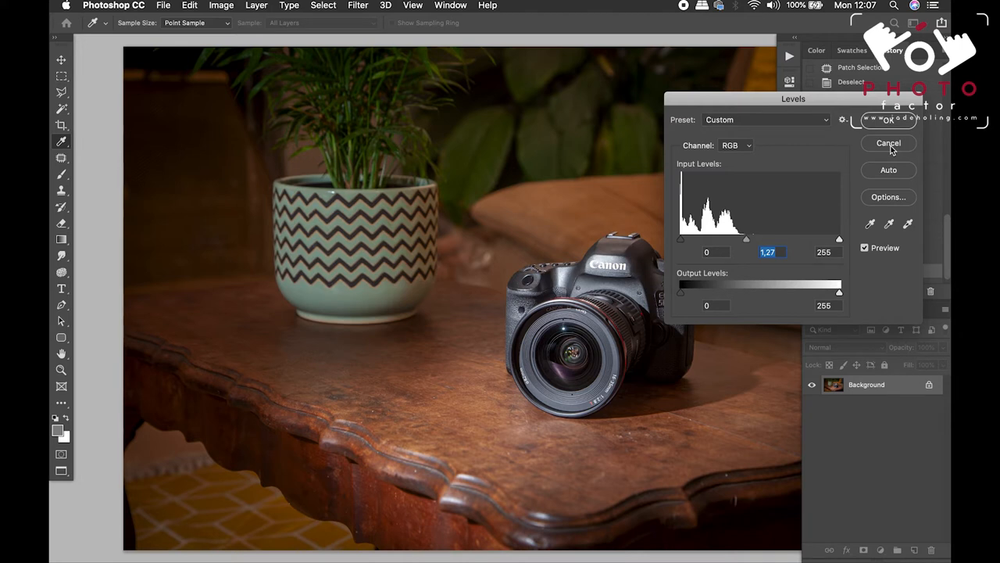
click(889, 143)
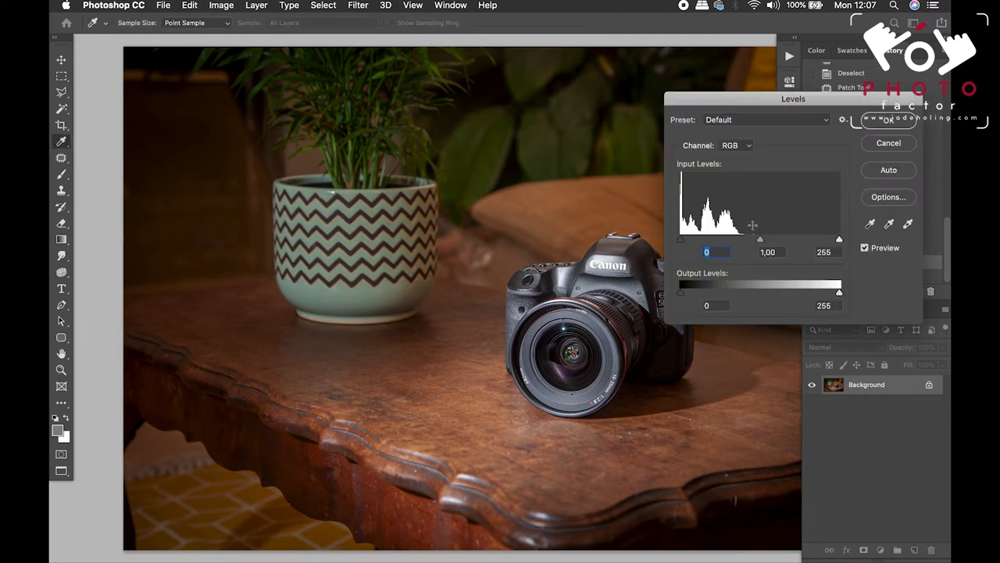
drag(760, 239, 745, 239)
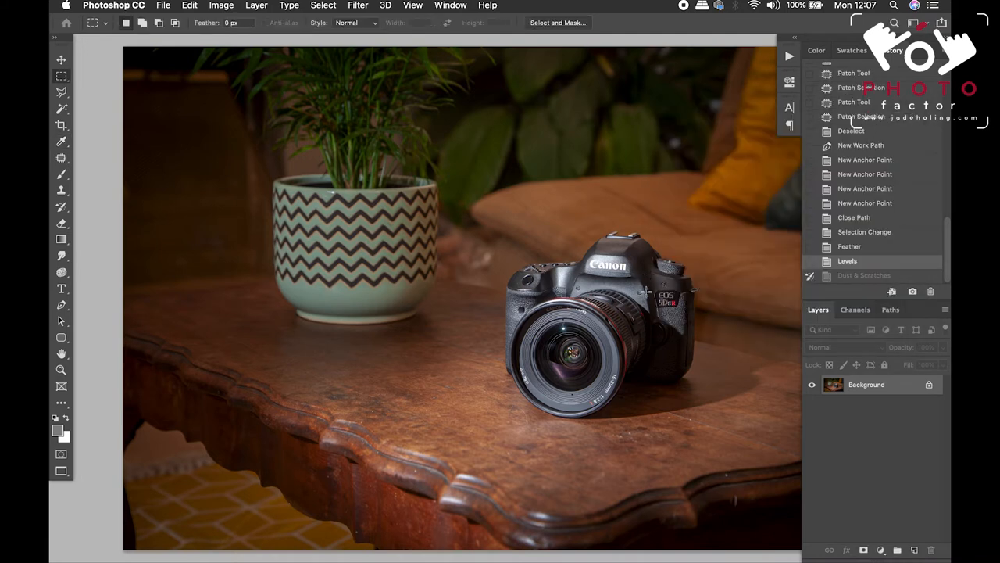
mouse_move(821, 270)
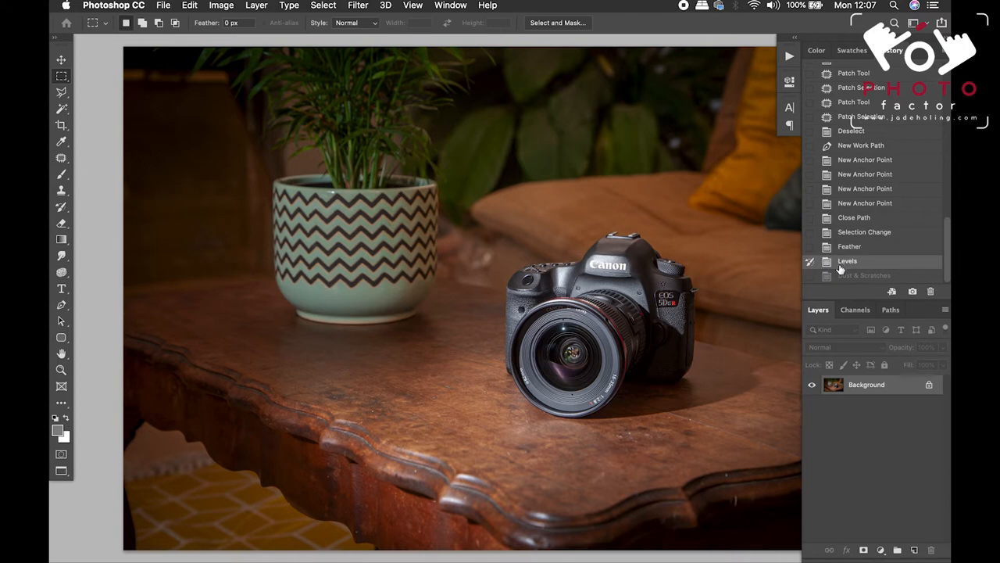
mouse_move(721, 306)
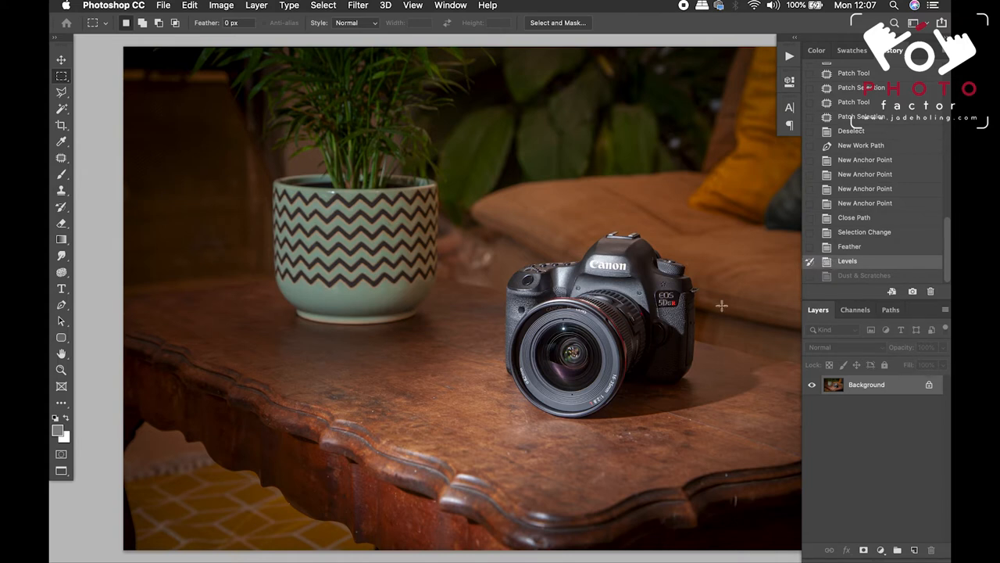
mouse_move(121, 284)
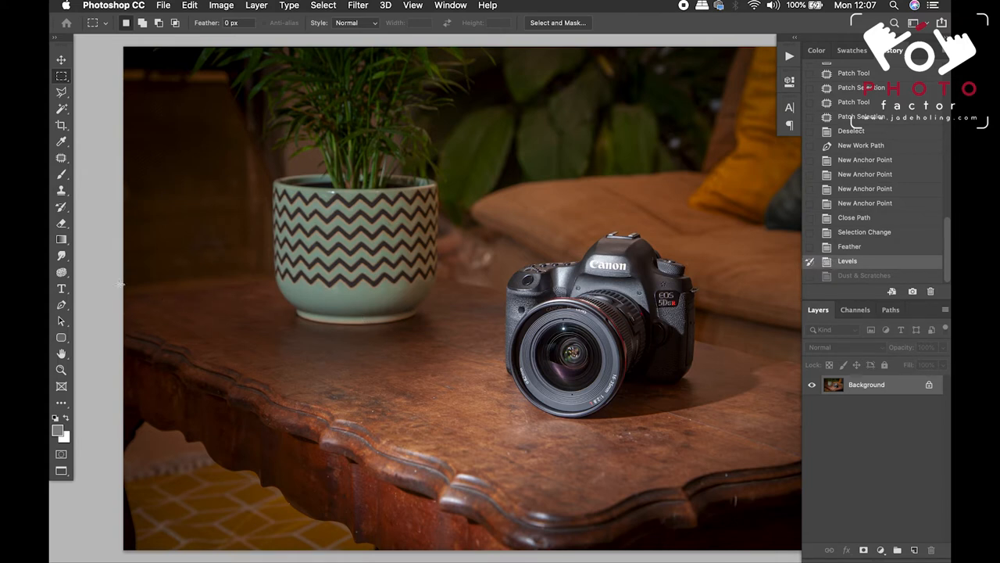
mouse_move(191, 324)
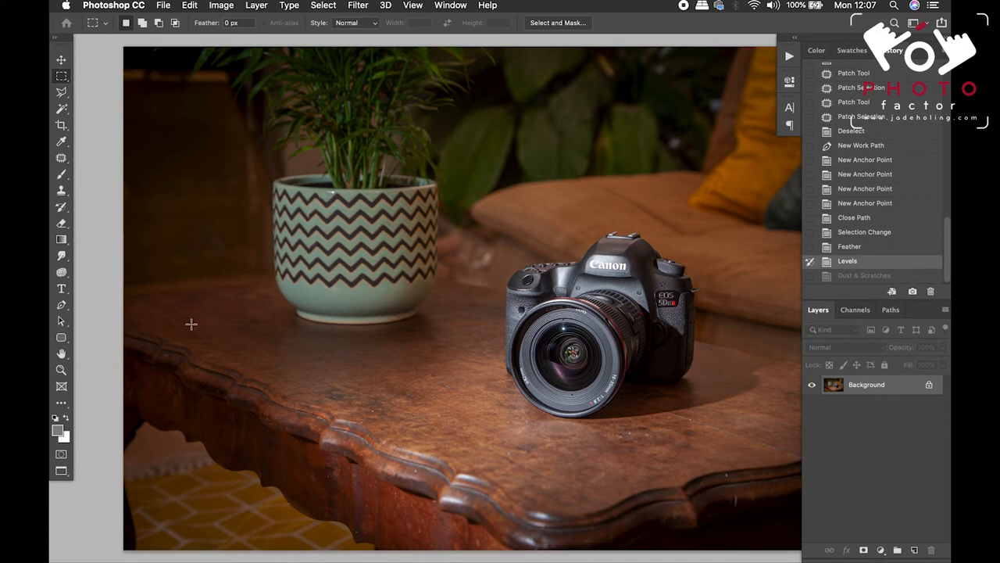
Paint the earlier look back over the rug beneath the table with the History Brush.
click(61, 206)
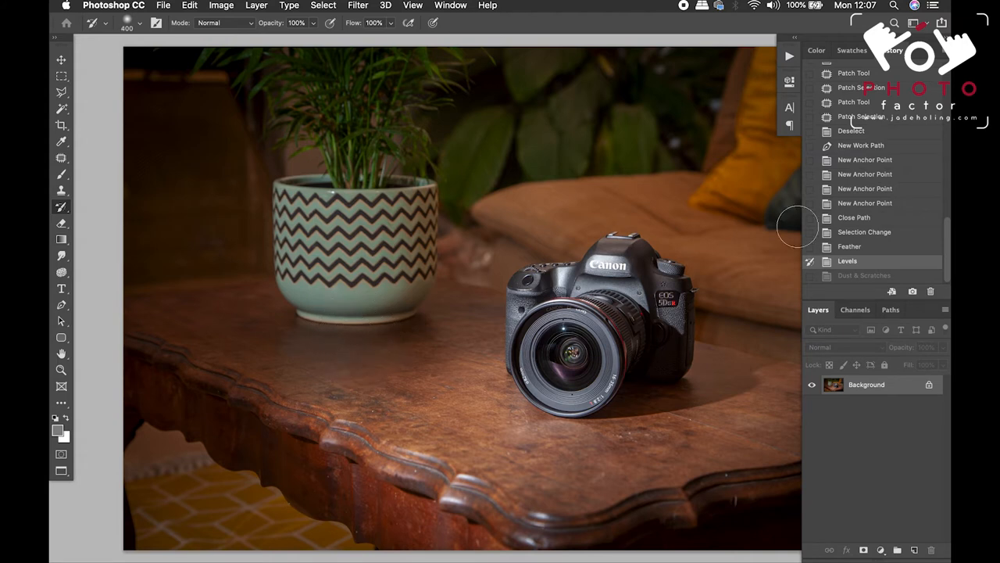
click(848, 246)
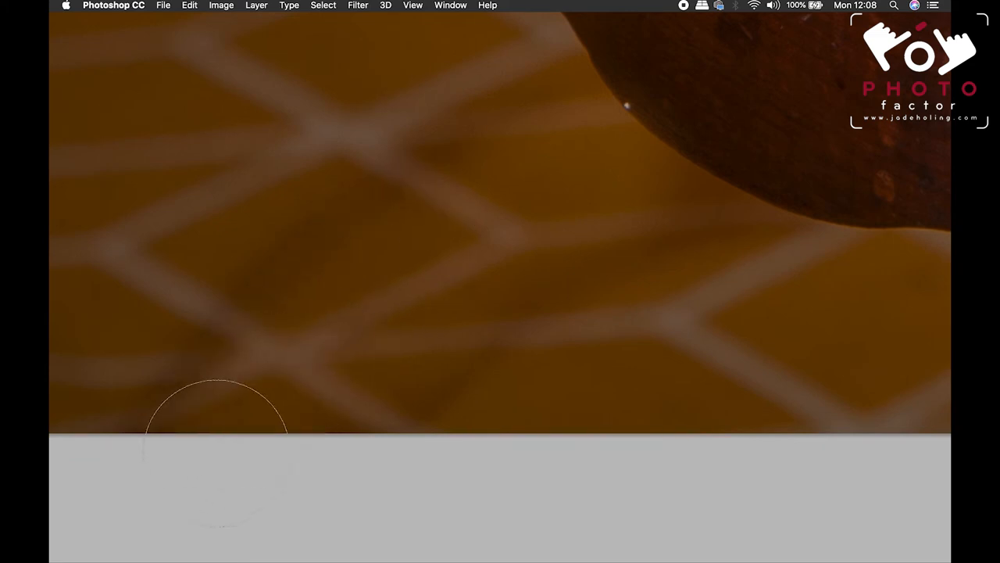
mouse_move(347, 279)
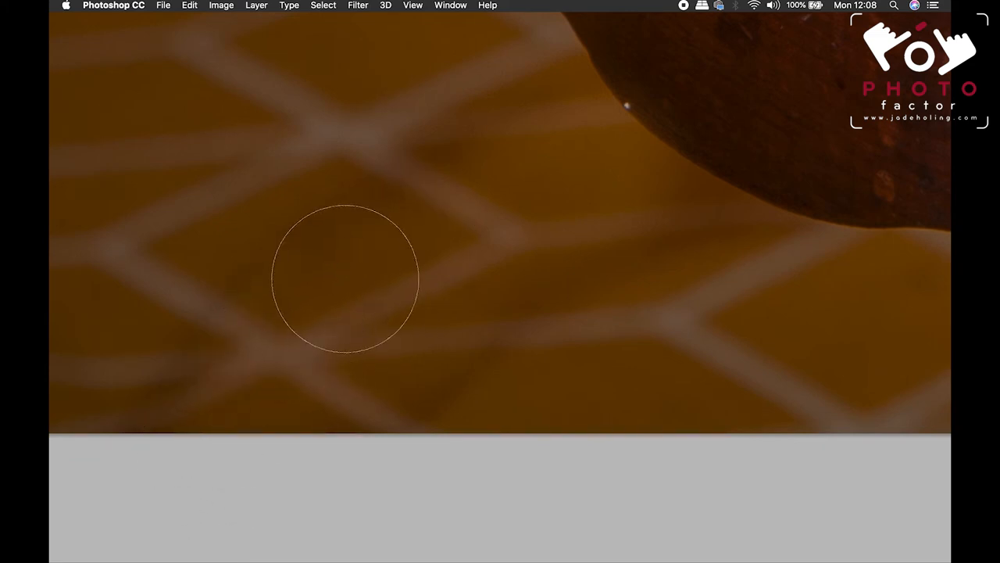
mouse_move(579, 187)
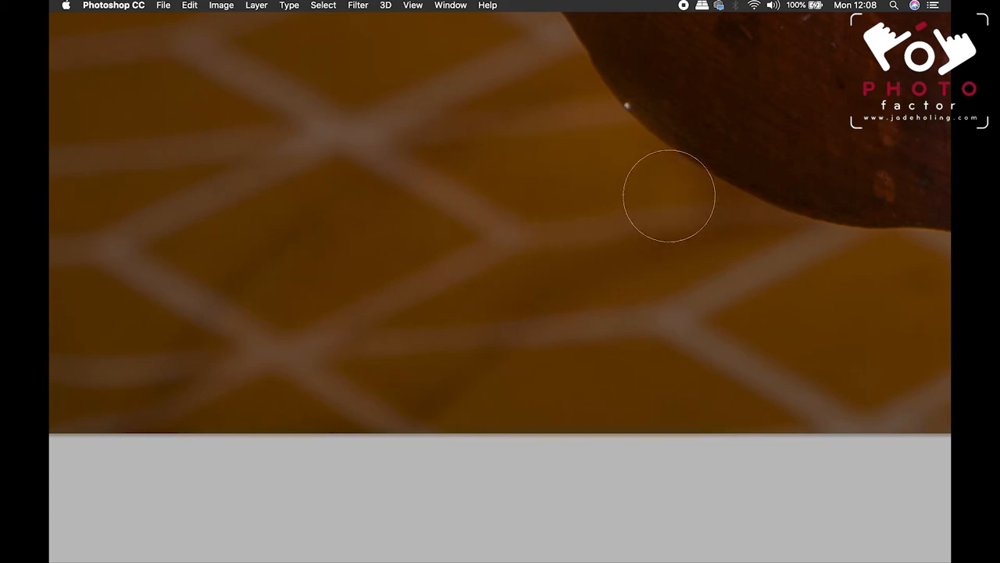
mouse_move(336, 364)
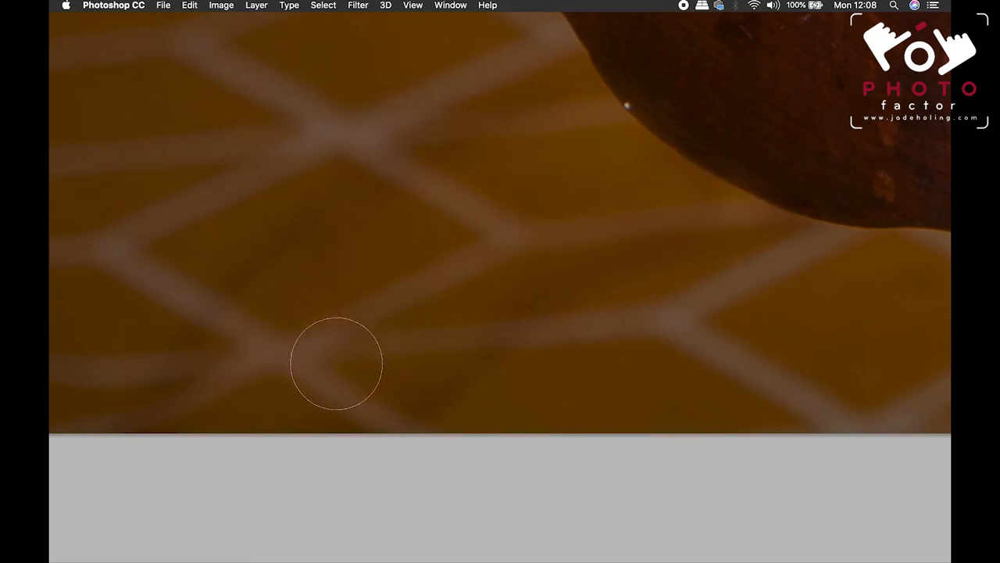
mouse_move(191, 399)
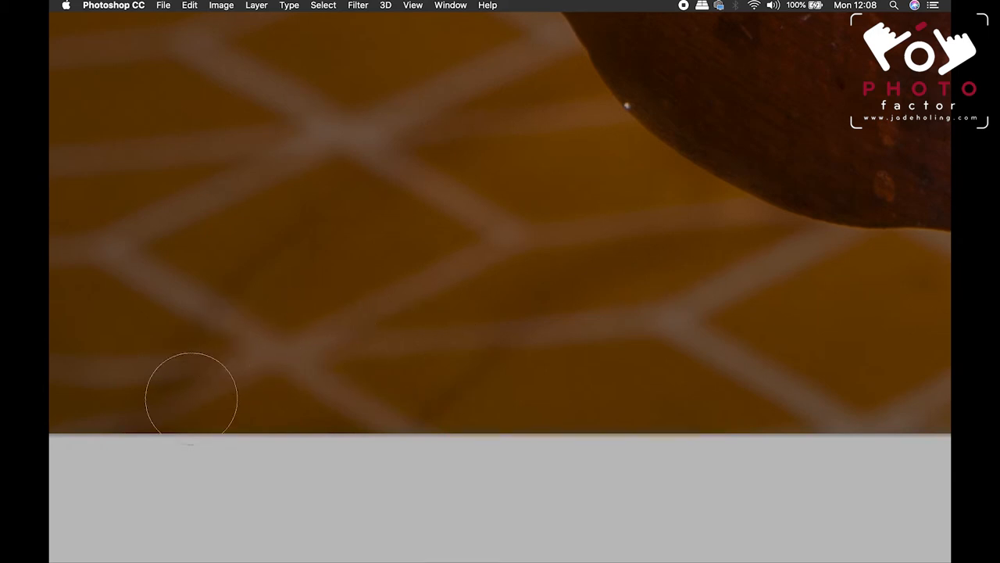
click(413, 6)
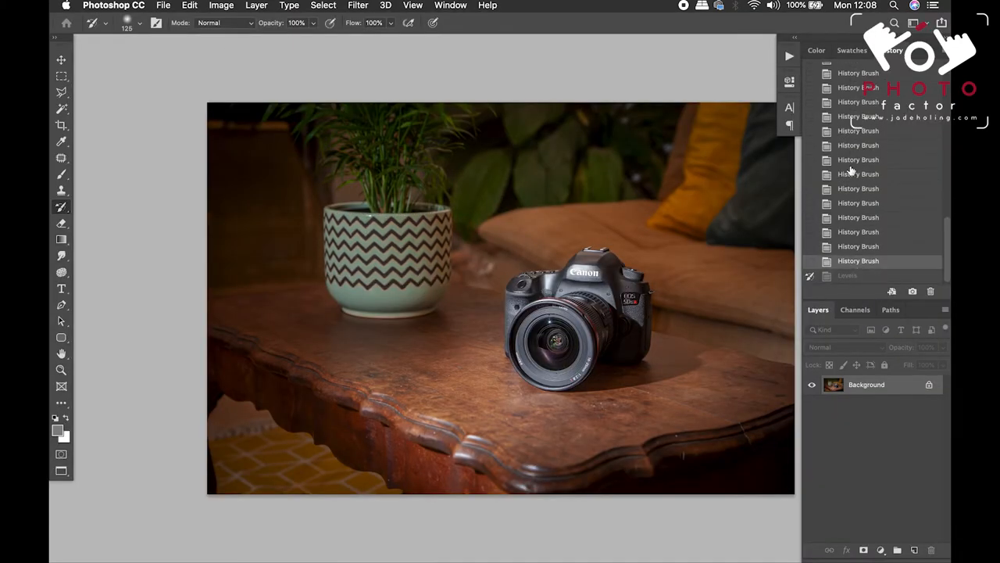
Hide the surrounding panels to view the photo on its own.
scroll(up, 3)
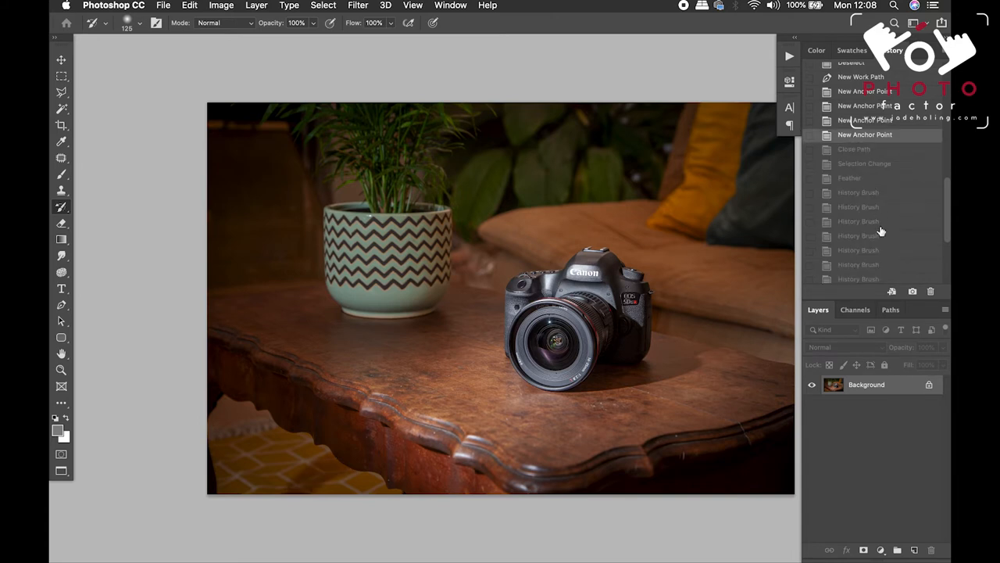
scroll(down, 3)
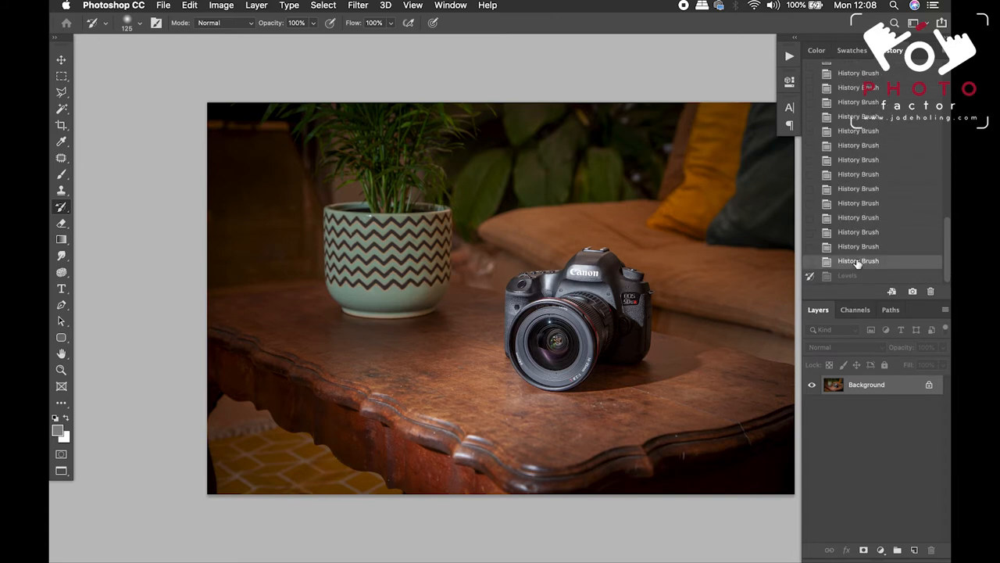
key(tab)
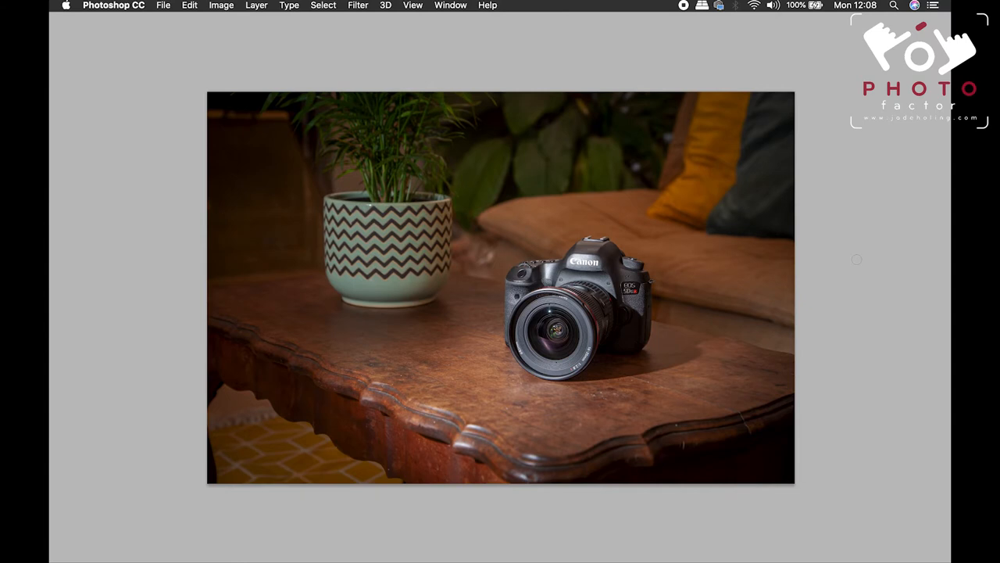
mouse_move(650, 13)
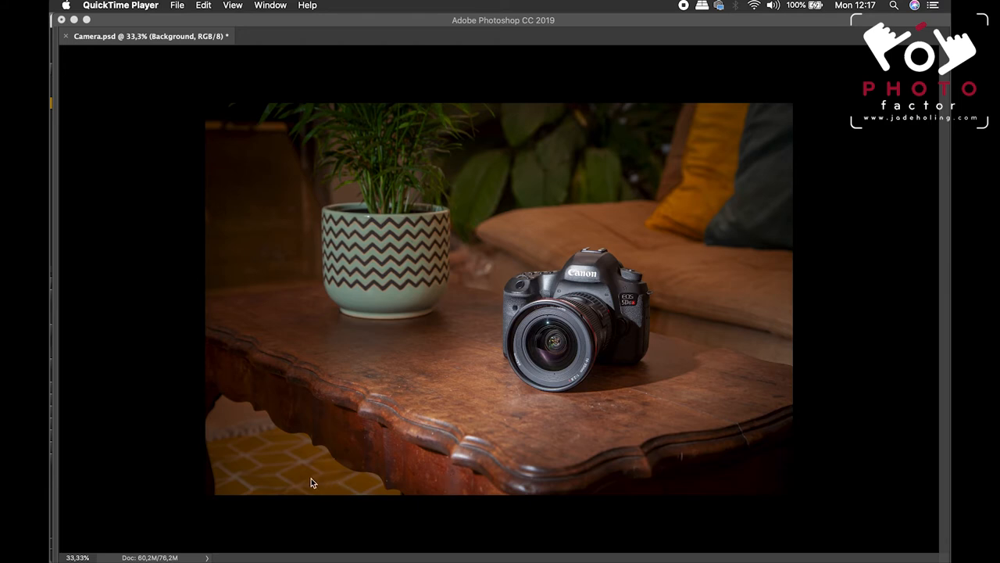
mouse_move(657, 341)
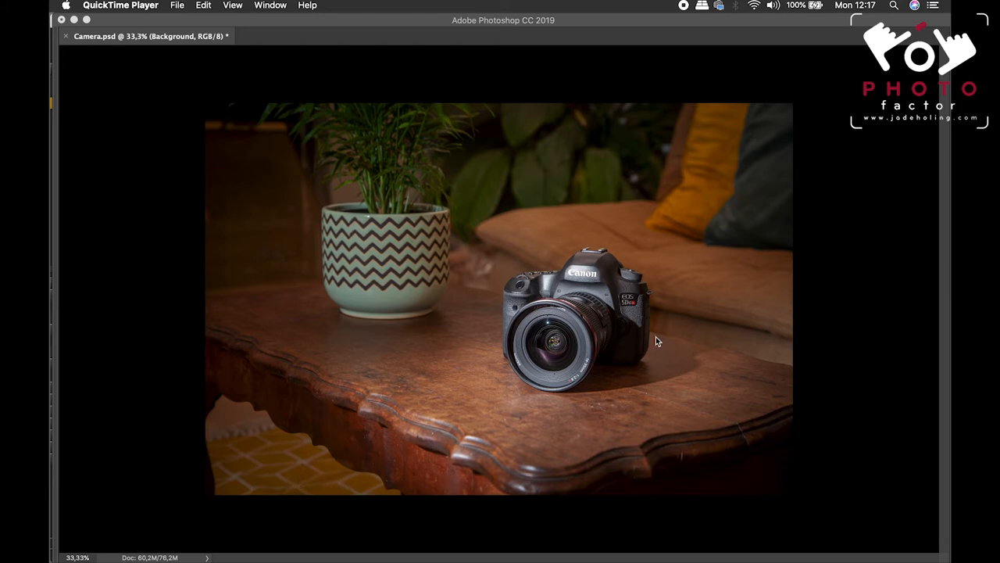
mouse_move(819, 376)
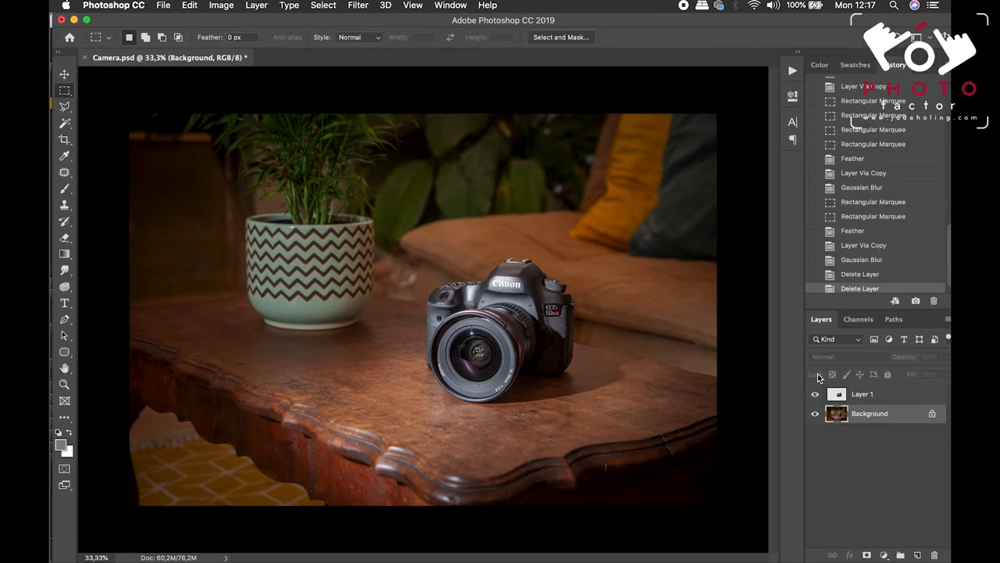
mouse_move(815, 394)
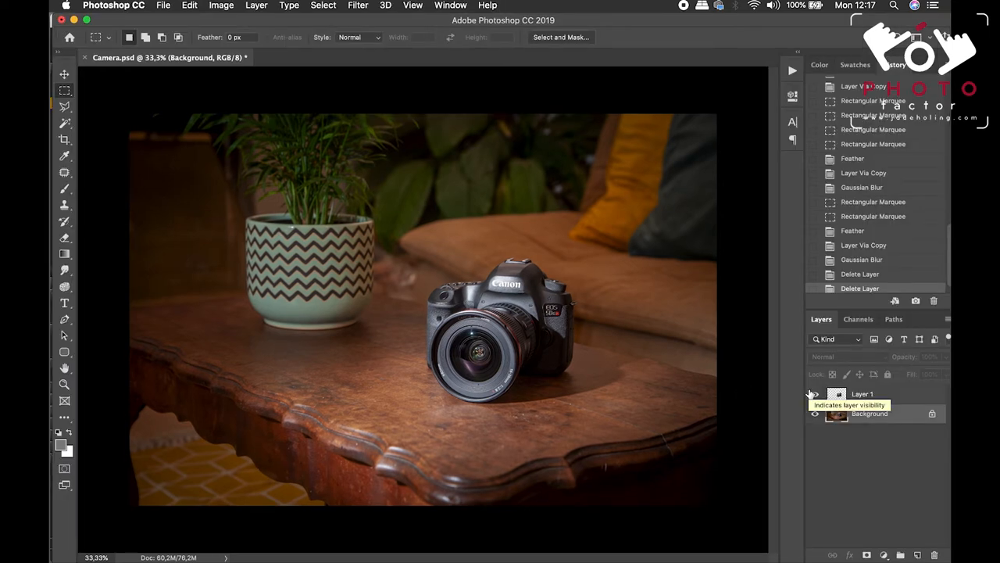
Turn on Layer 1's eye icon in the Layers panel.
click(815, 394)
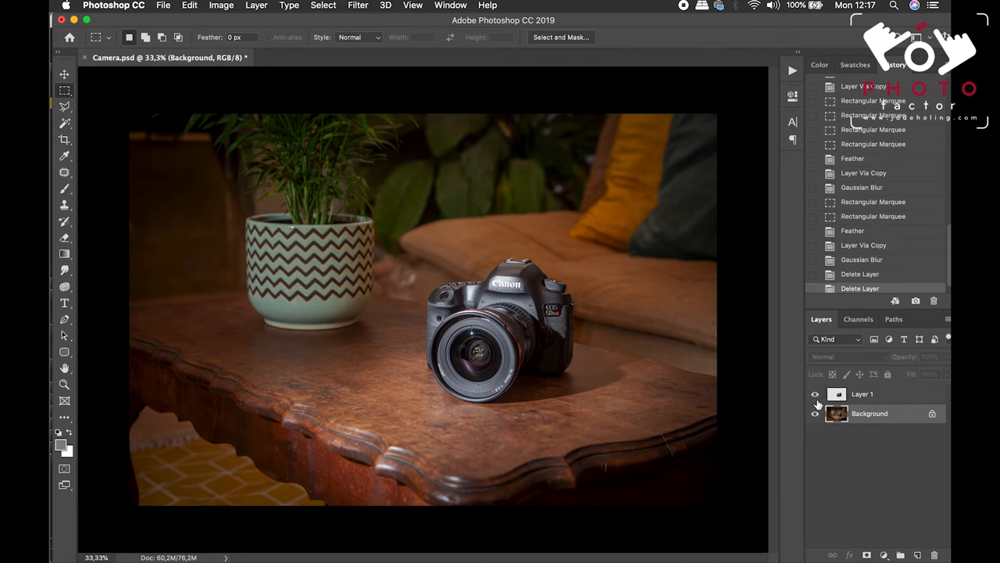
Merge Layer 1 down, load Path 1, and copy the camera onto a new layer.
click(861, 393)
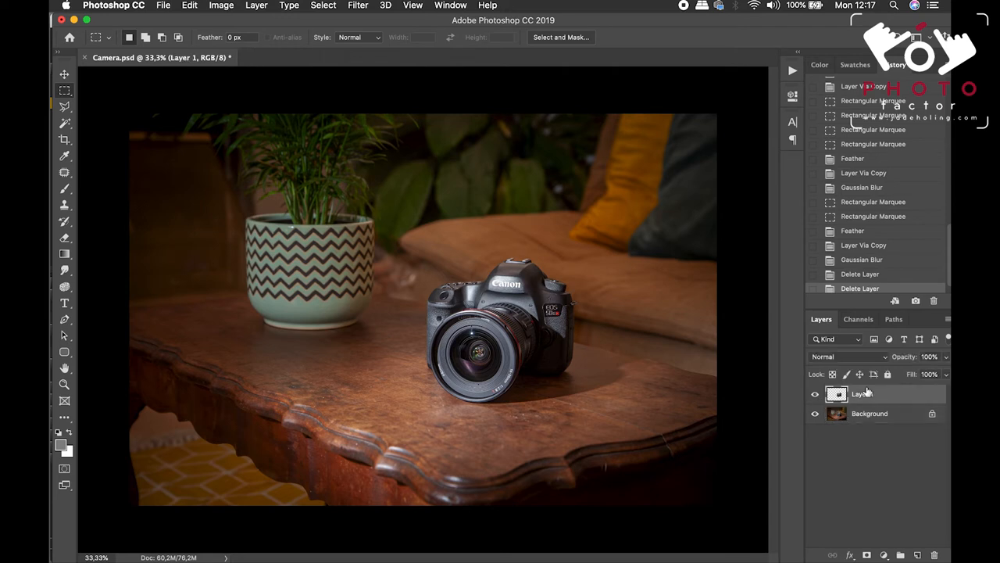
click(893, 319)
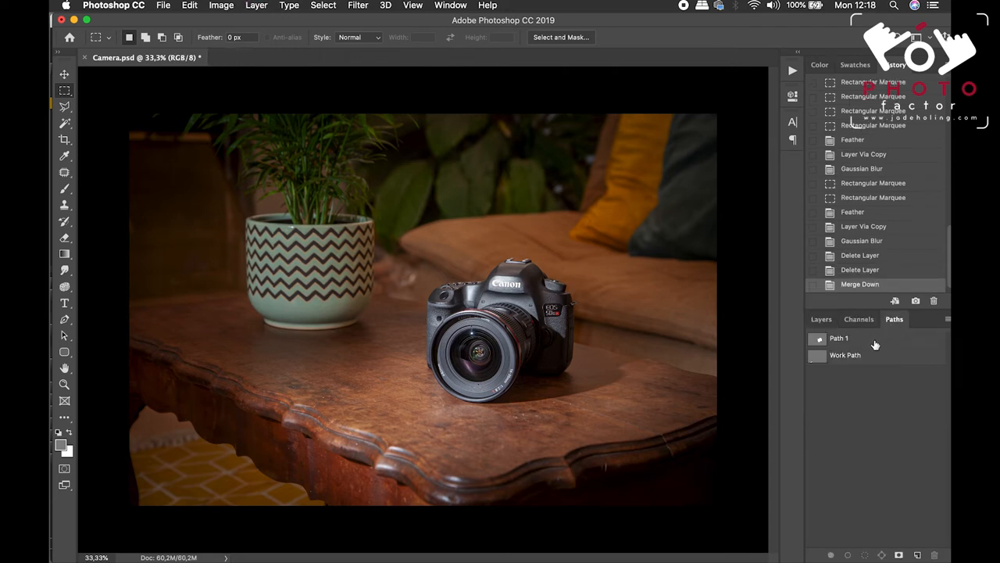
click(839, 337)
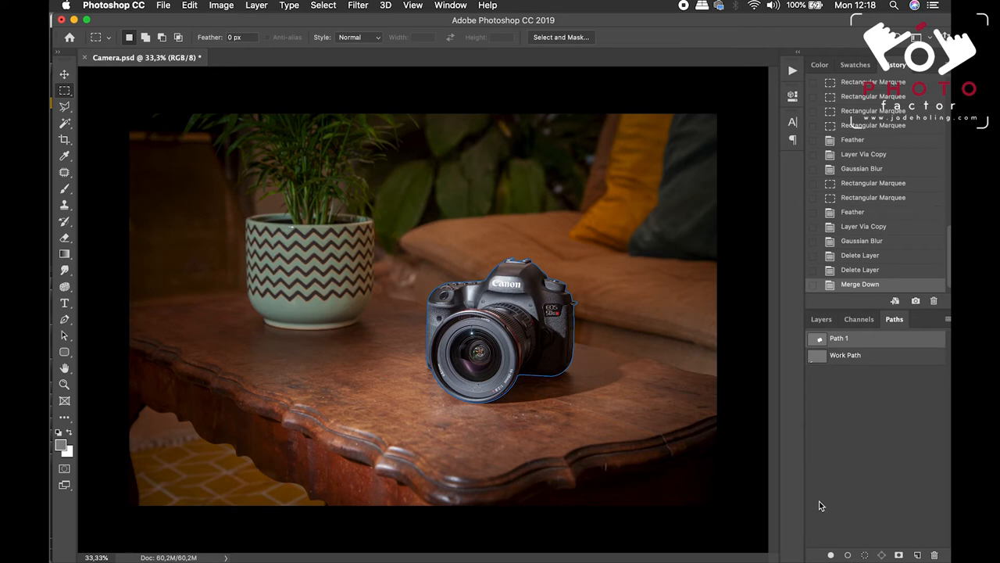
mouse_move(864, 555)
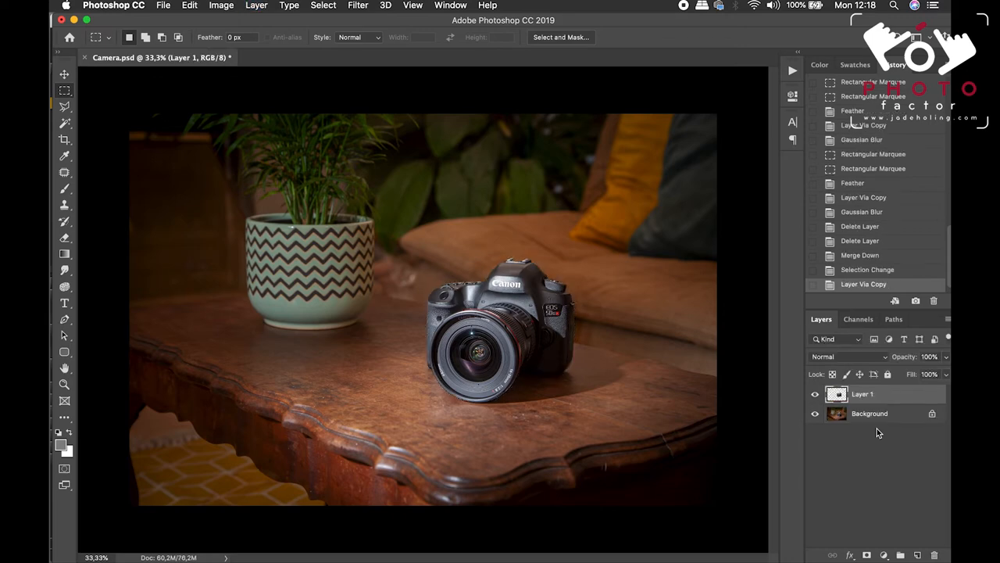
click(815, 414)
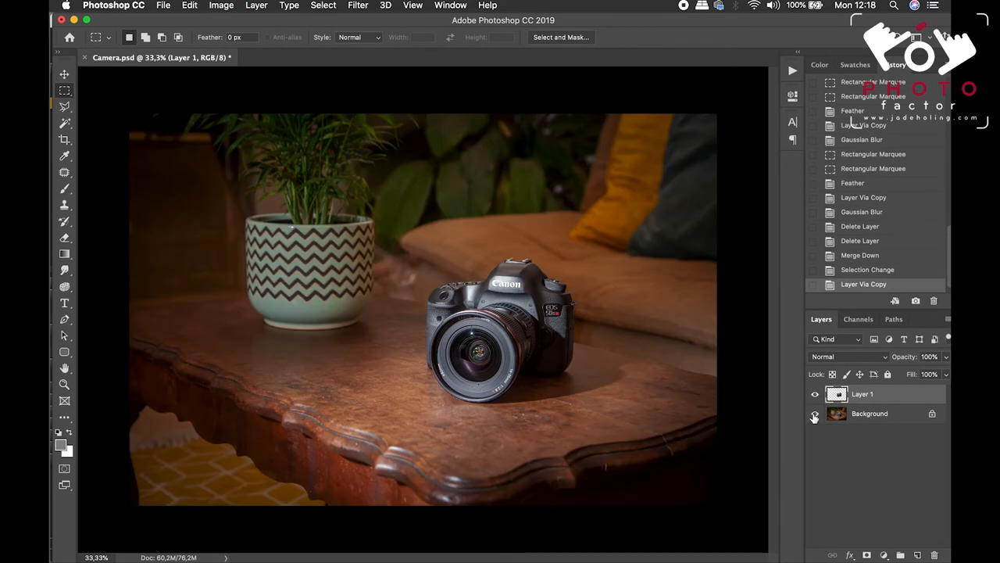
click(869, 414)
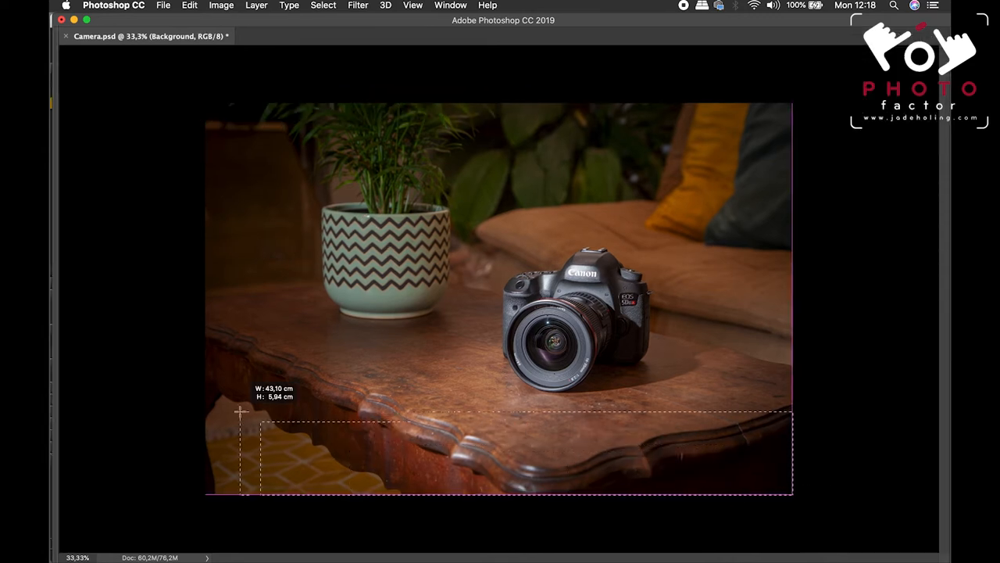
Select the bottom table strip and top scene area, feather 111 px, and copy to Layer 2.
drag(241, 411, 194, 414)
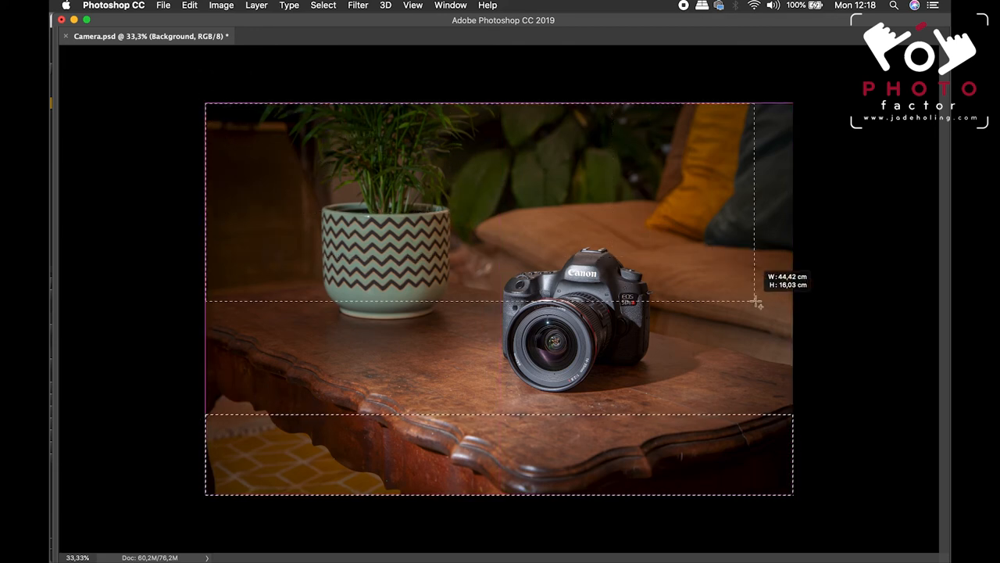
drag(754, 304, 842, 330)
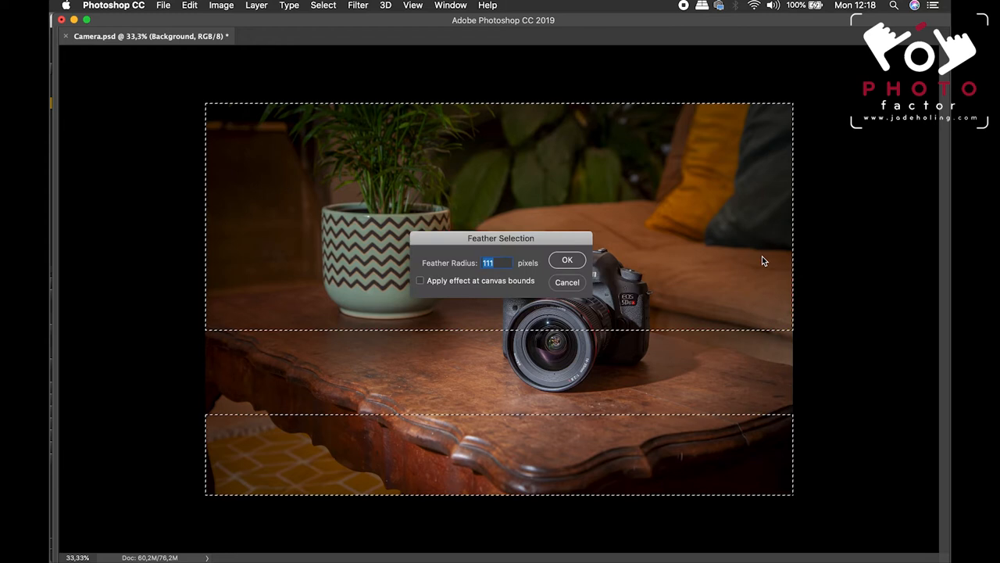
mouse_move(582, 265)
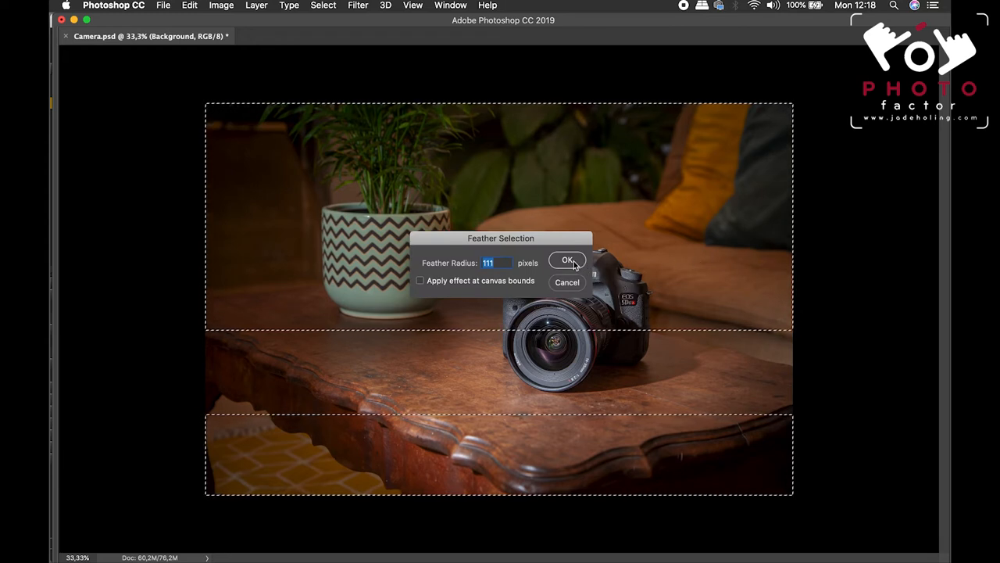
click(567, 260)
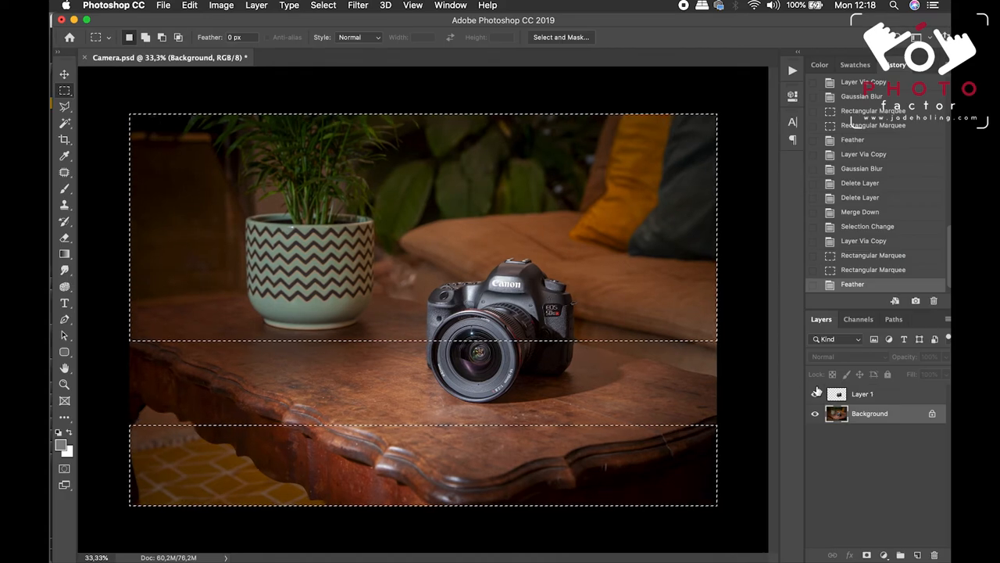
mouse_move(882, 421)
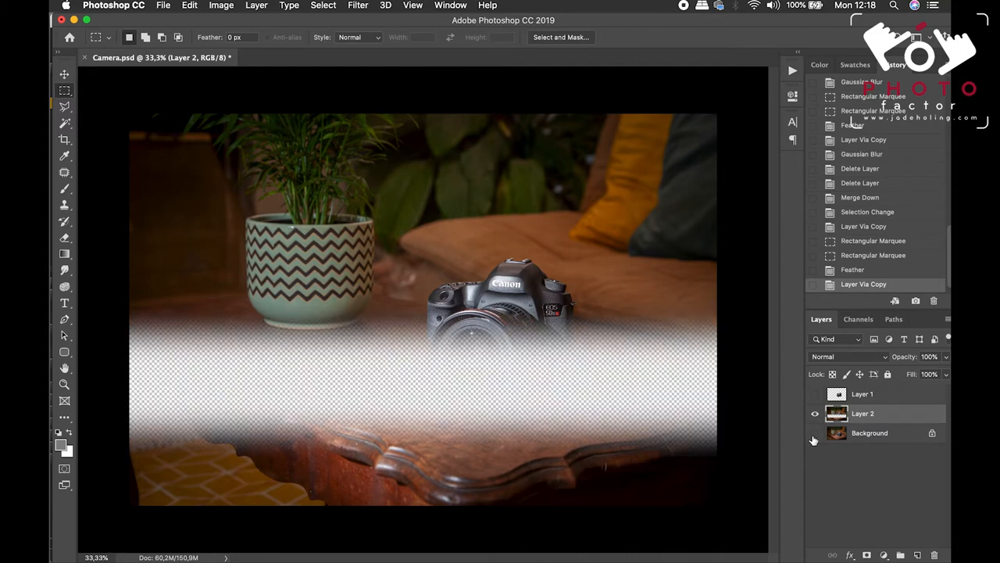
click(815, 394)
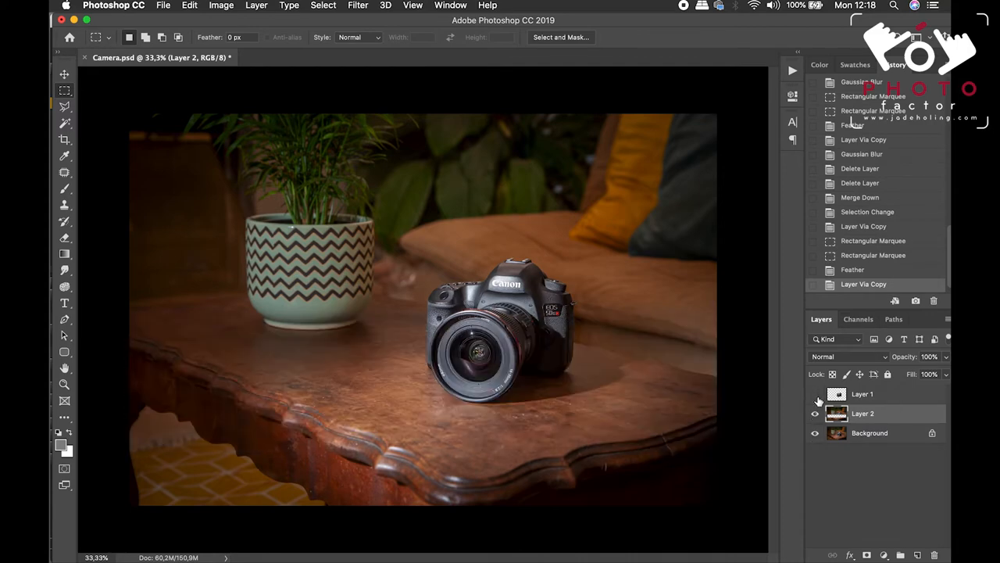
Show Layer 1 and blur Layer 2 with a 9.9 px Gaussian Blur, checking the preview.
click(815, 413)
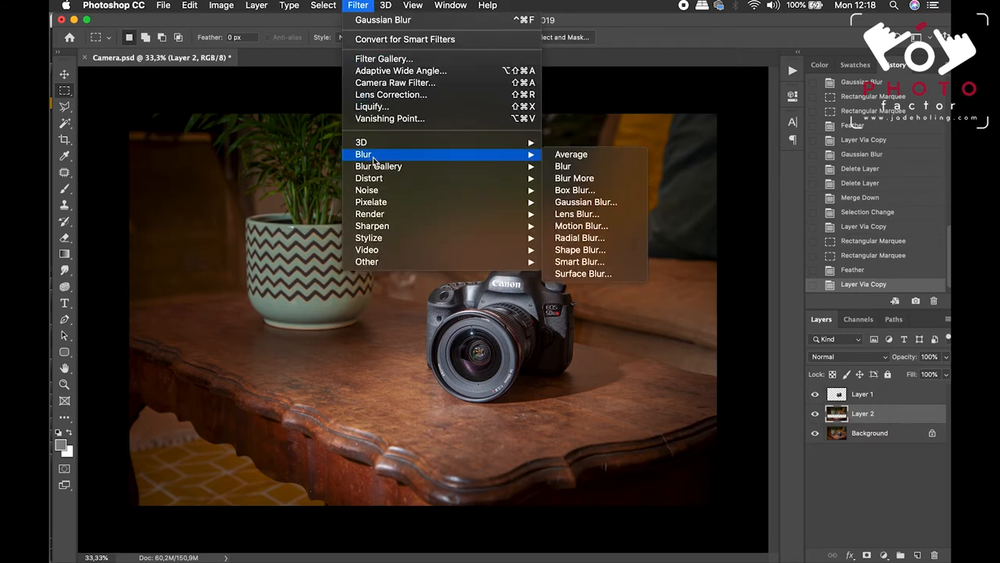
mouse_move(585, 202)
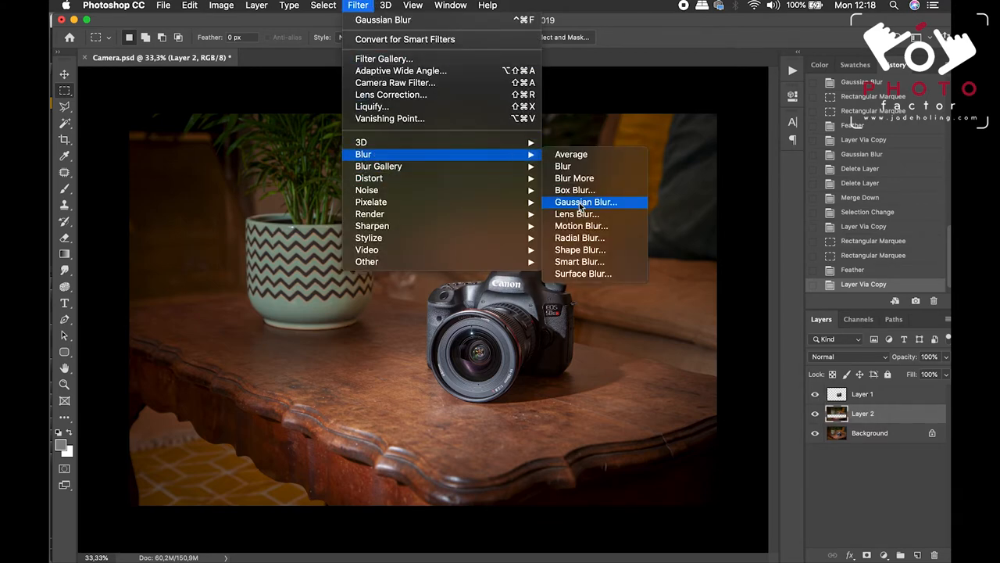
click(586, 201)
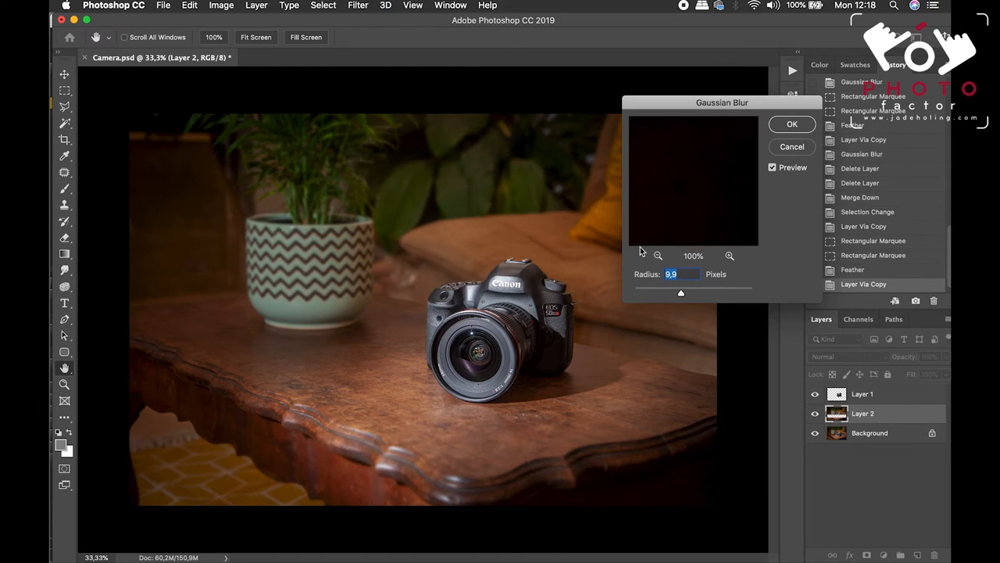
mouse_move(779, 180)
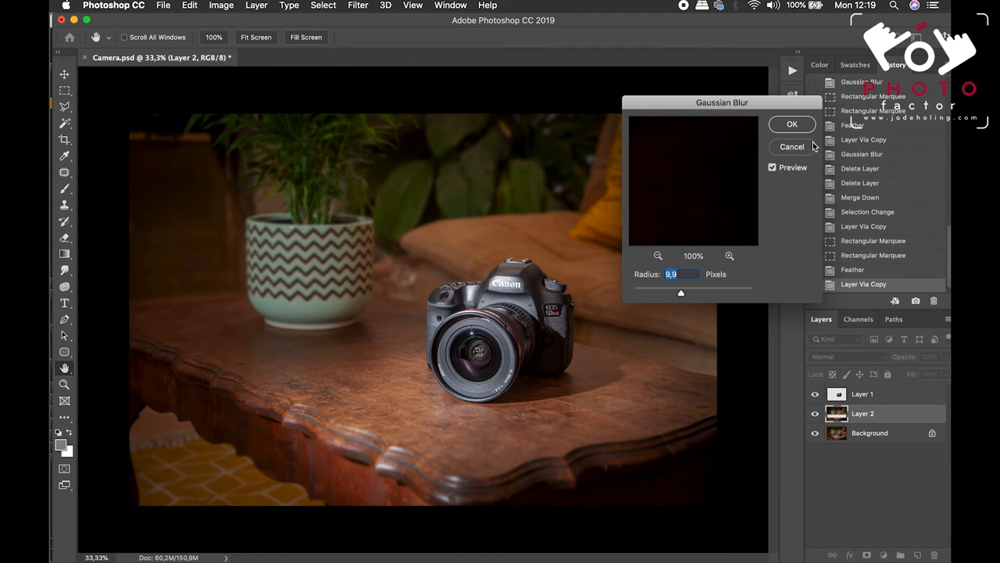
mouse_move(773, 176)
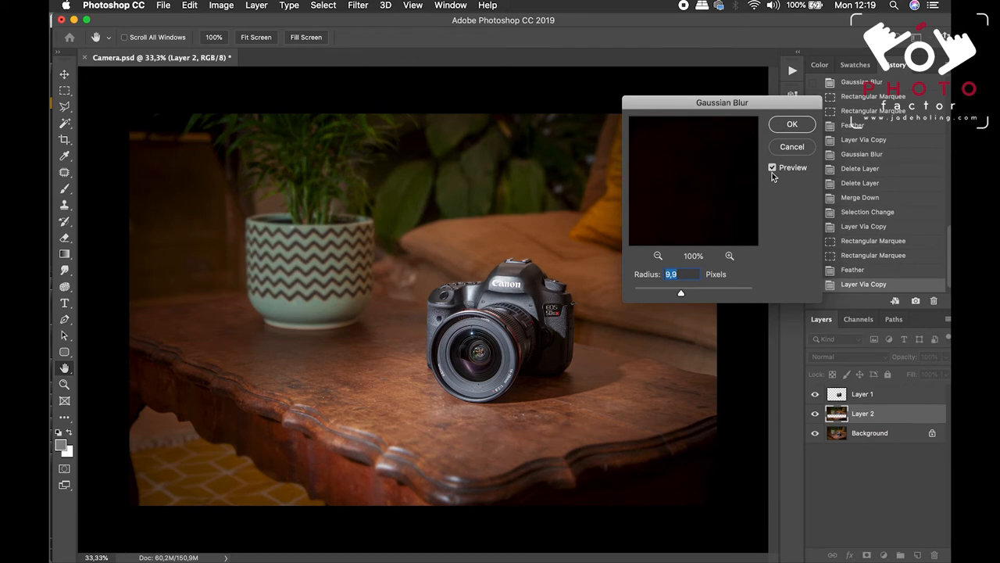
click(772, 168)
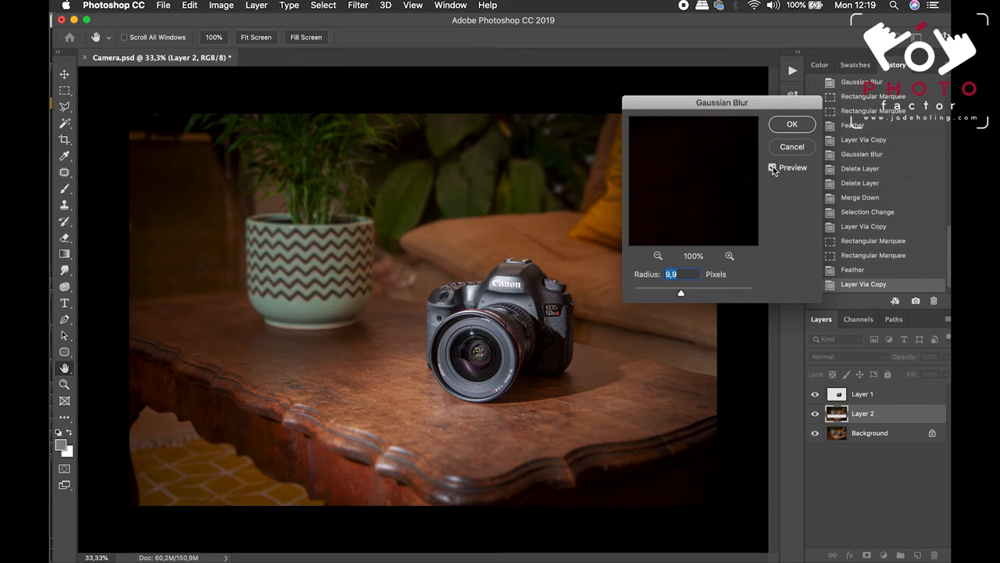
click(792, 123)
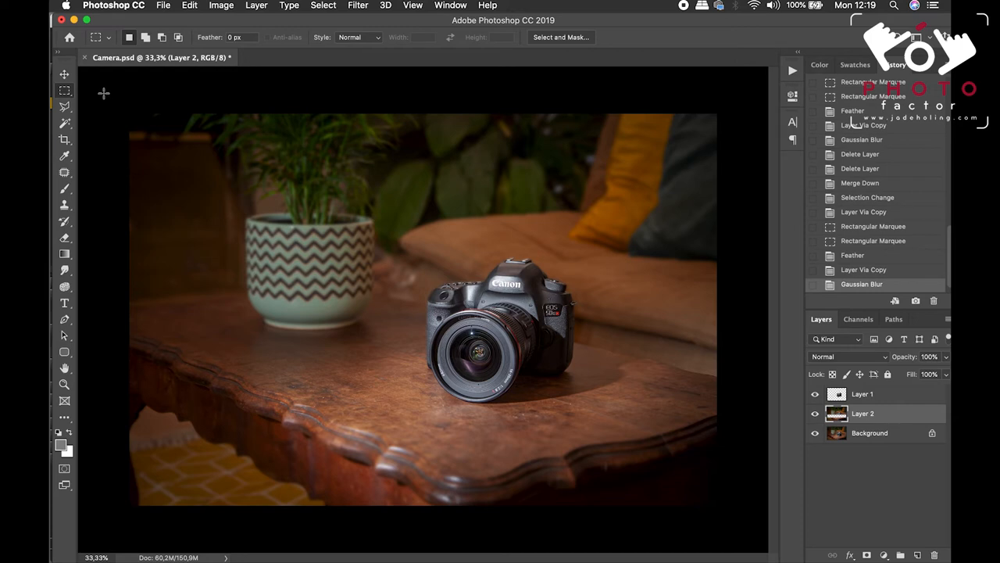
Select the top and bottom strips, feather 111 px, copy to Layer 3, and blur it.
drag(130, 115, 582, 262)
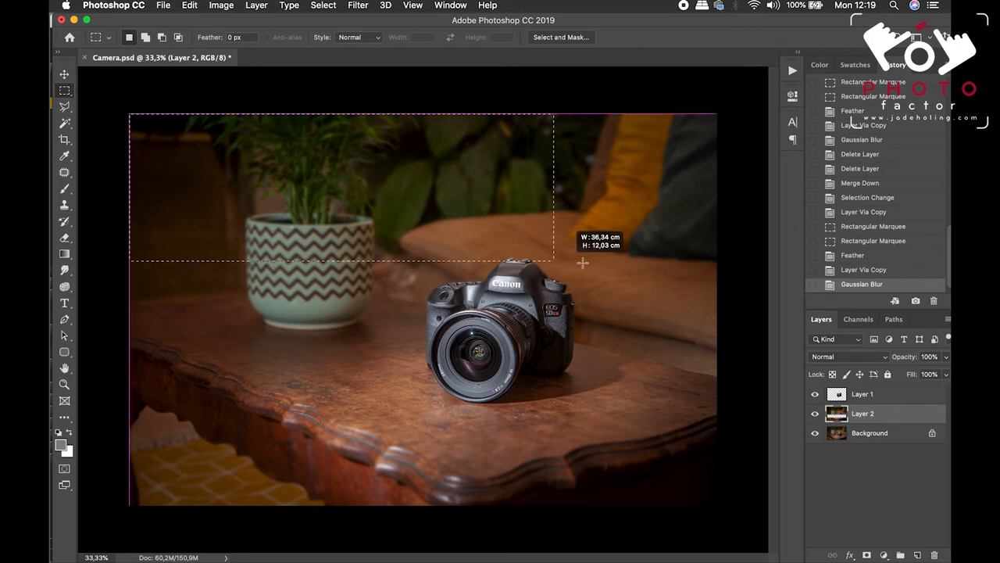
drag(582, 264, 732, 286)
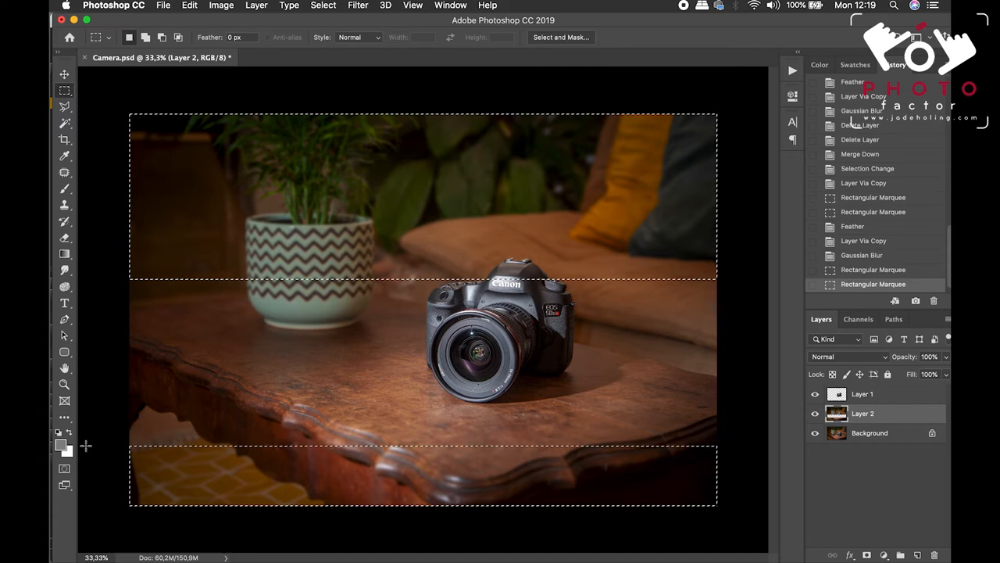
mouse_move(578, 231)
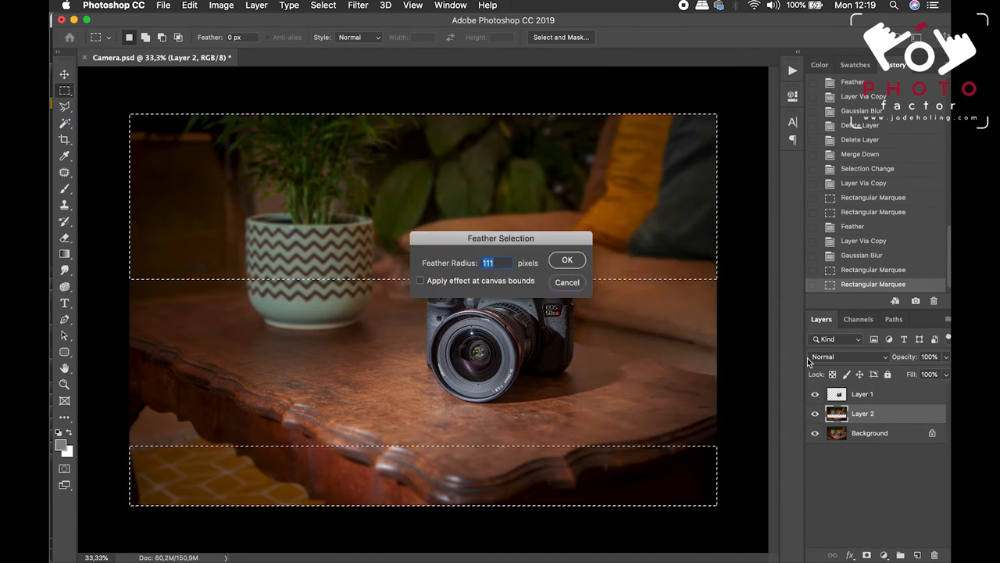
click(568, 259)
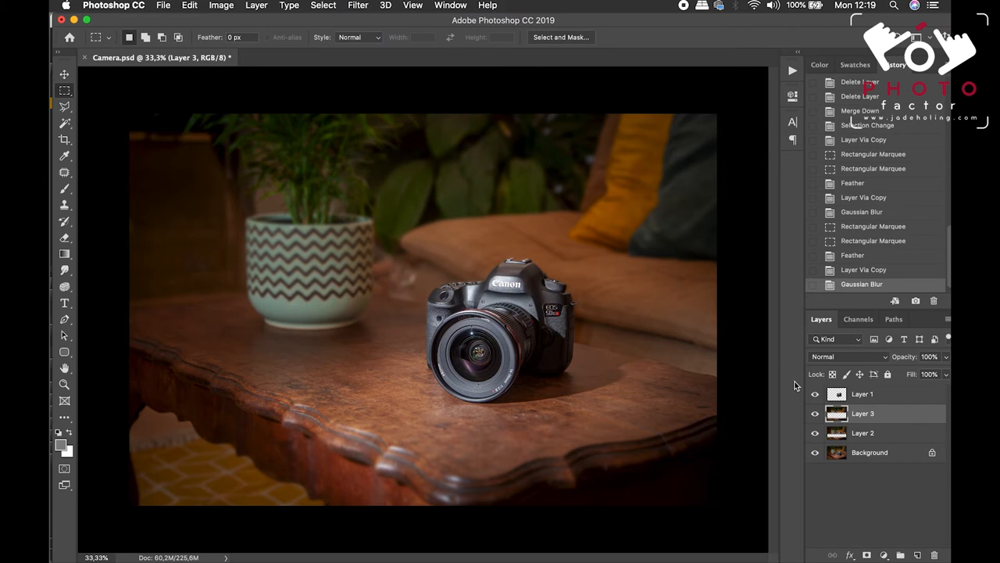
click(815, 432)
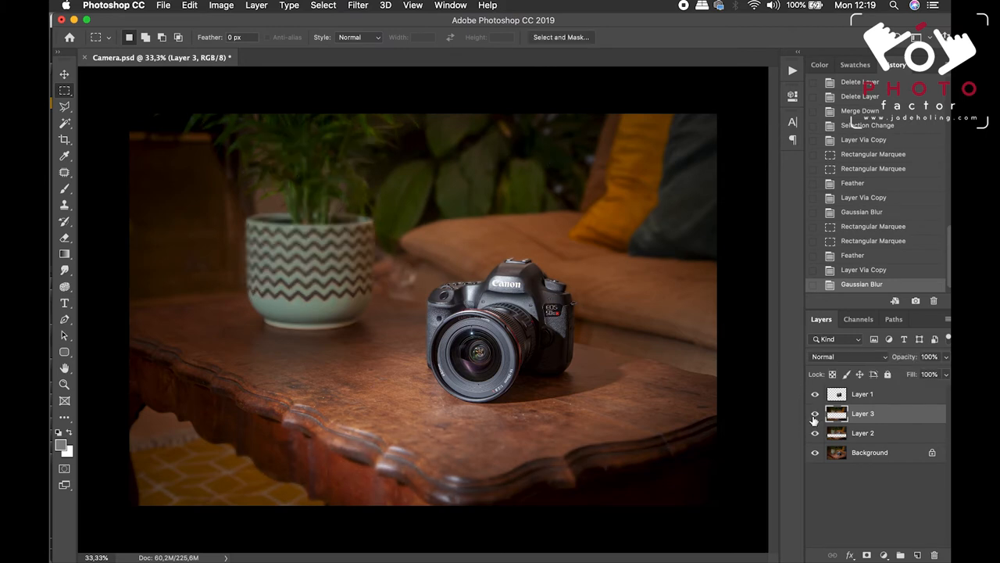
key(tab)
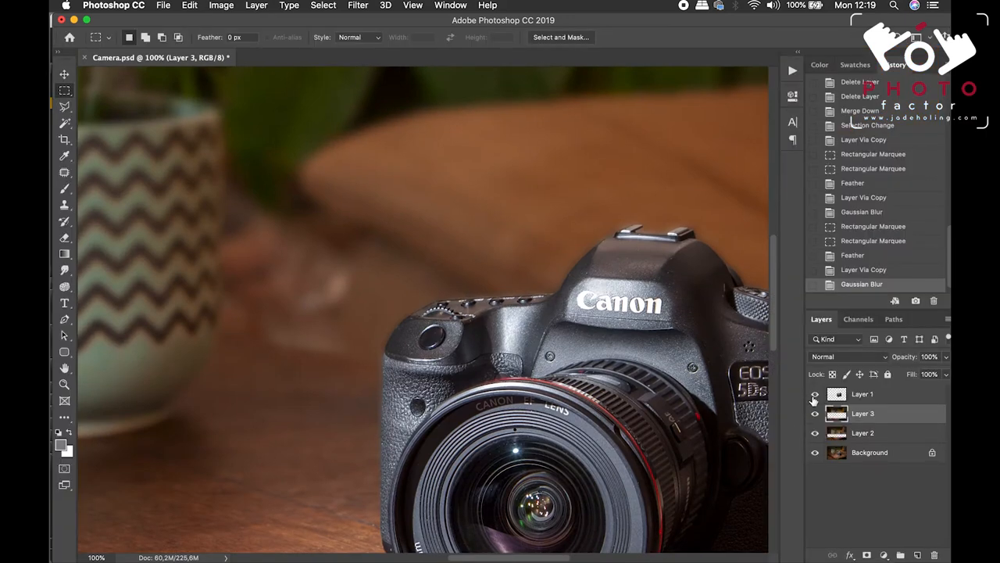
click(815, 393)
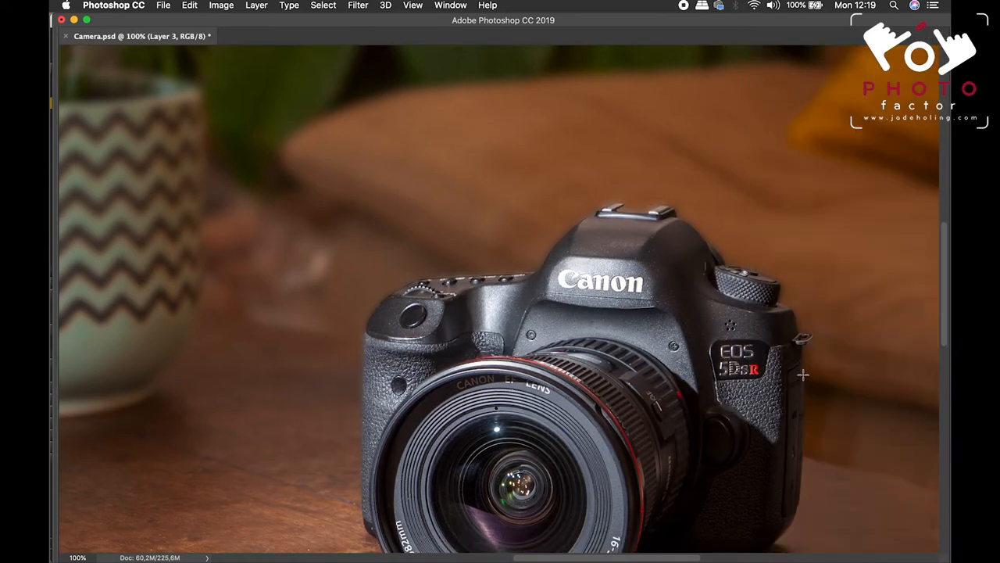
mouse_move(814, 405)
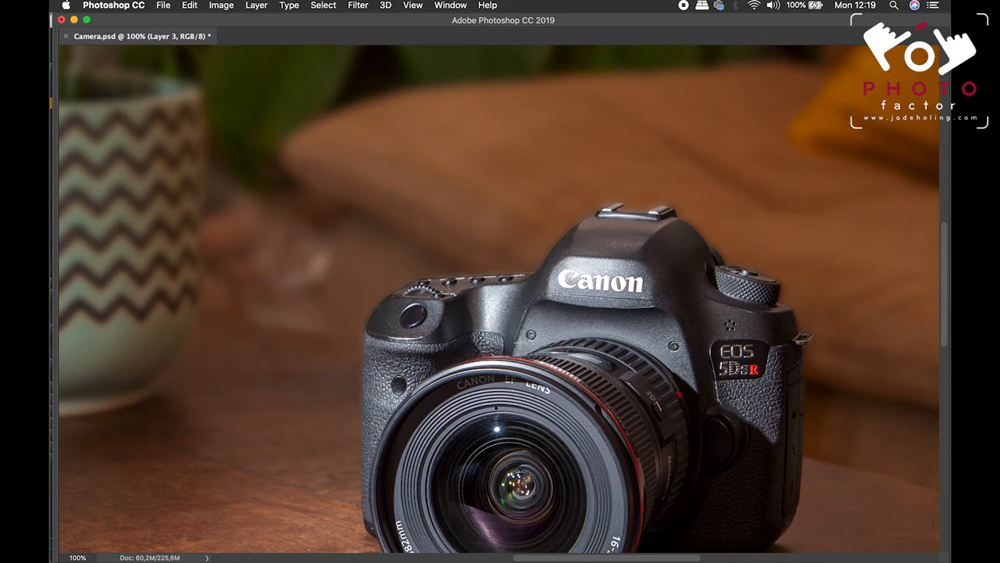
mouse_move(629, 325)
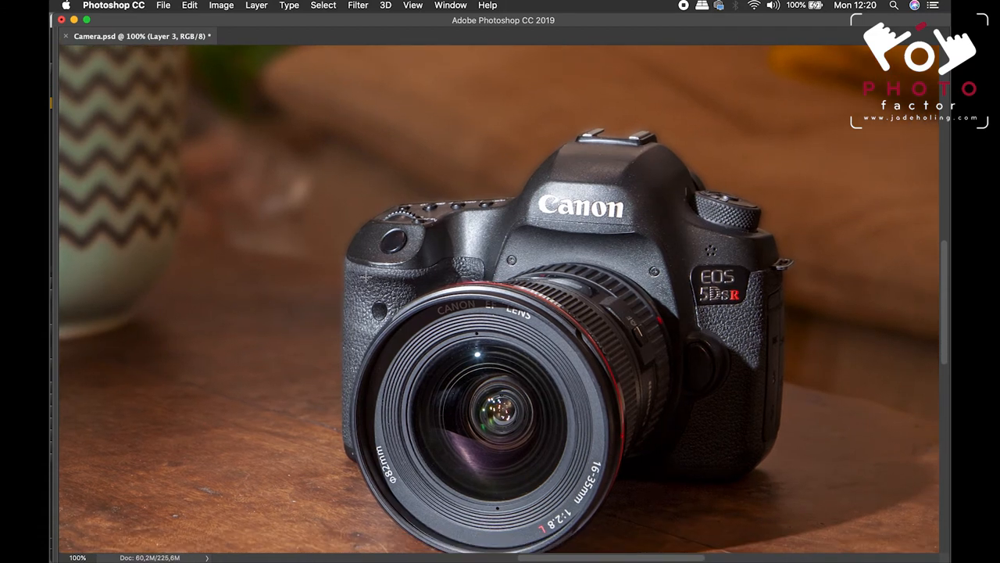
mouse_move(485, 195)
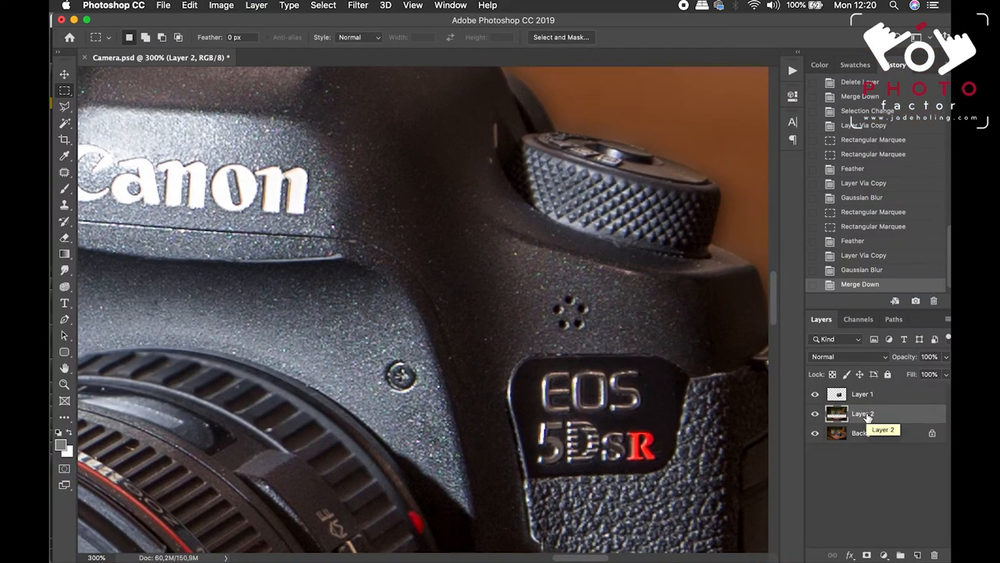
Flatten the layers, brush away the blur halo along the camera top, then zoom out.
key(Tab)
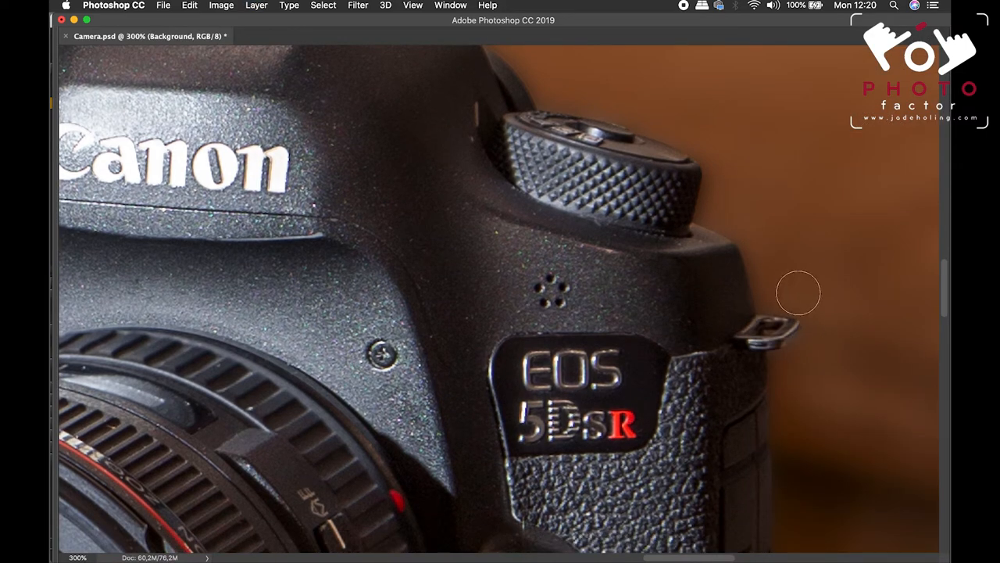
mouse_move(750, 280)
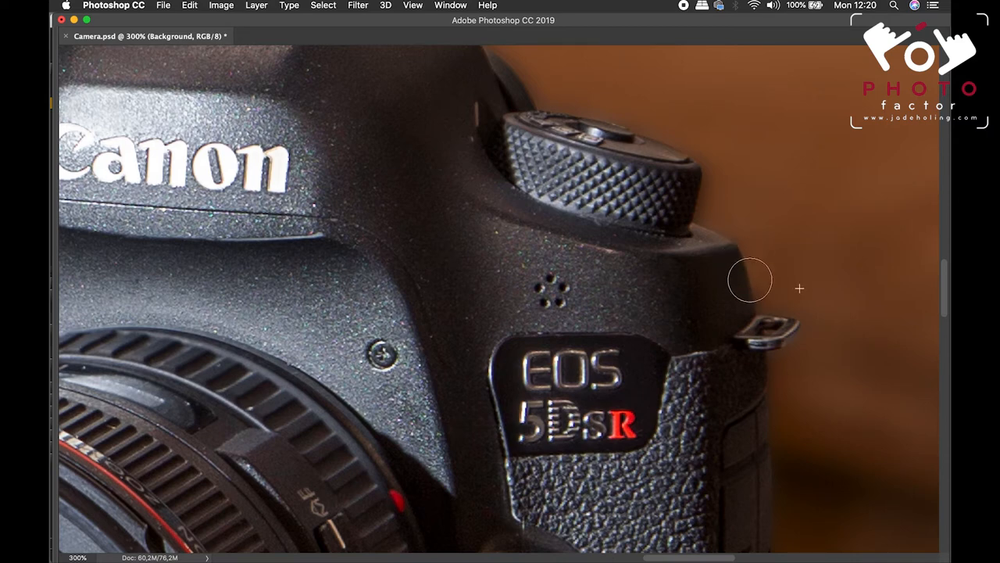
mouse_move(718, 205)
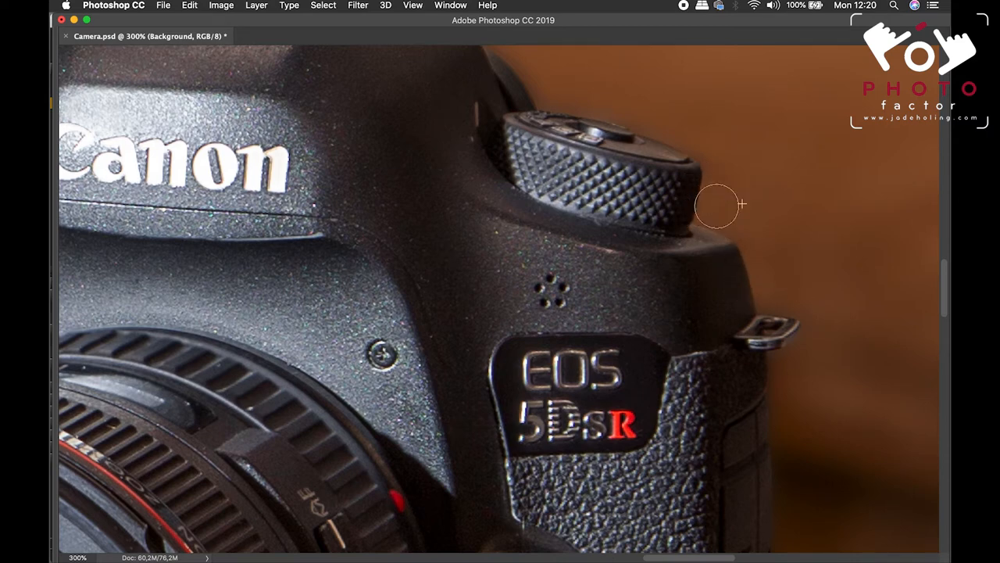
mouse_move(596, 113)
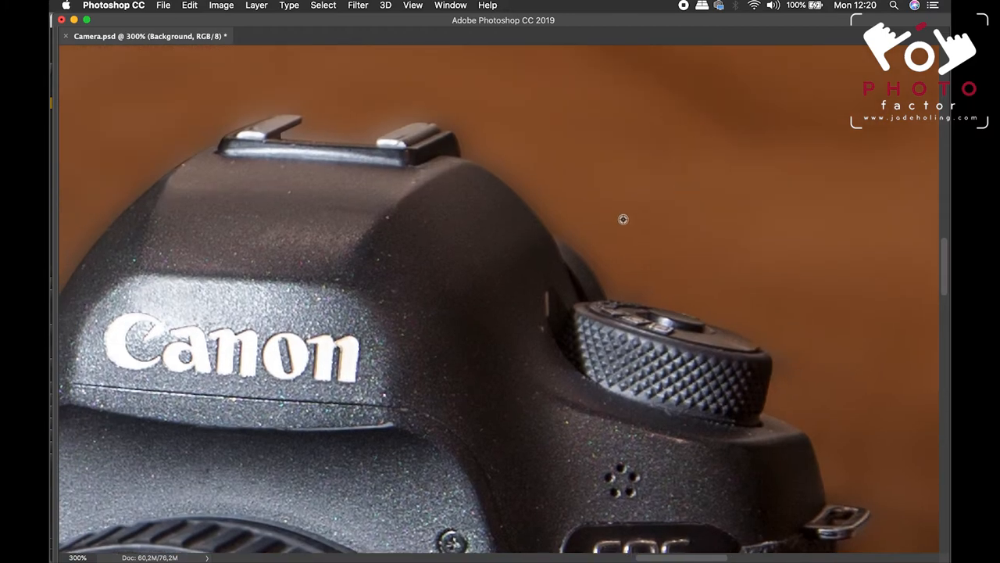
mouse_move(667, 292)
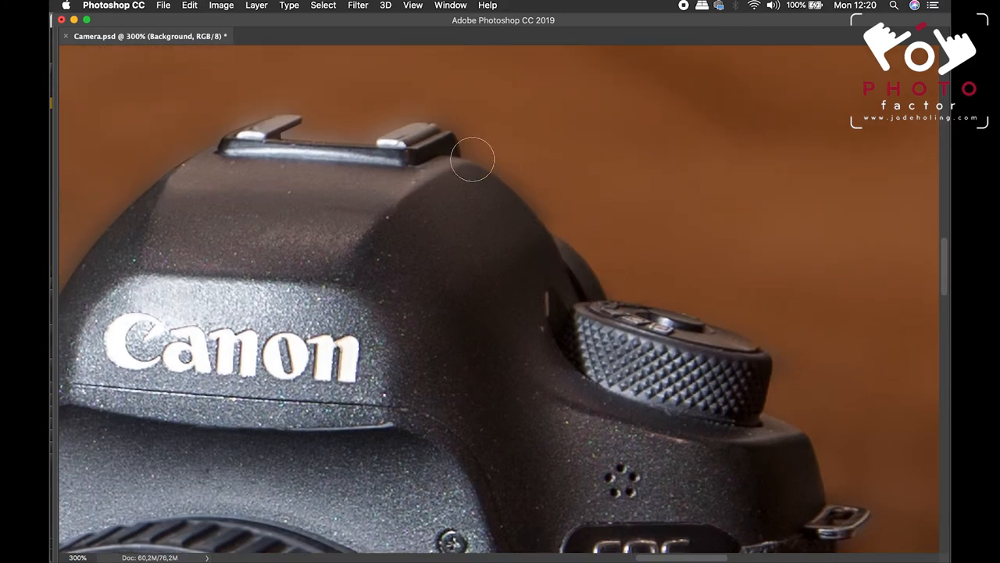
click(412, 5)
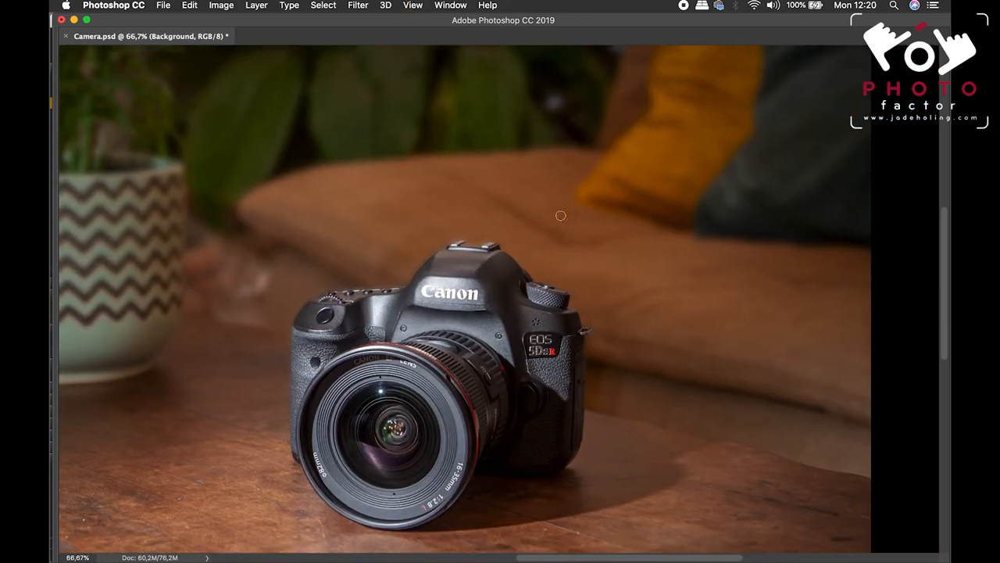
click(413, 5)
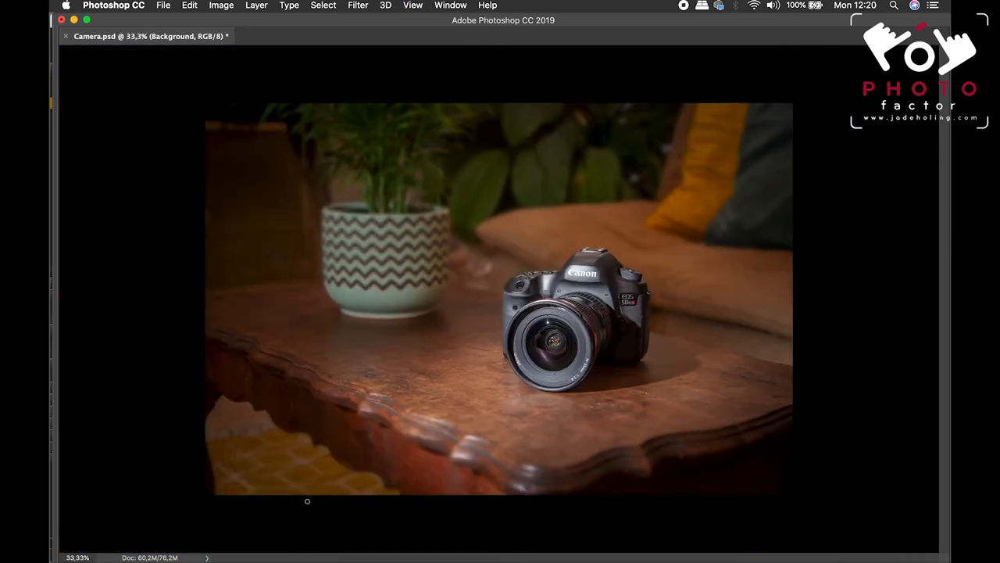
mouse_move(537, 360)
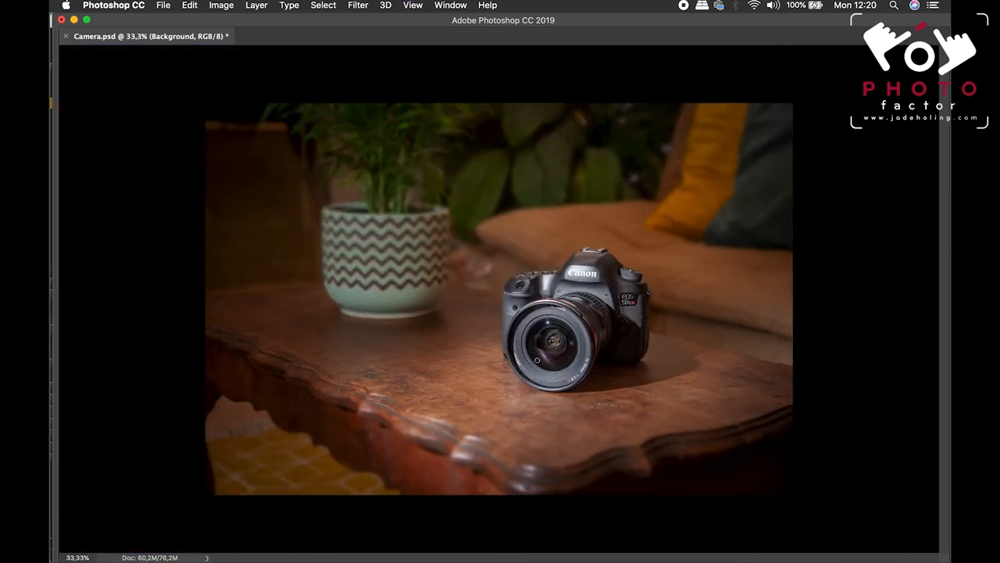
mouse_move(709, 48)
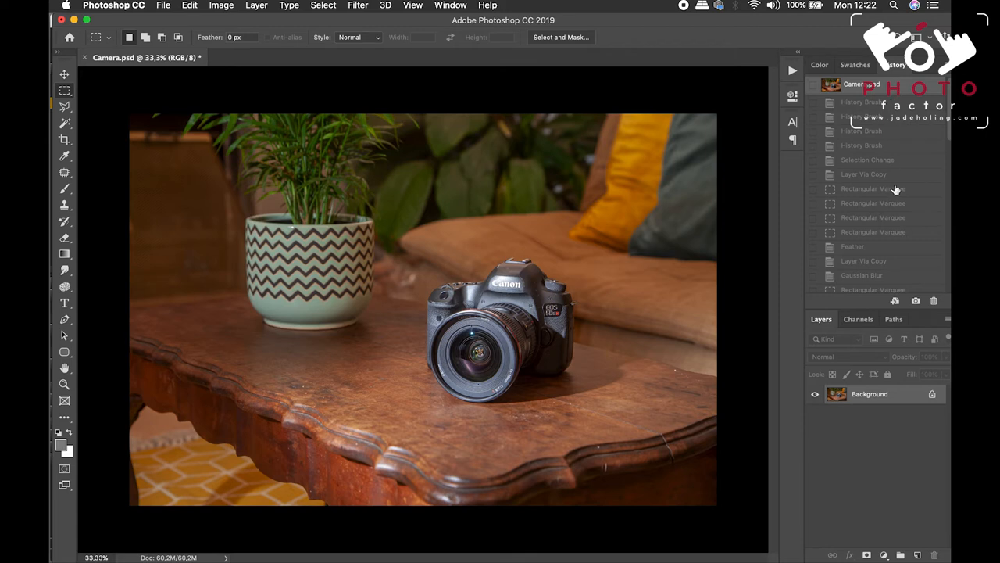
Scroll the History panel down to the Clone Stamp, Camera Raw Filter and Levels states.
scroll(down, 3)
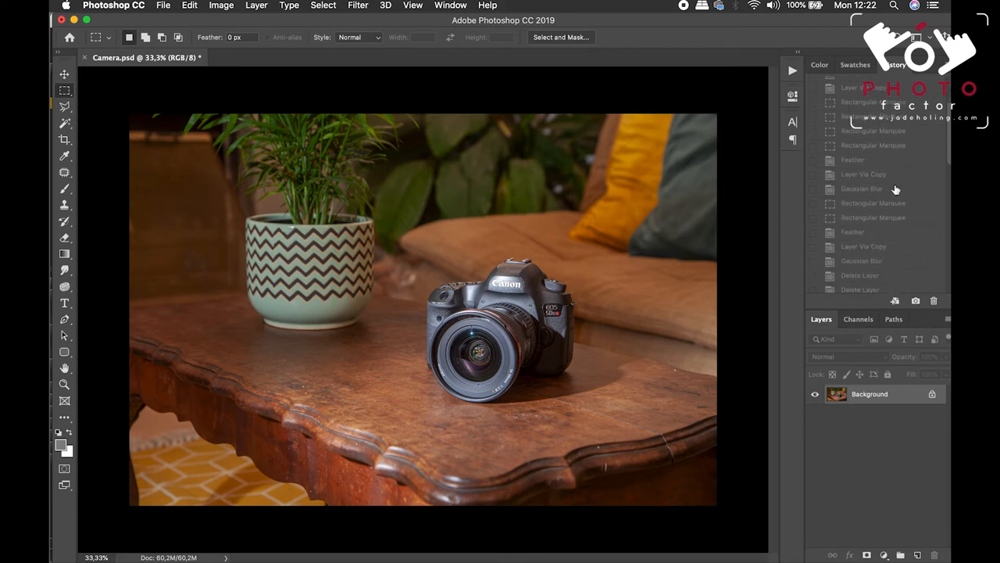
scroll(down, 3)
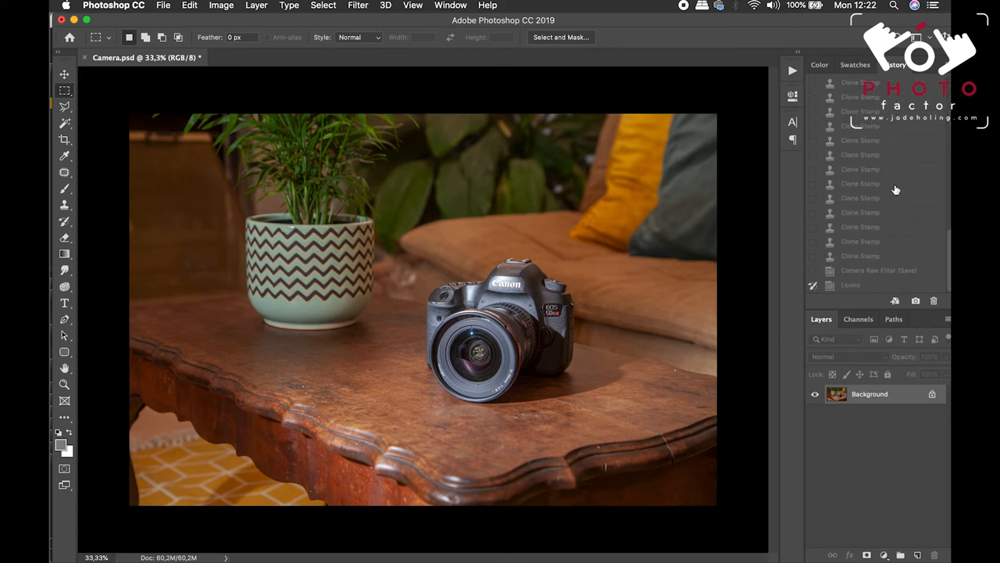
mouse_move(855, 293)
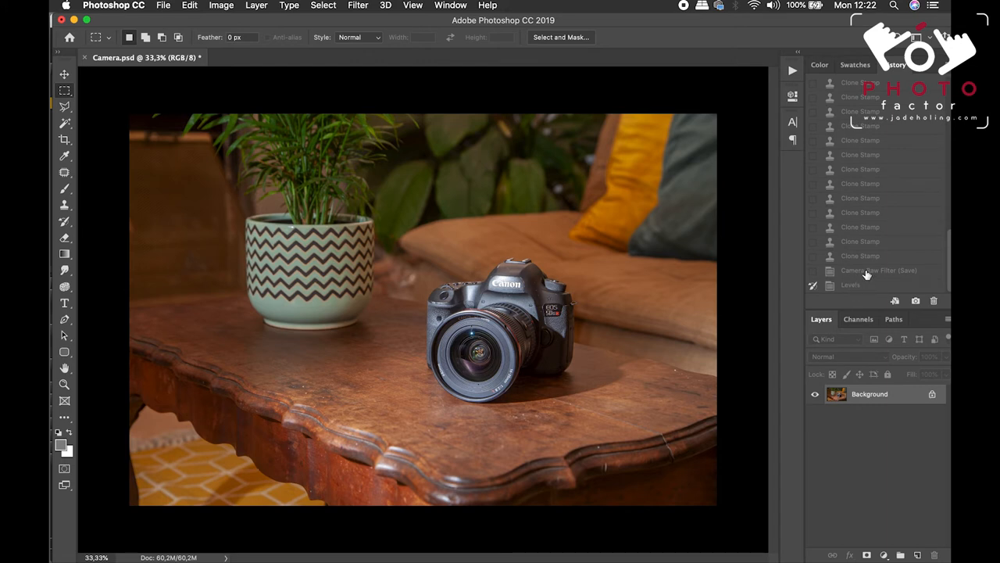
mouse_move(828, 306)
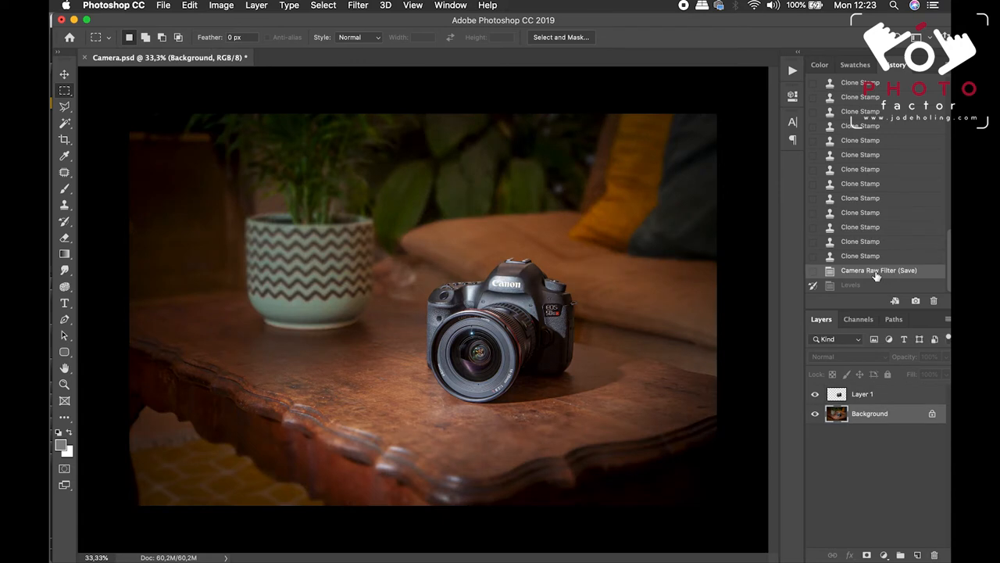
mouse_move(786, 261)
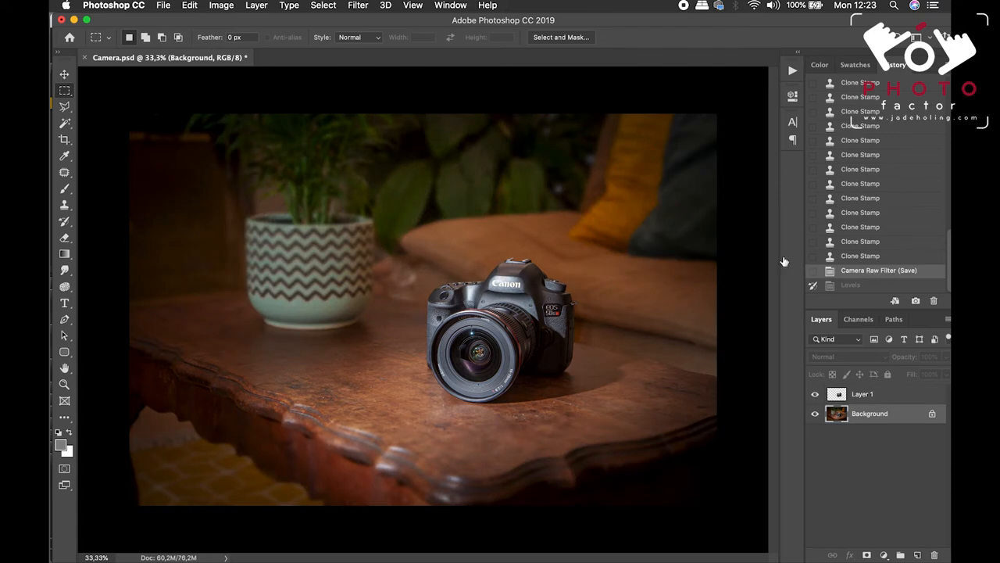
mouse_move(711, 214)
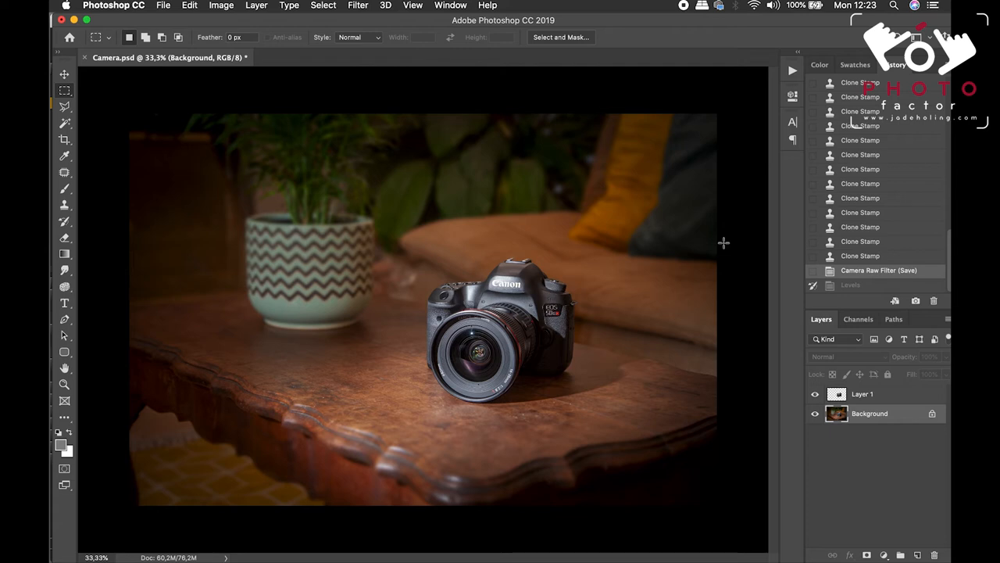
mouse_move(422, 84)
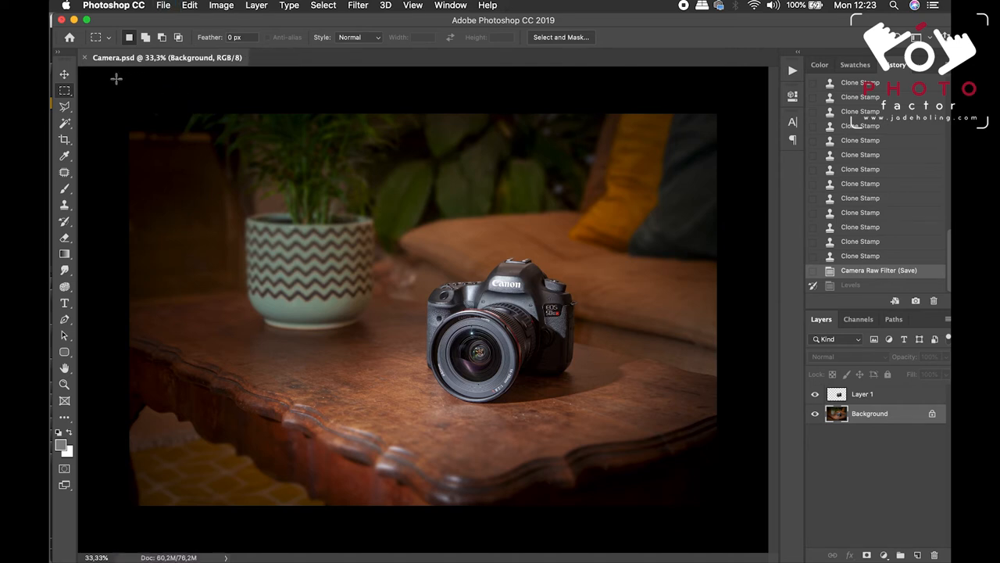
mouse_move(412, 140)
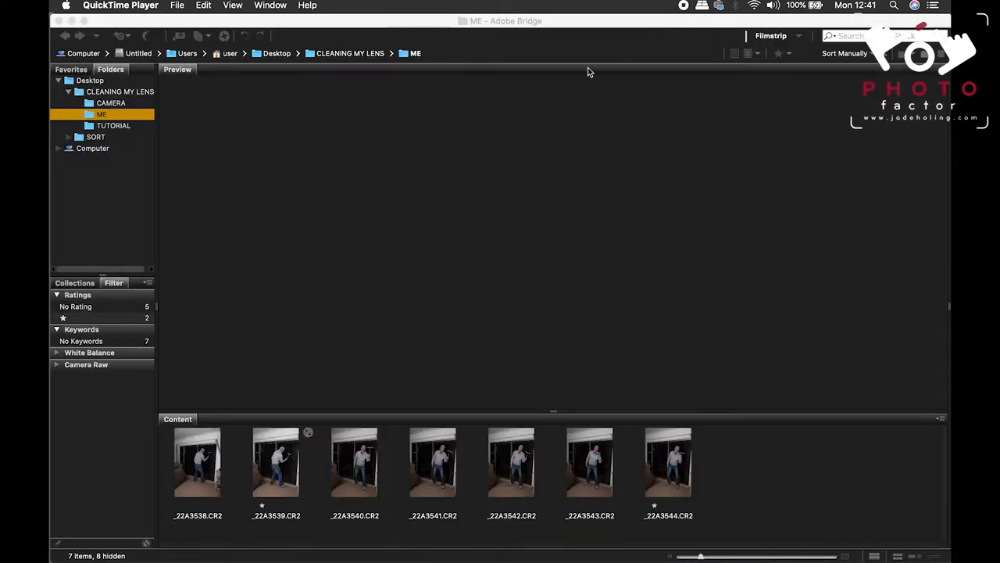
mouse_move(299, 335)
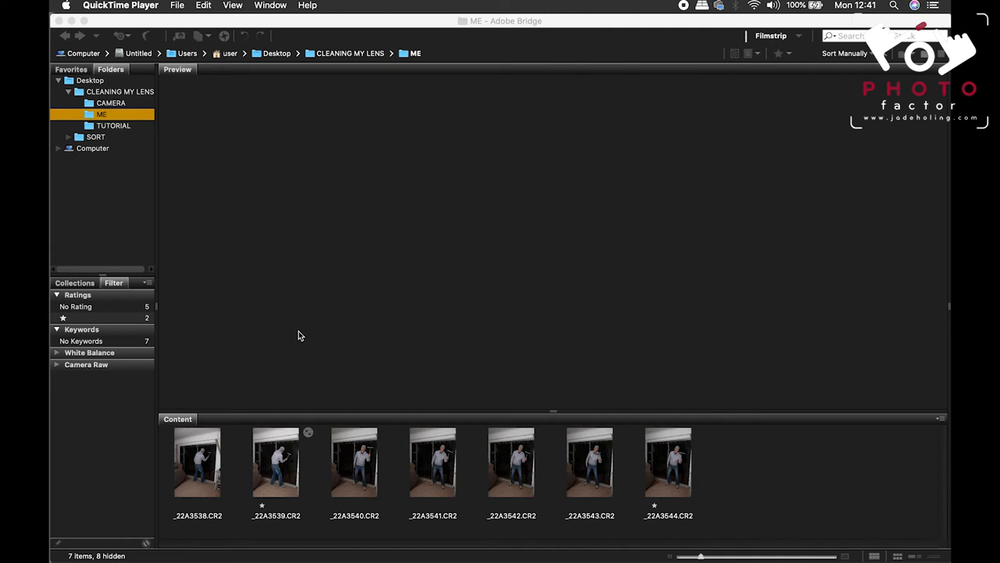
mouse_move(268, 462)
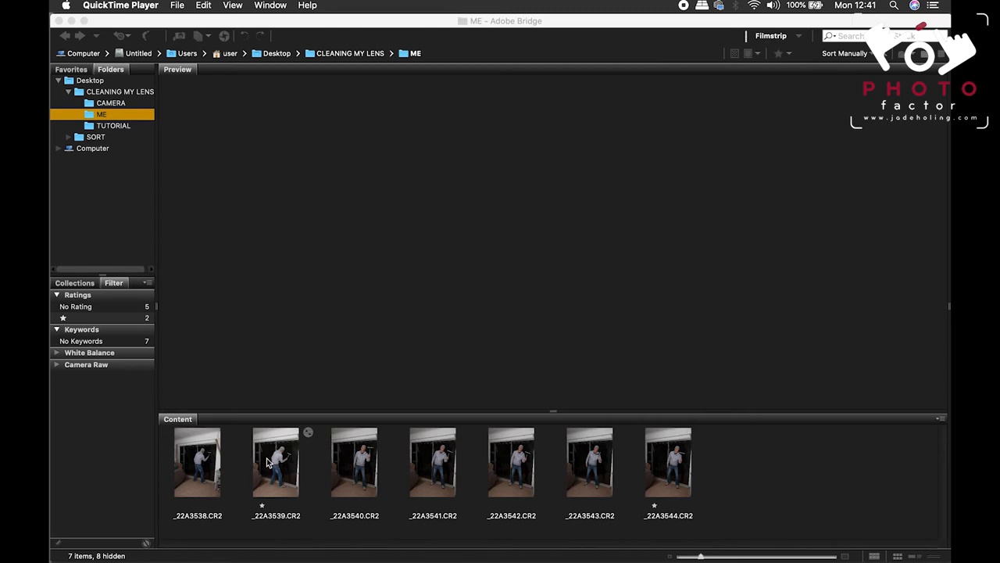
Select _22A3539.CR2 and add _22A3544.CR2 to preview both man shots.
click(275, 461)
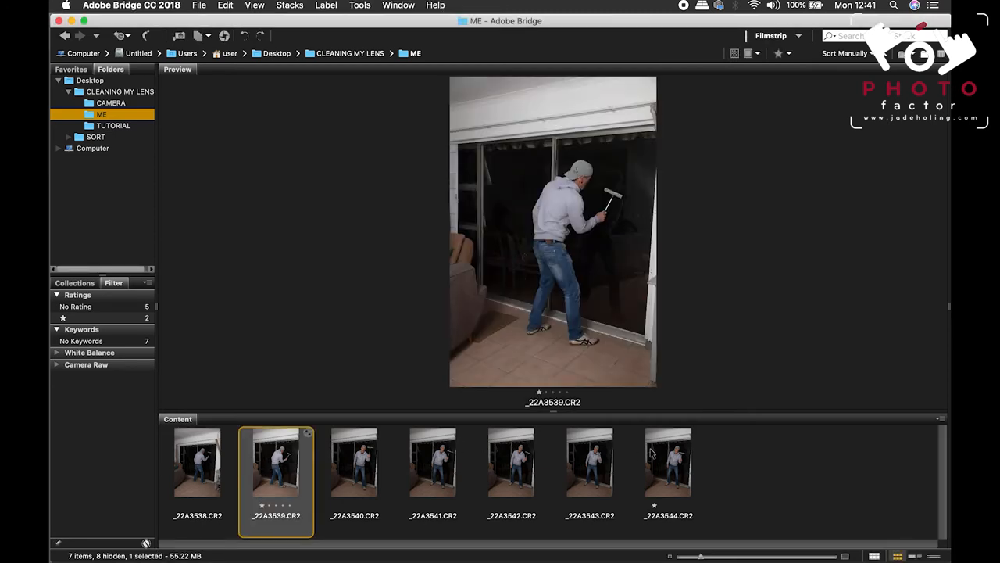
click(668, 461)
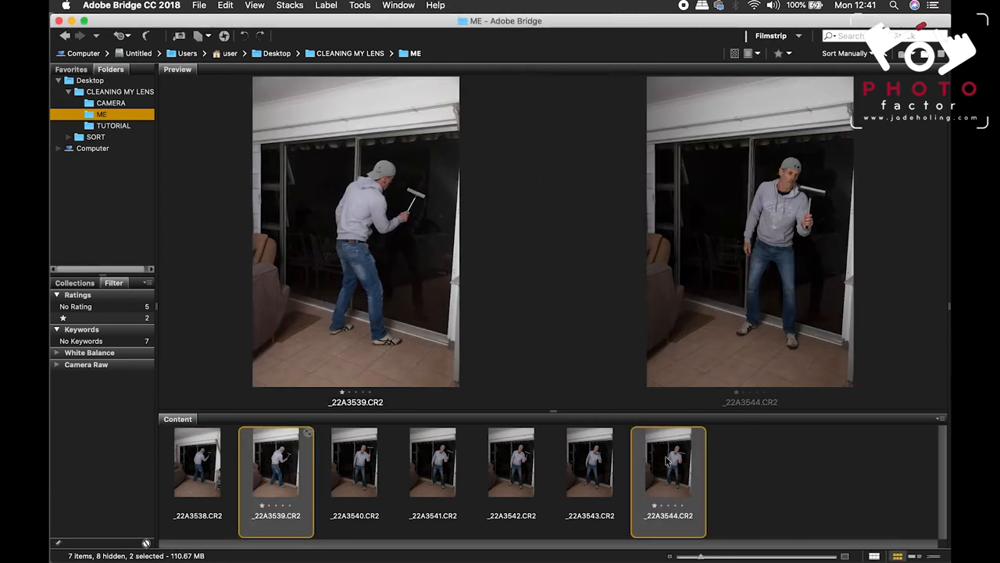
mouse_move(547, 158)
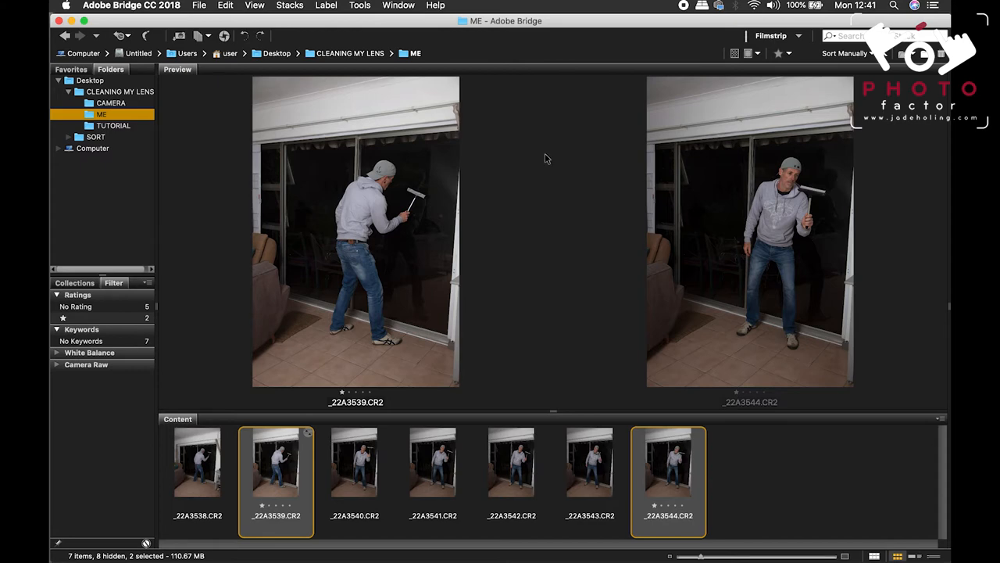
mouse_move(264, 397)
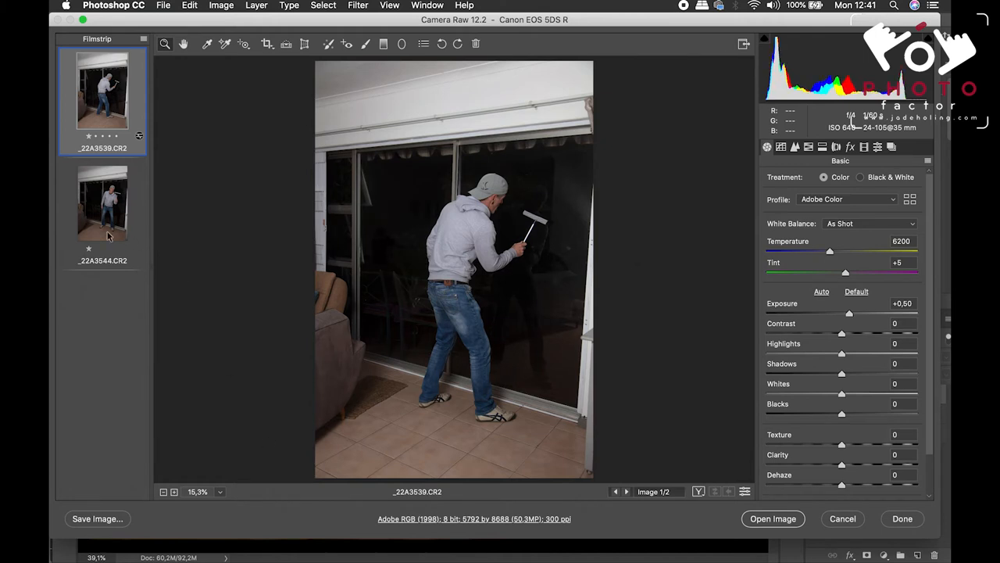
Select both man raw photos in the Camera Raw filmstrip and open them as images.
click(102, 203)
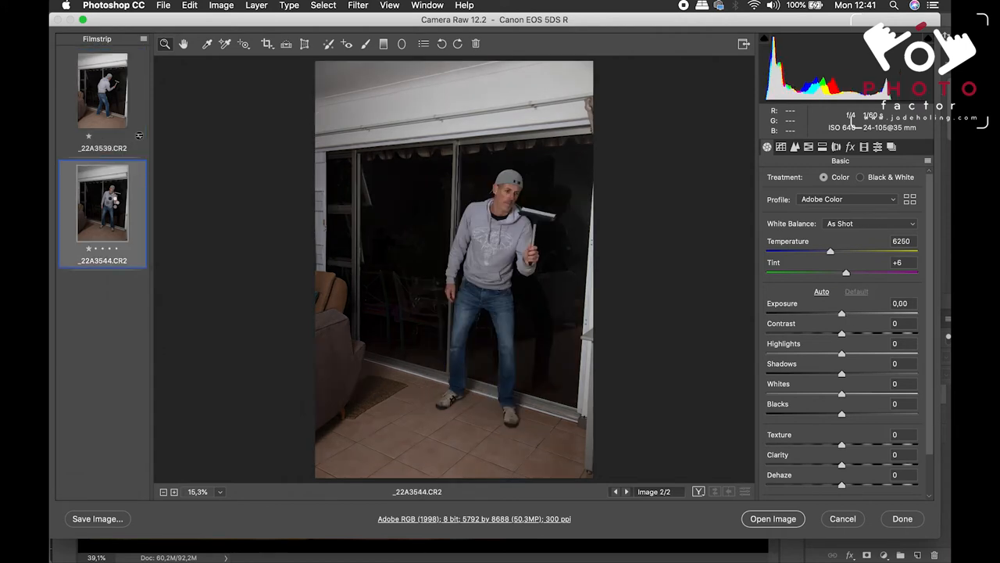
click(102, 90)
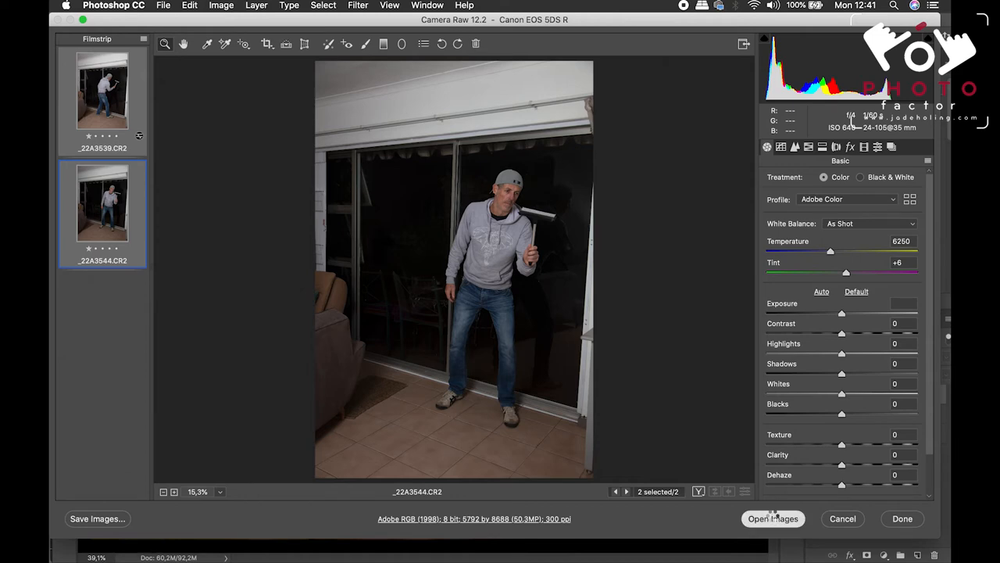
click(772, 518)
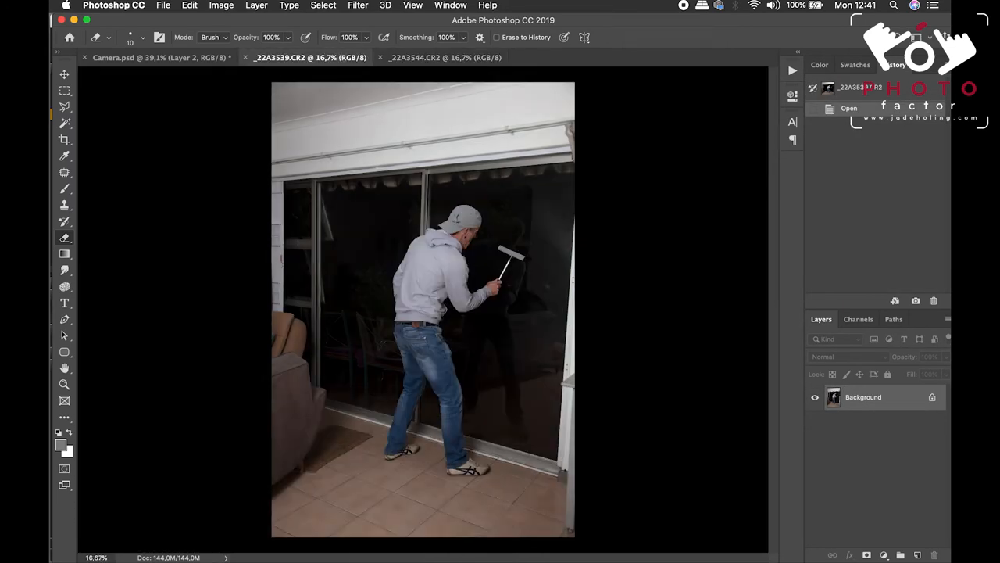
Outline the man and window with the Polygonal Lasso, then switch to Camera.psd.
click(64, 106)
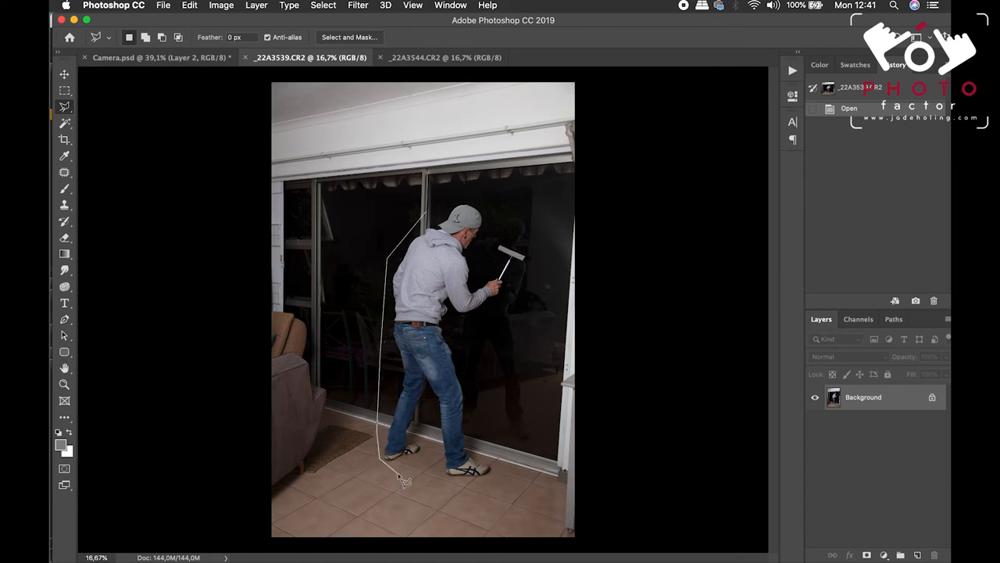
click(467, 345)
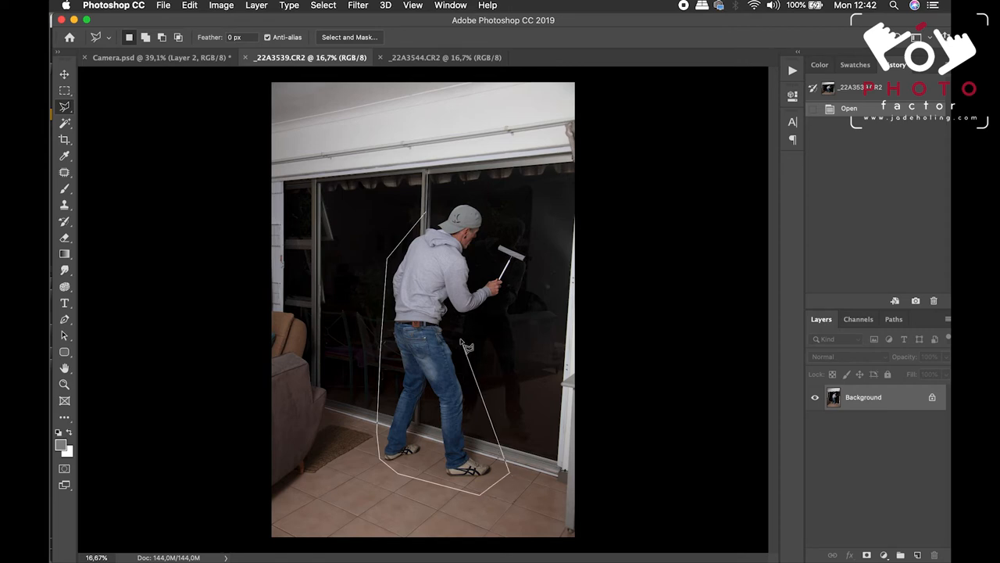
click(469, 200)
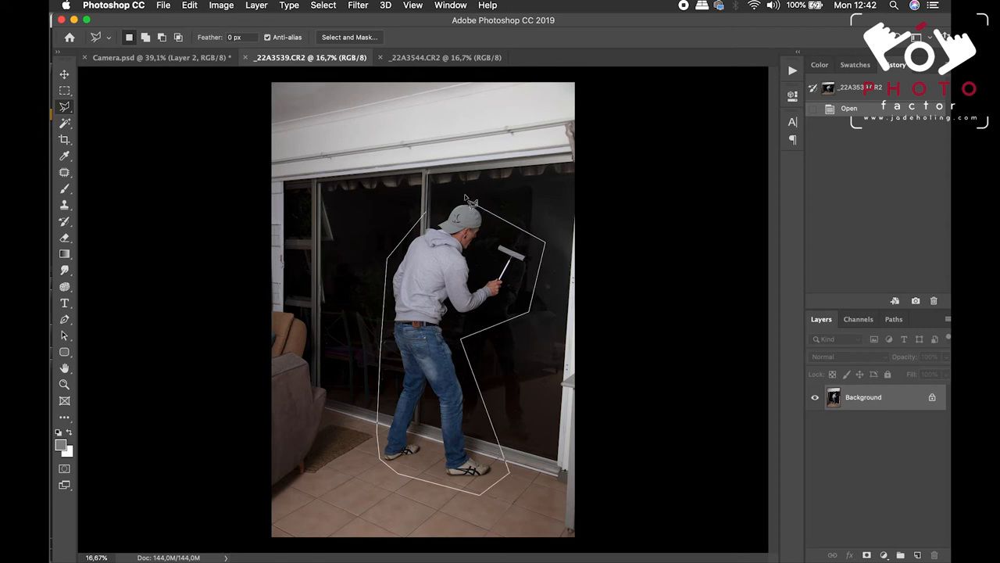
click(467, 199)
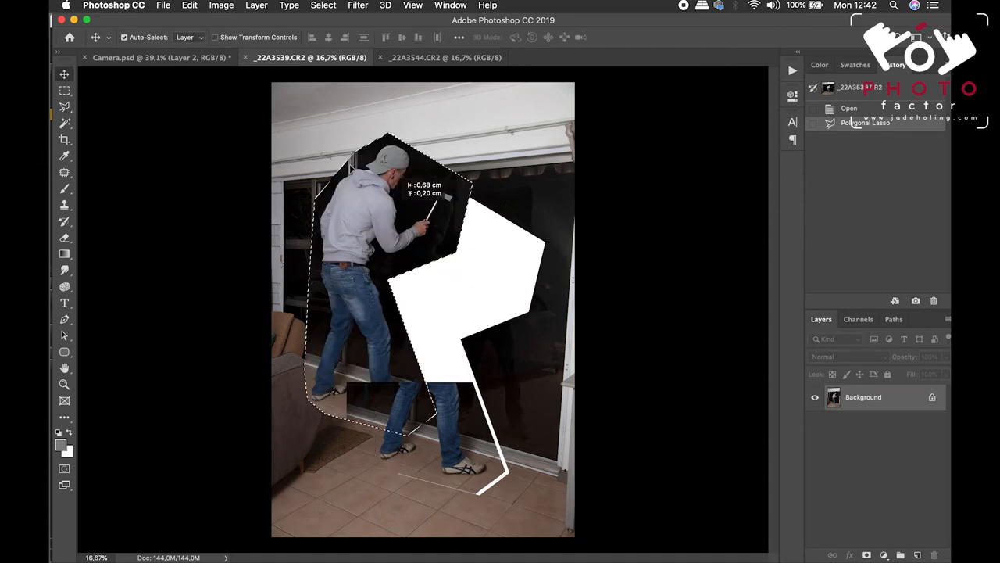
click(160, 57)
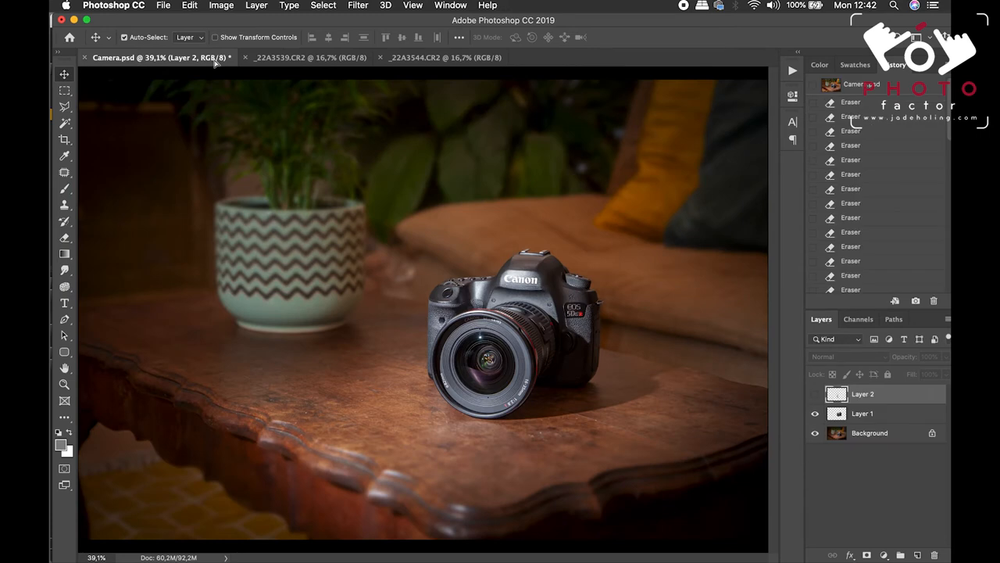
mouse_move(522, 328)
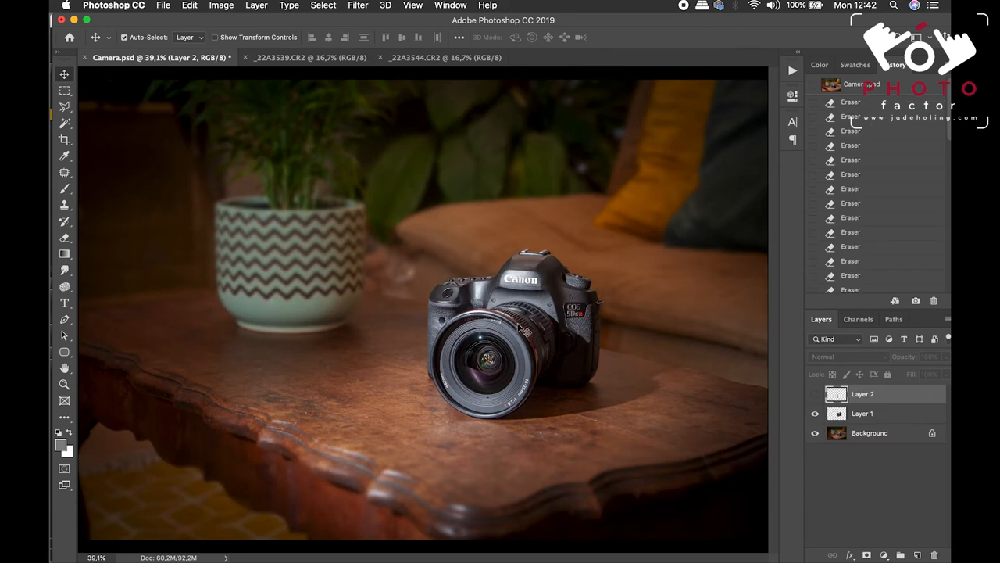
mouse_move(481, 194)
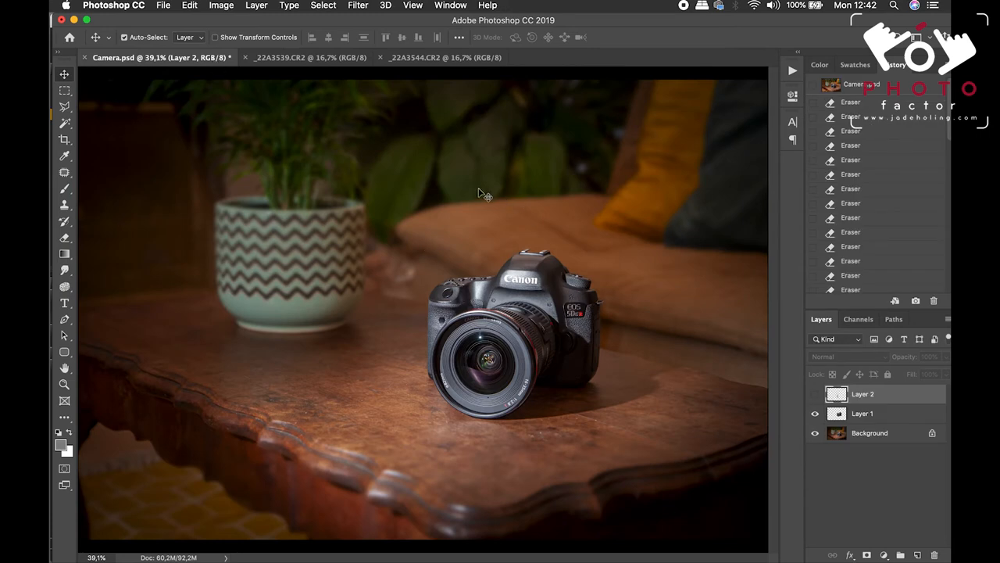
Drop the man cutout into Camera.psd, shrink it onto the lens, and commit.
click(309, 57)
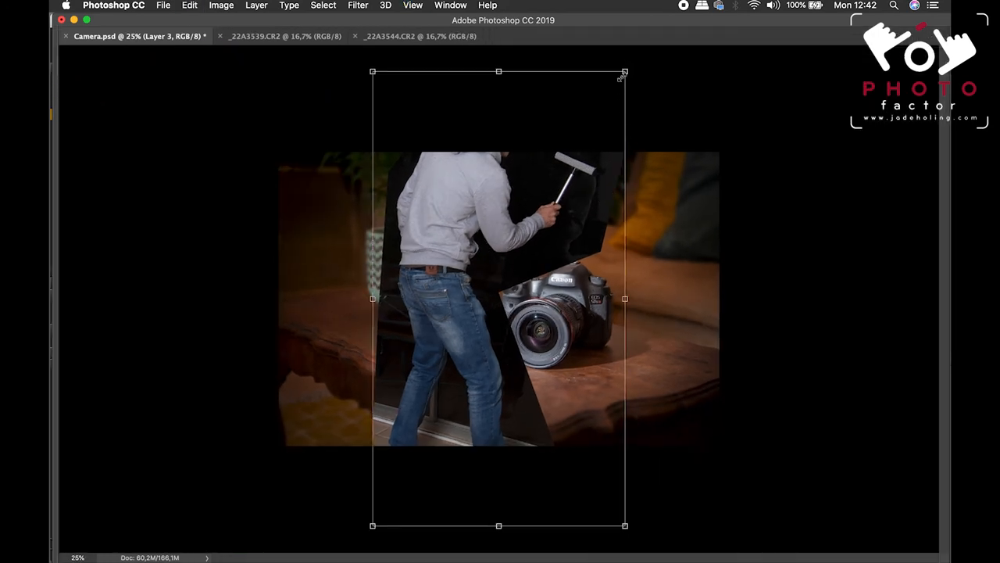
drag(625, 71, 498, 301)
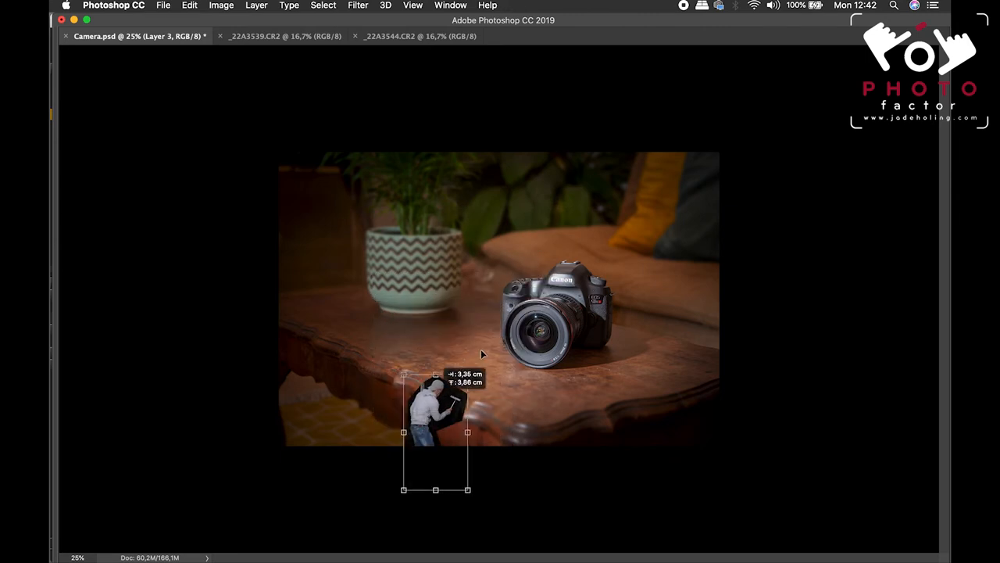
drag(435, 432, 515, 356)
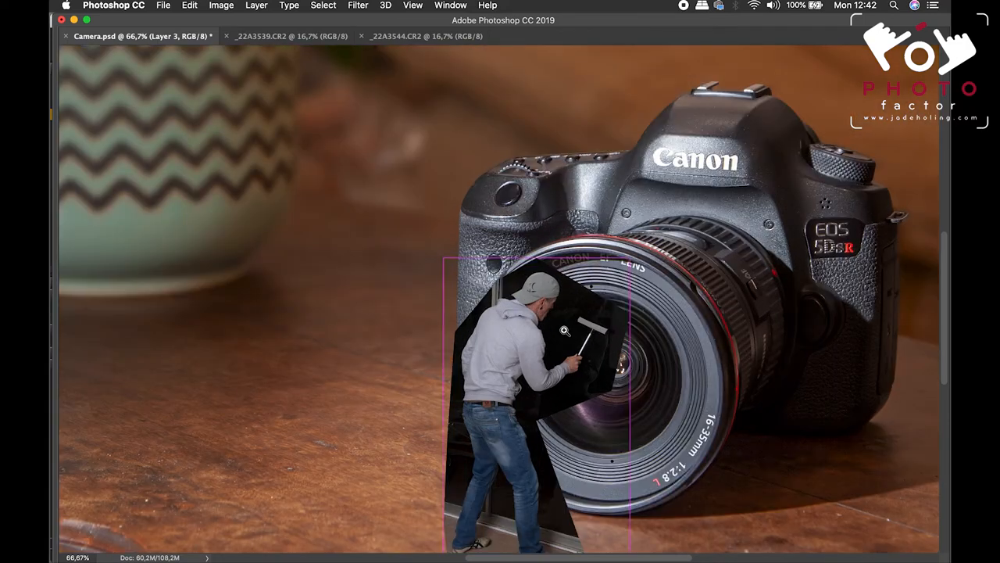
click(564, 330)
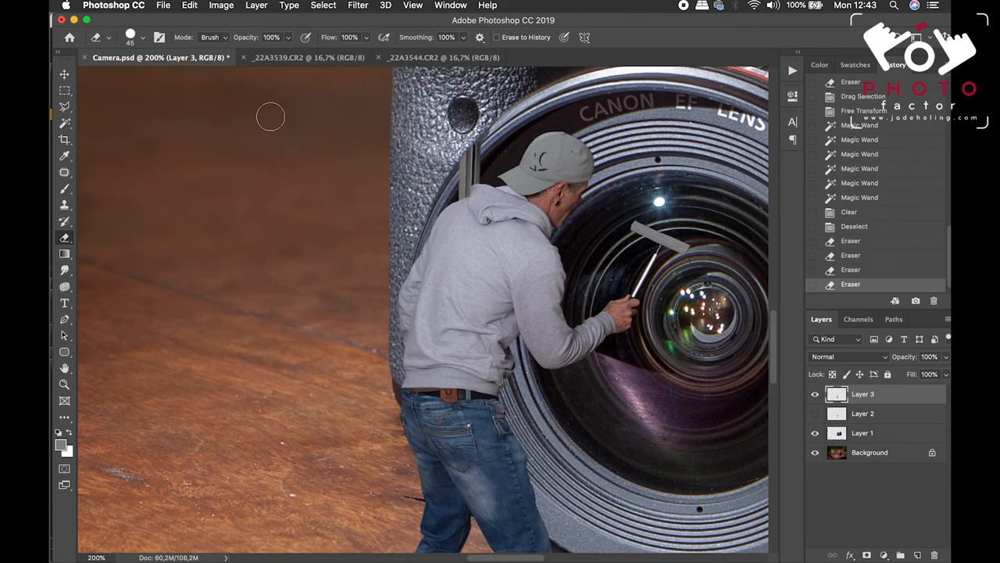
Erase leftover background by the man's shoulder and the window frame near his feet on Layer 2.
click(130, 36)
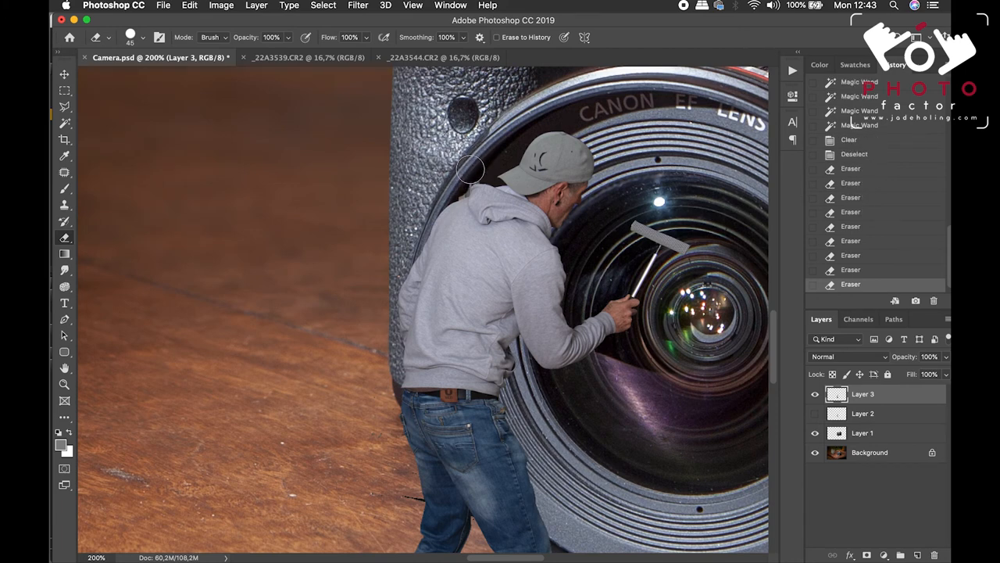
scroll(down, 3)
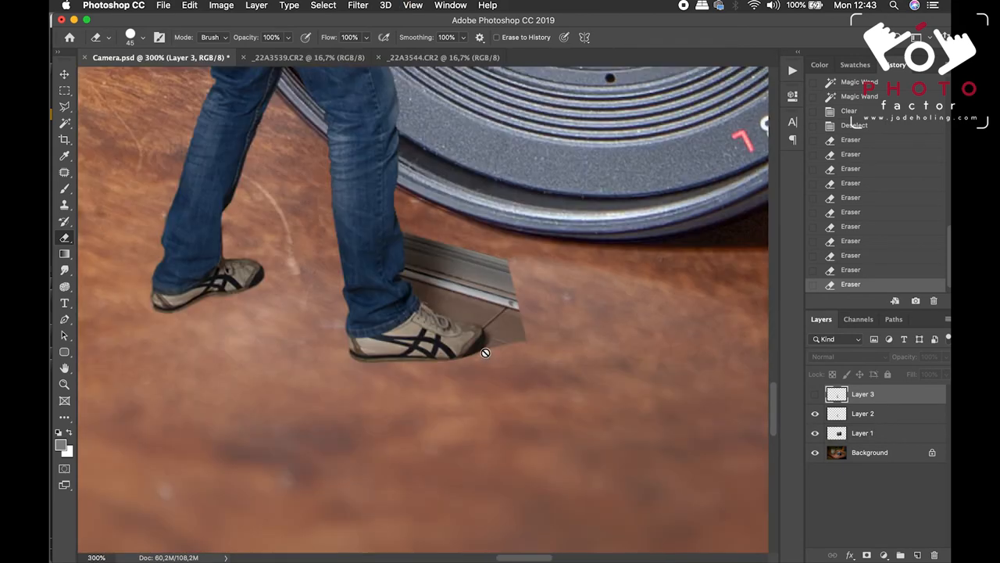
click(863, 413)
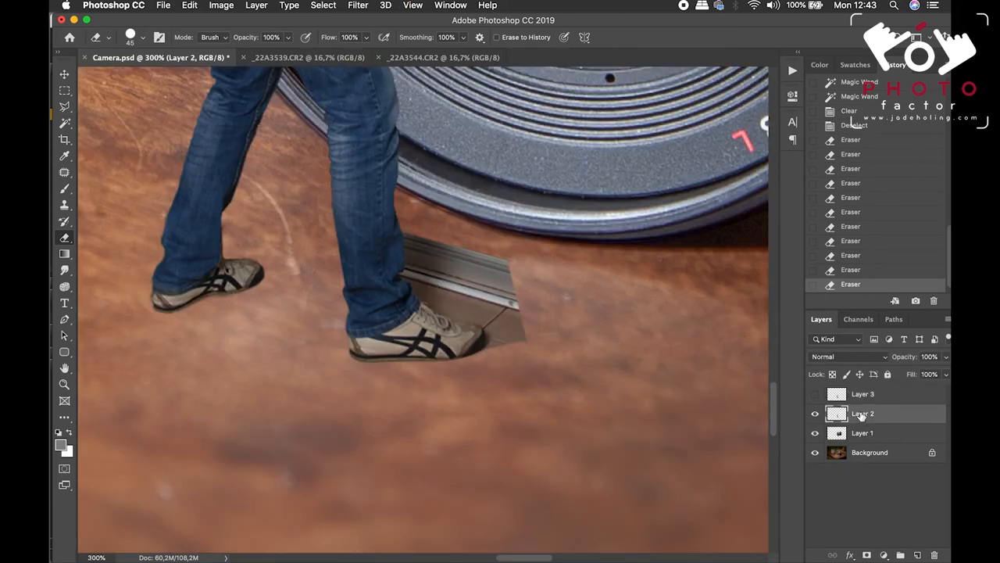
click(442, 296)
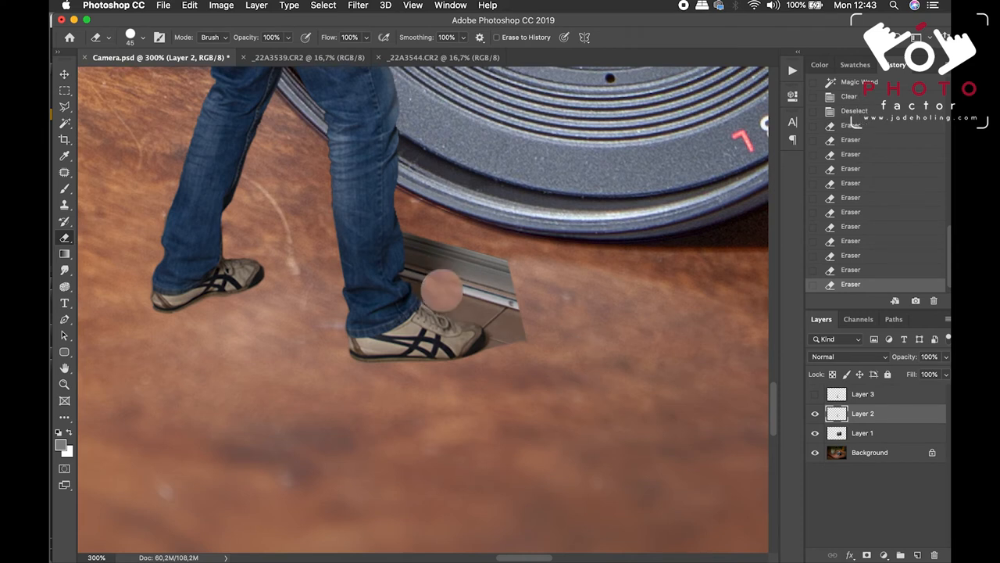
drag(441, 301, 487, 305)
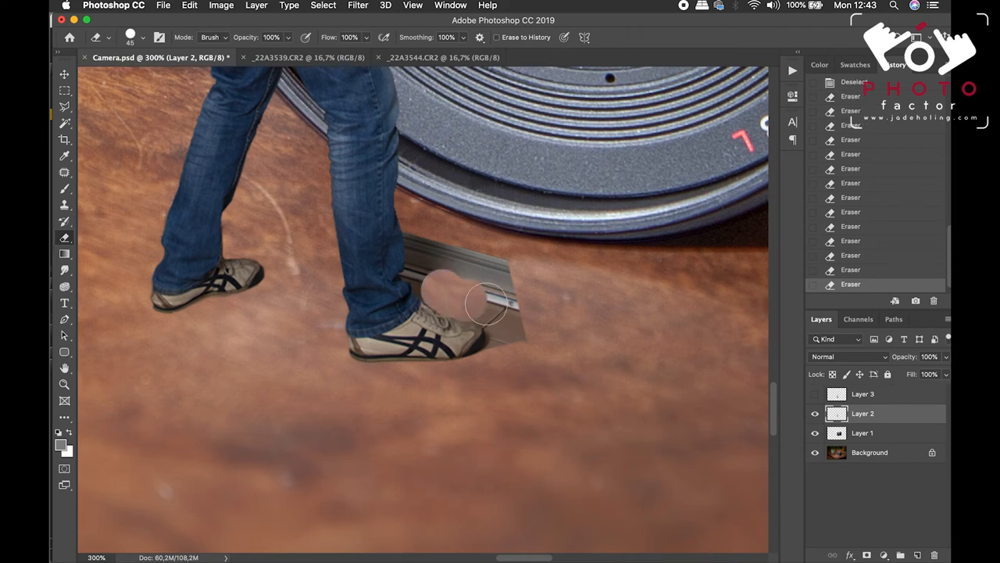
drag(484, 305, 508, 338)
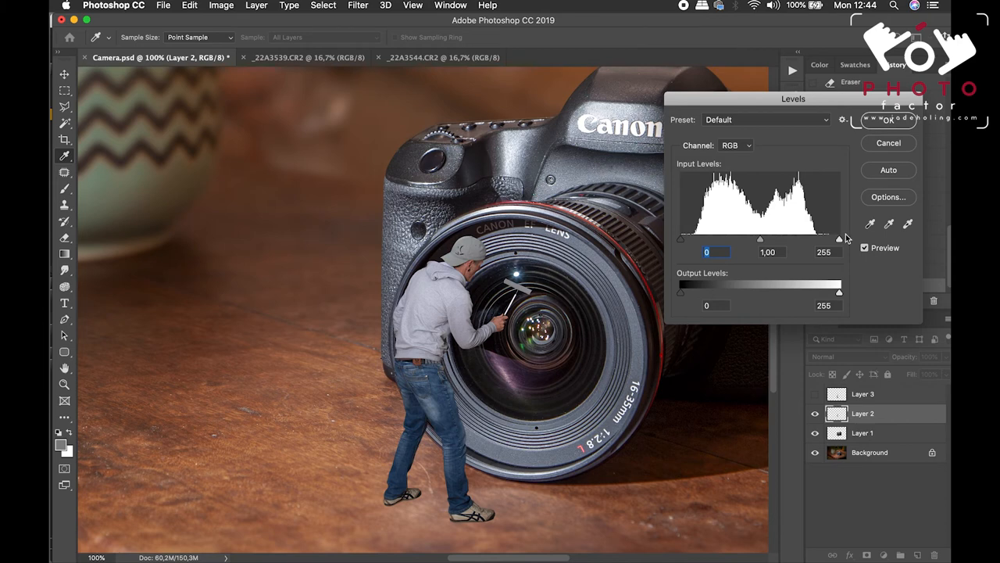
Apply Levels of about 9 / 1.00 / 222 to the man, then show _22A3544.CR2.
drag(839, 239, 826, 239)
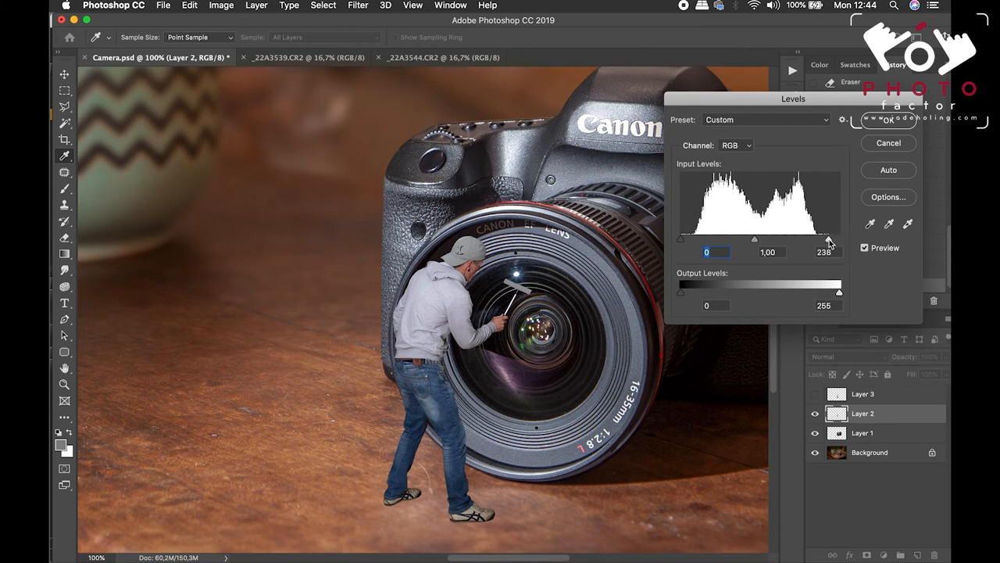
drag(828, 240, 818, 240)
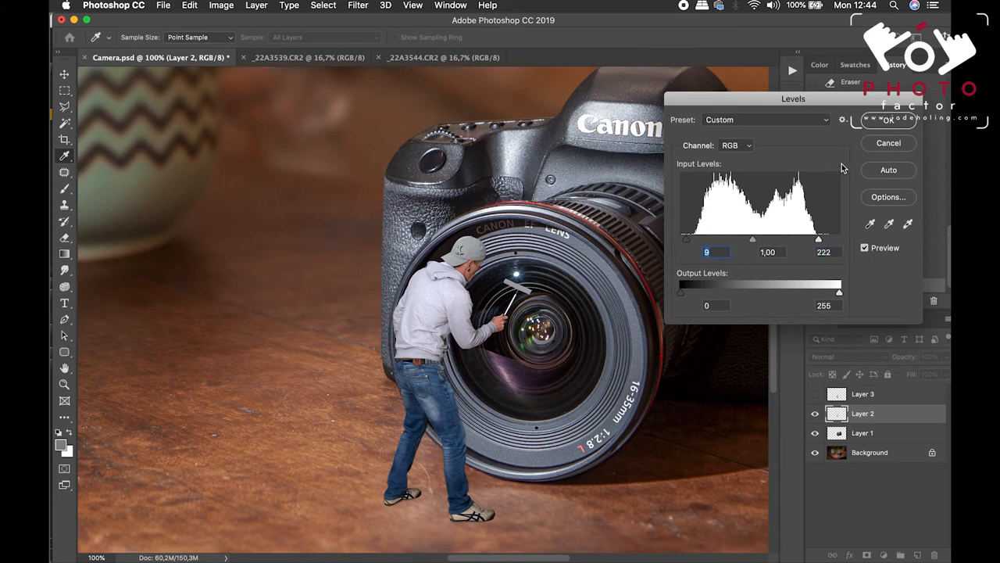
mouse_move(888, 125)
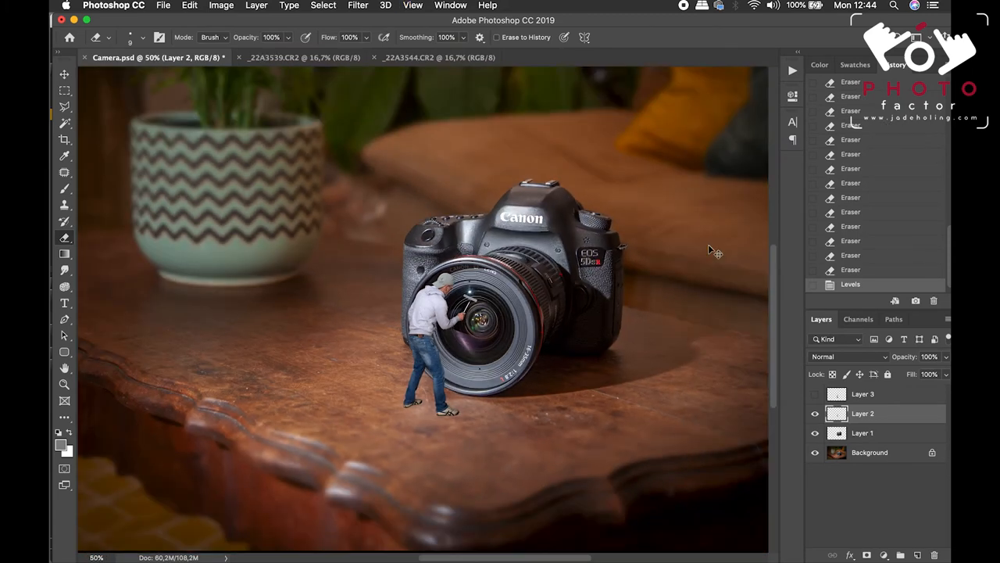
mouse_move(504, 69)
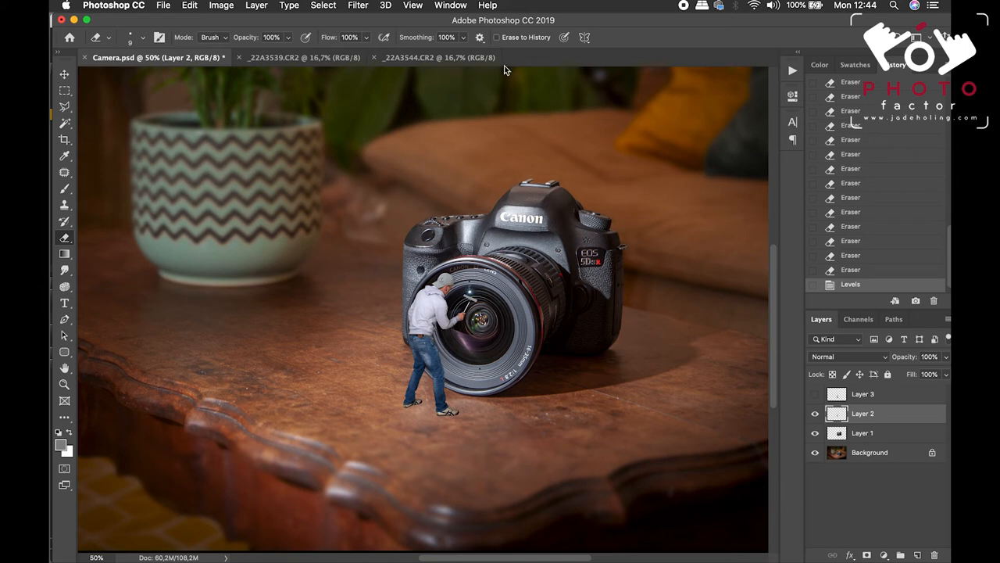
click(438, 57)
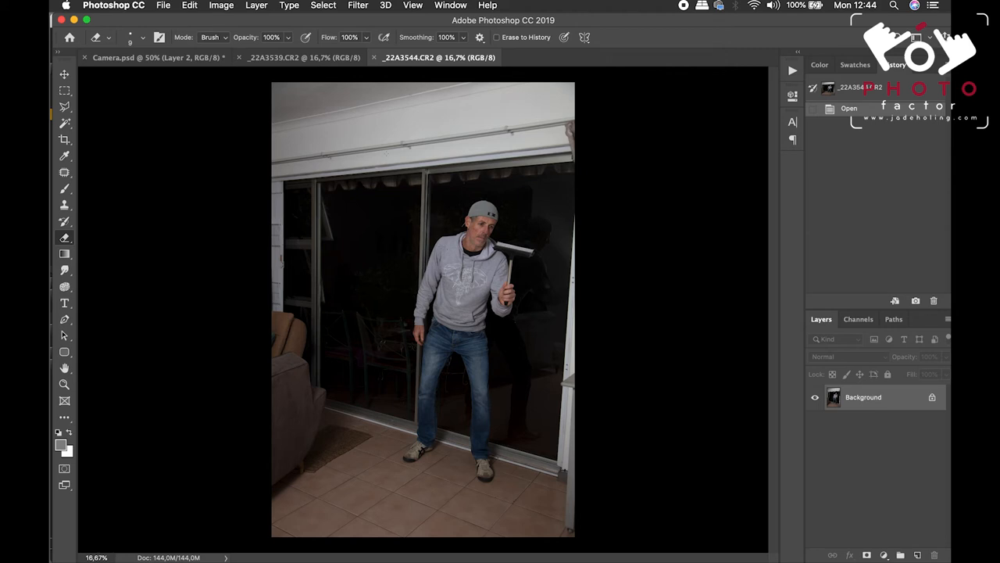
mouse_move(250, 162)
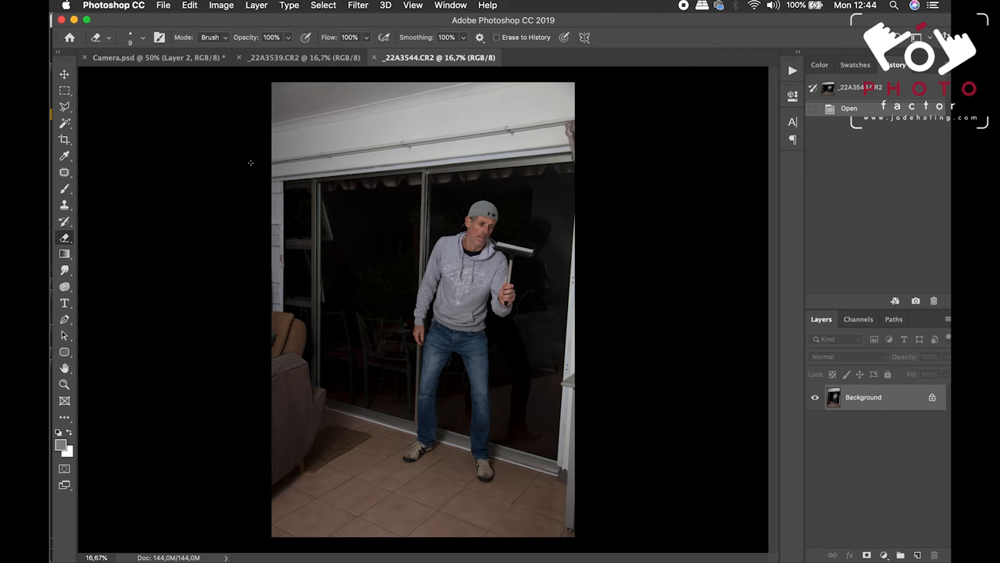
Switch back to the Camera.psd composite document.
click(156, 57)
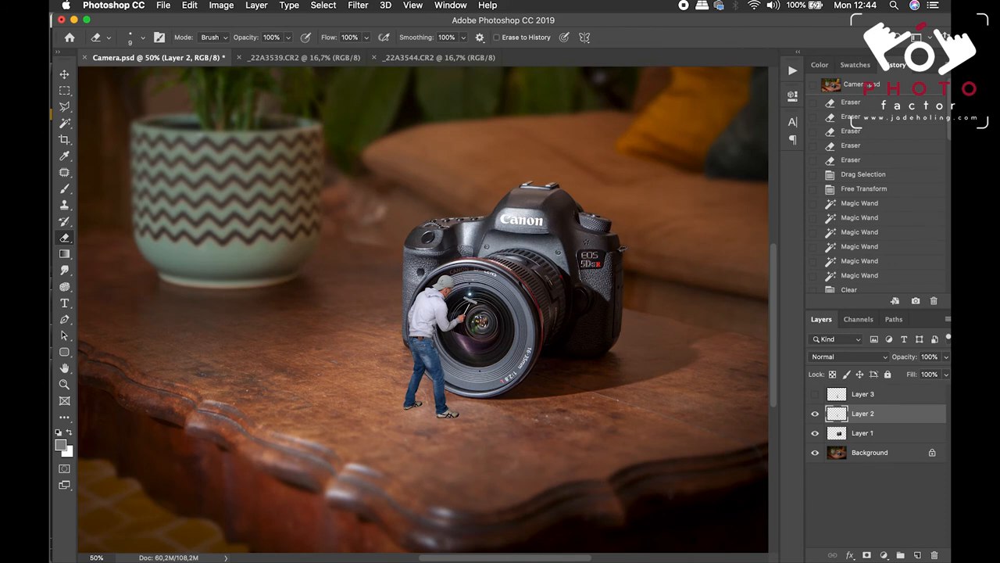
mouse_move(446, 87)
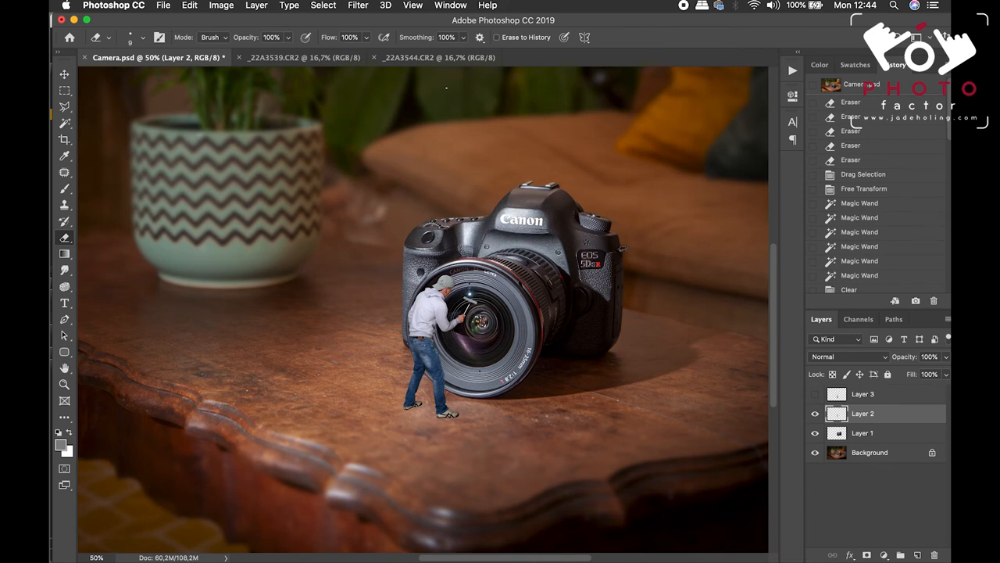
mouse_move(689, 6)
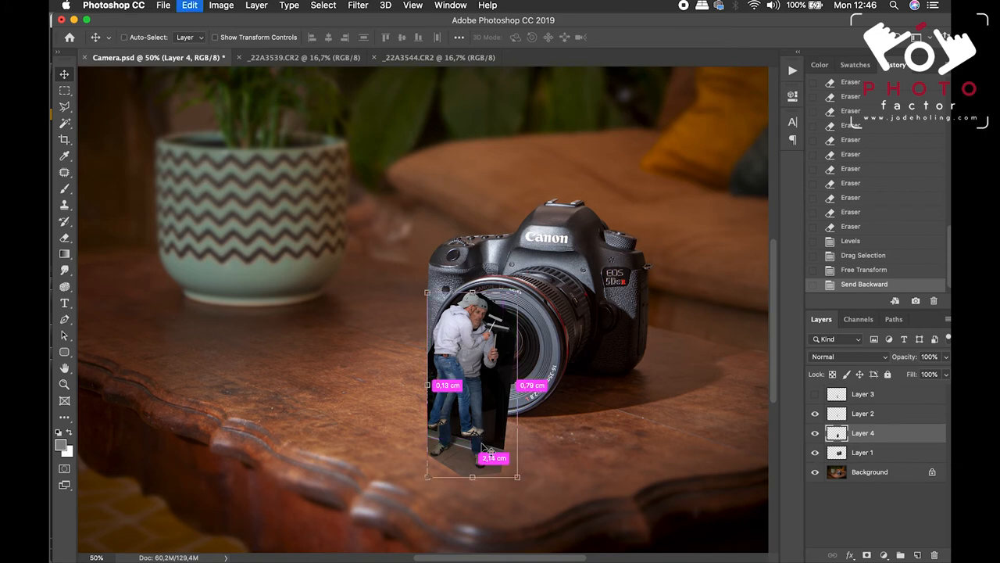
Move and shrink the front-facing man copy on Layer 4 onto the lens glass.
drag(517, 477, 505, 455)
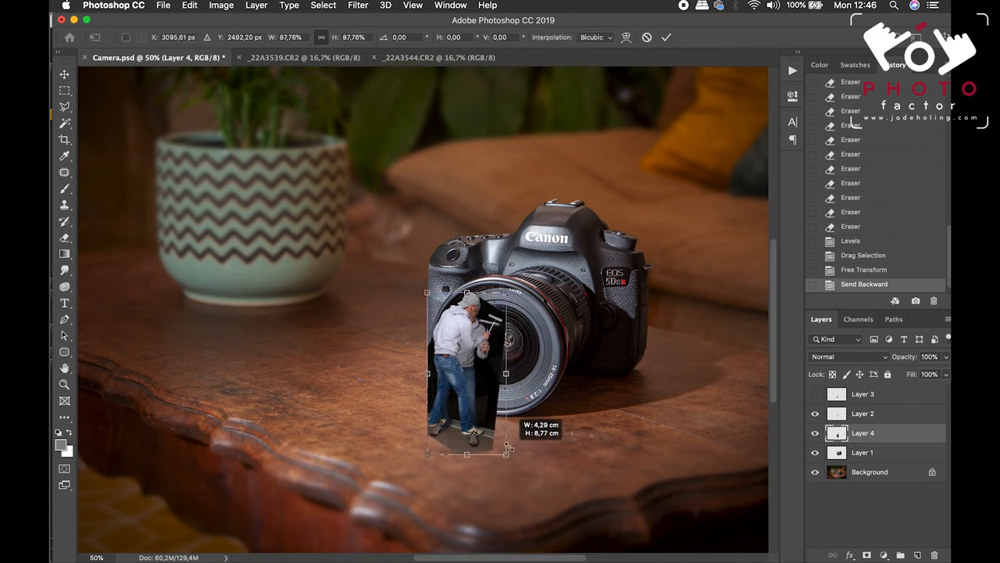
drag(508, 451, 503, 448)
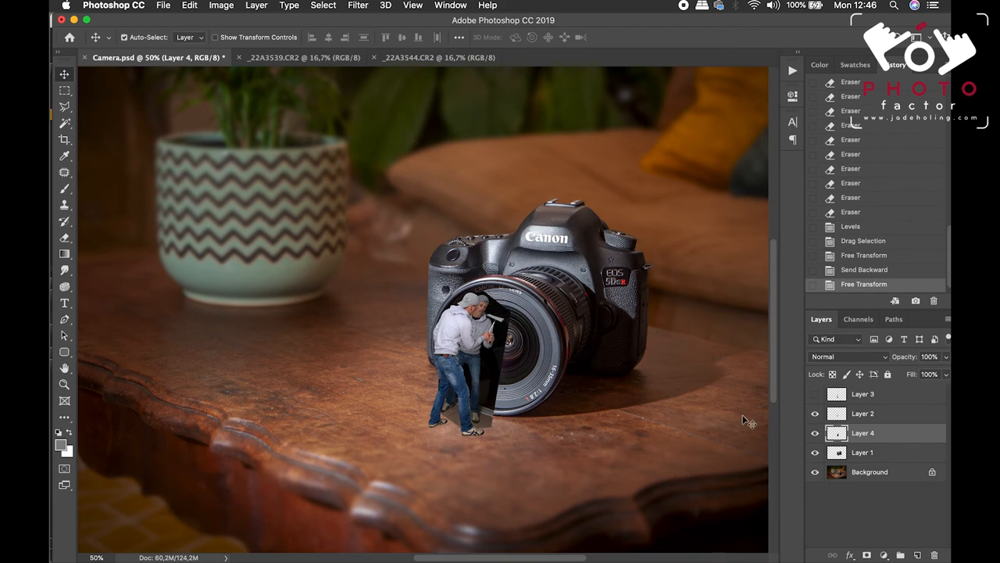
click(848, 357)
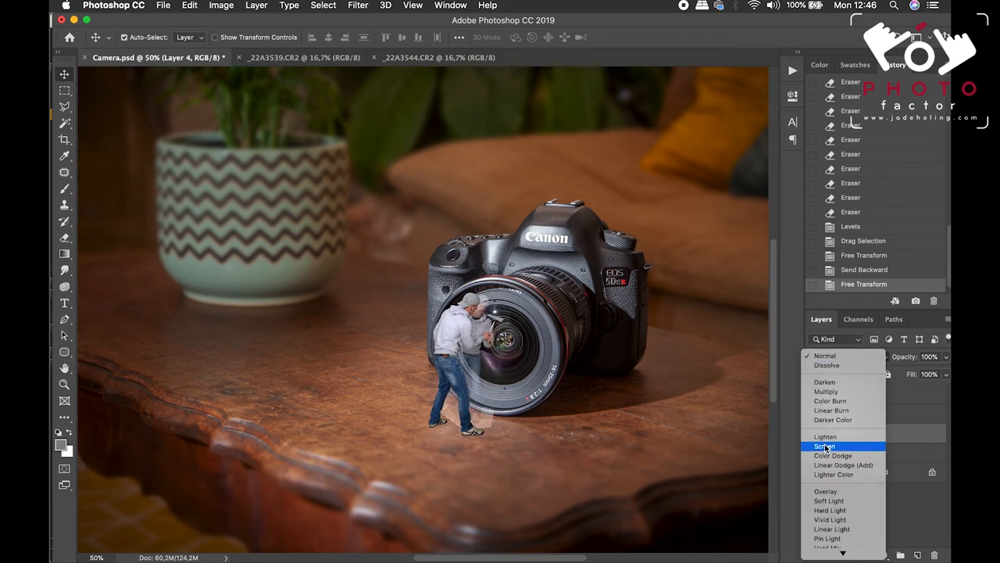
Set Layer 4 to Screen, darken its shadows with Levels, and lower its opacity to 50%.
click(825, 445)
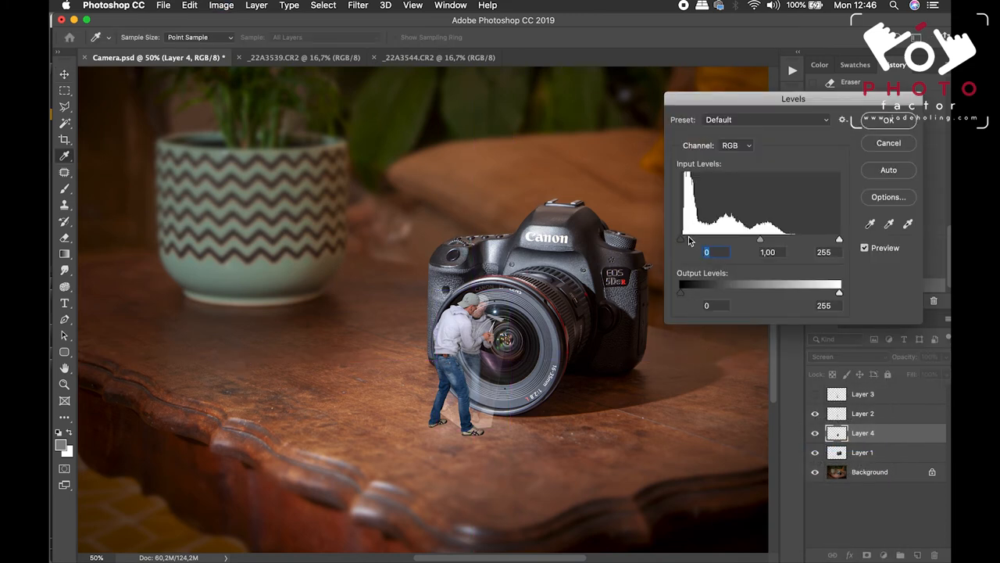
drag(683, 239, 708, 239)
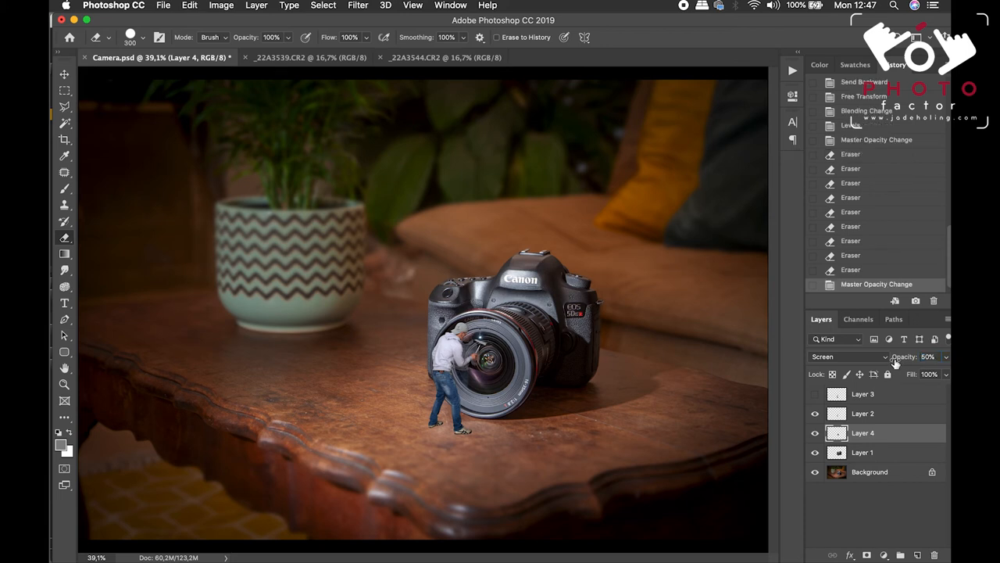
mouse_move(897, 360)
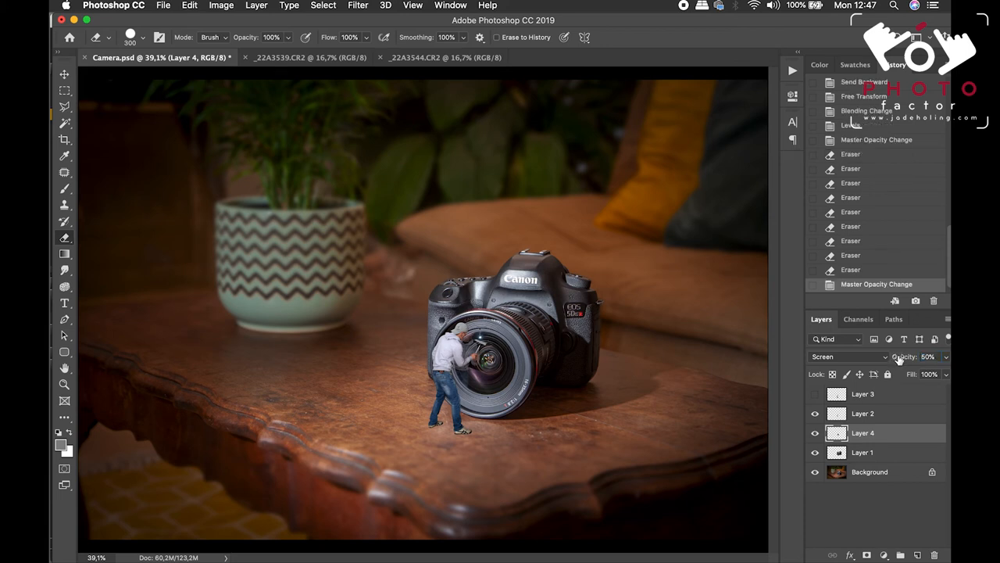
click(928, 356)
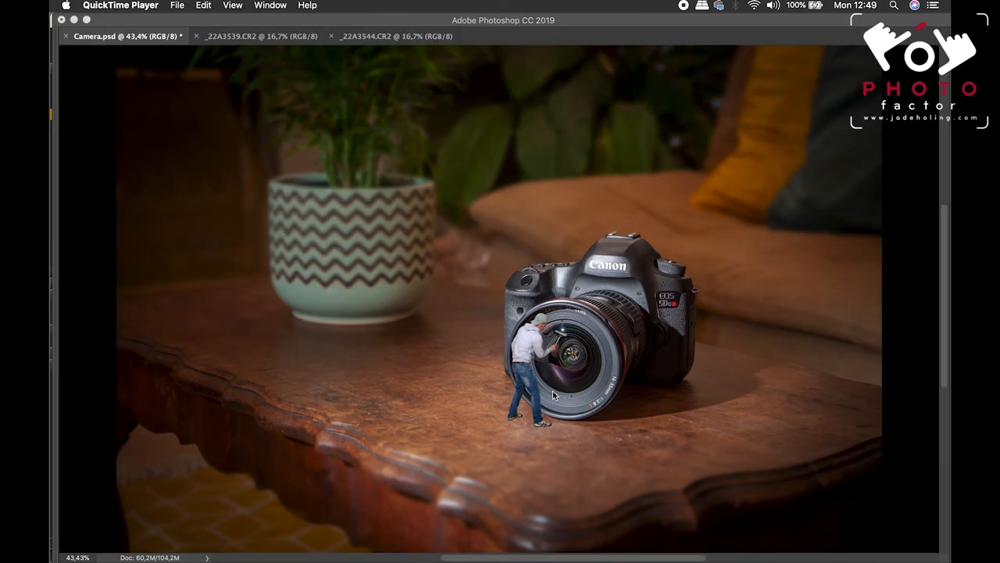
mouse_move(578, 382)
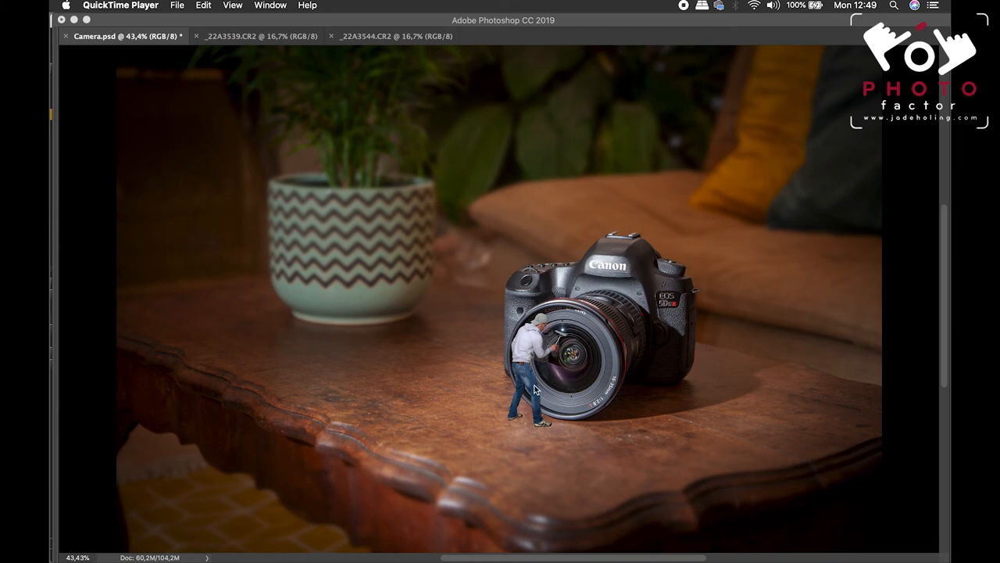
mouse_move(551, 390)
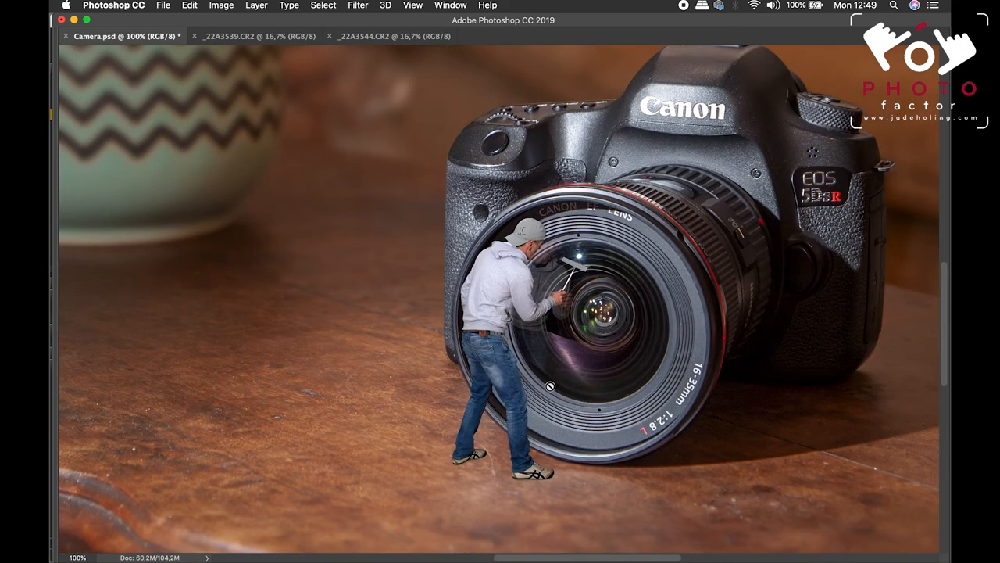
mouse_move(465, 393)
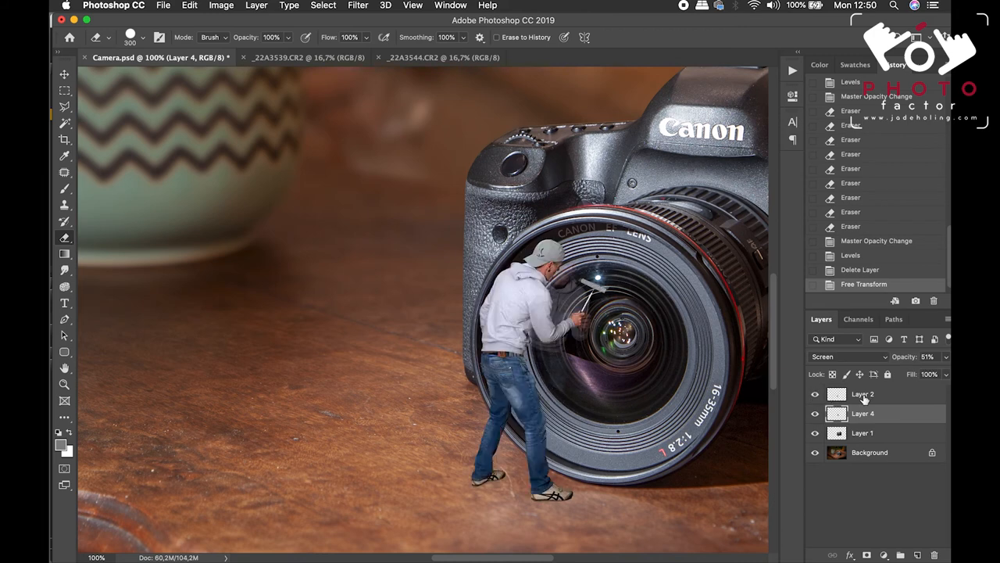
From Layer 2, feather a selection of the man by 11 px and copy it to Layer 5.
click(862, 394)
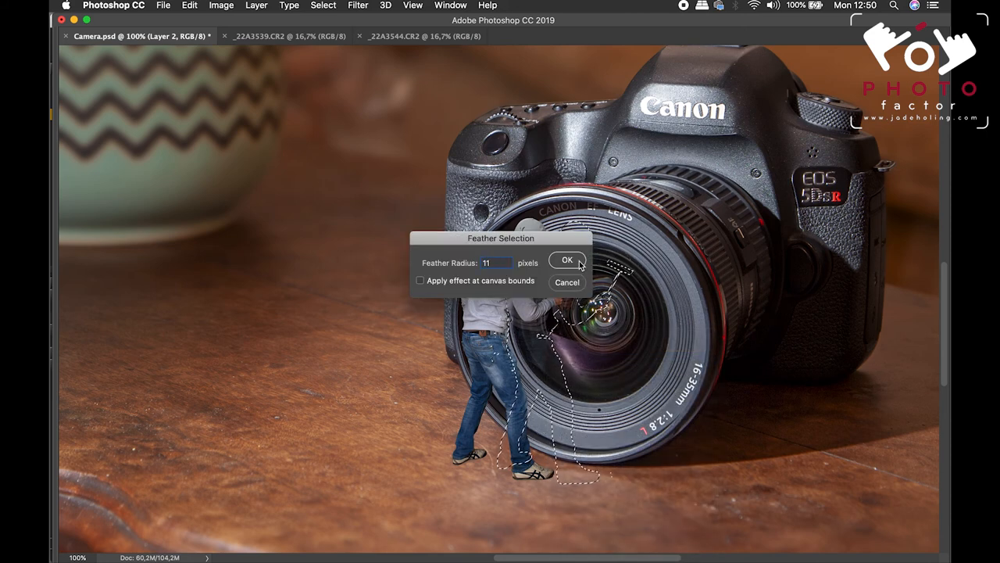
click(567, 259)
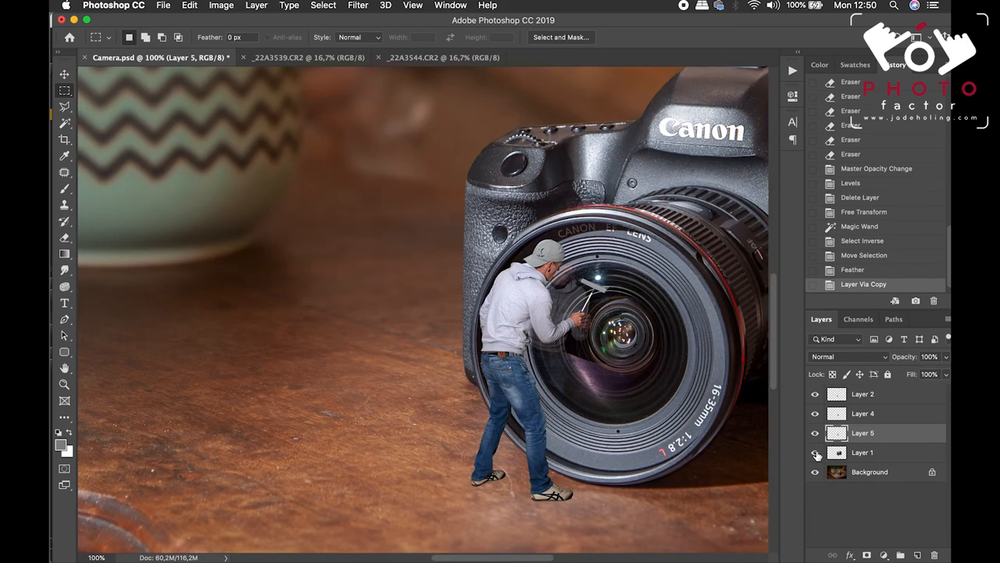
click(816, 452)
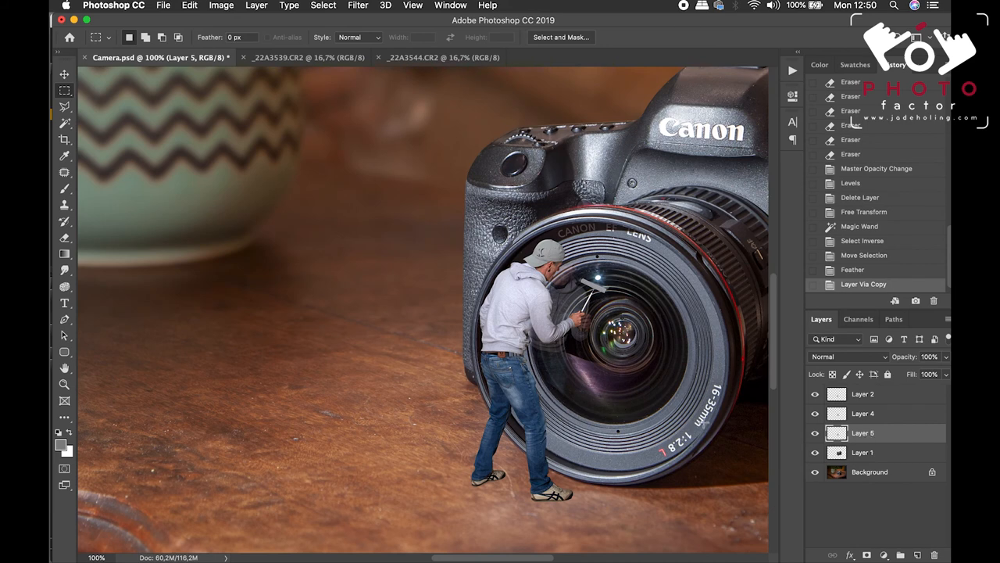
mouse_move(873, 442)
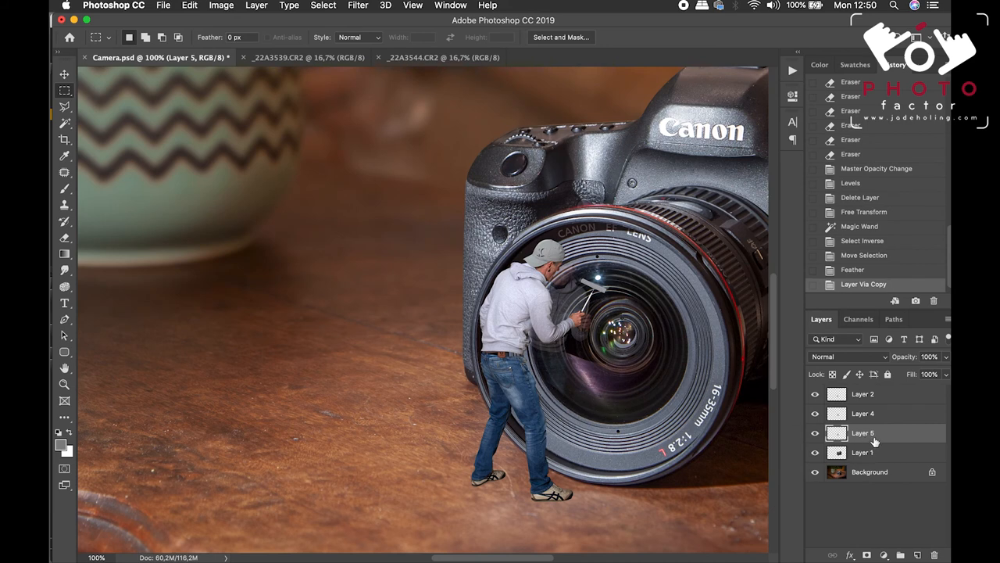
mouse_move(862, 432)
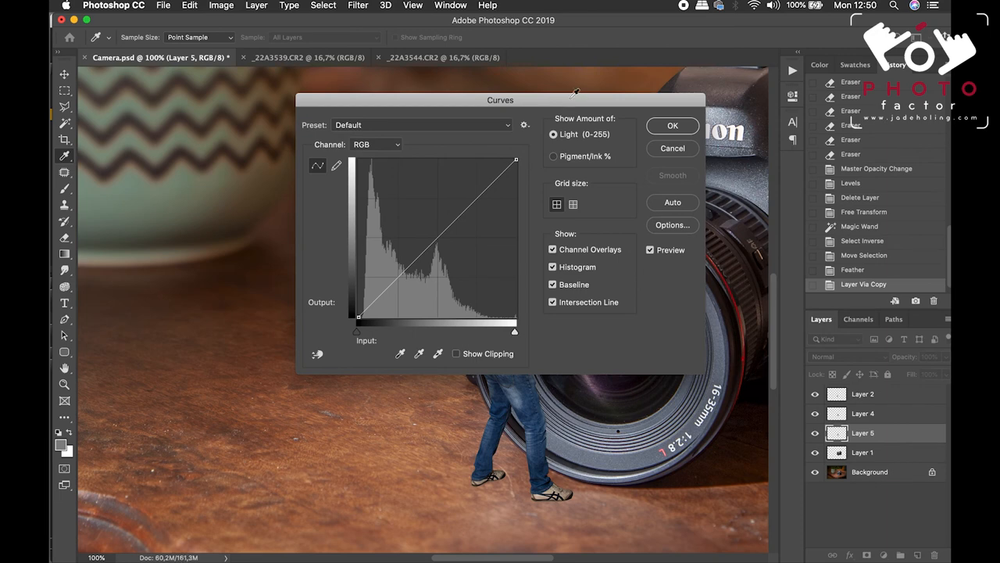
Pull the Curves highlight point down to about 178 to darken Layer 5's man copy.
drag(500, 100, 238, 100)
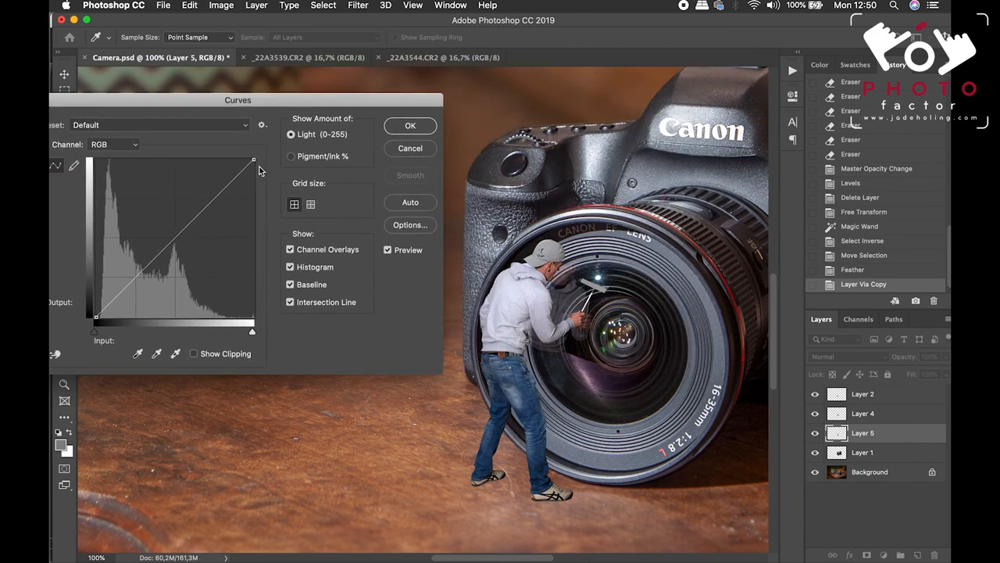
drag(253, 160, 253, 198)
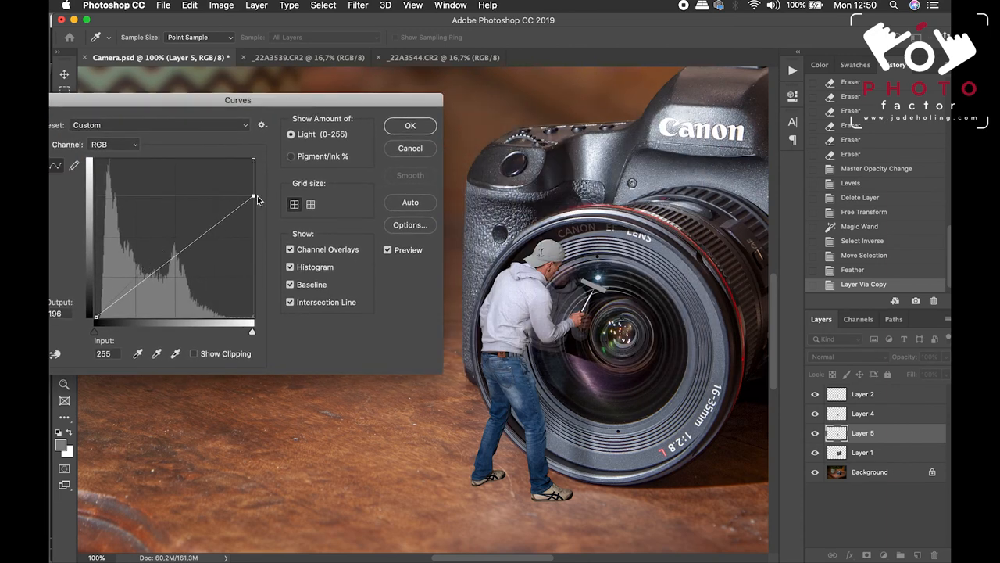
drag(252, 197, 252, 209)
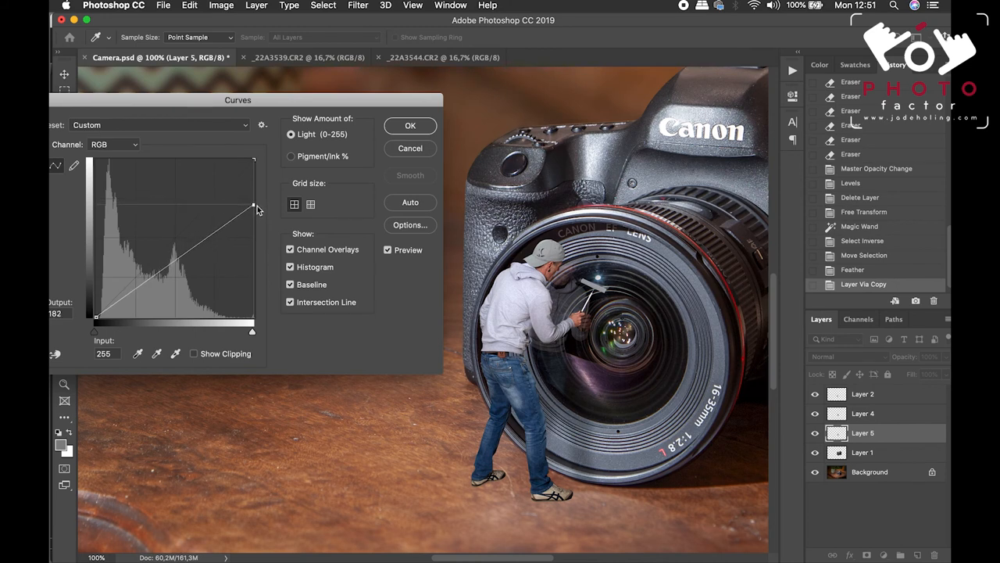
drag(254, 210, 253, 211)
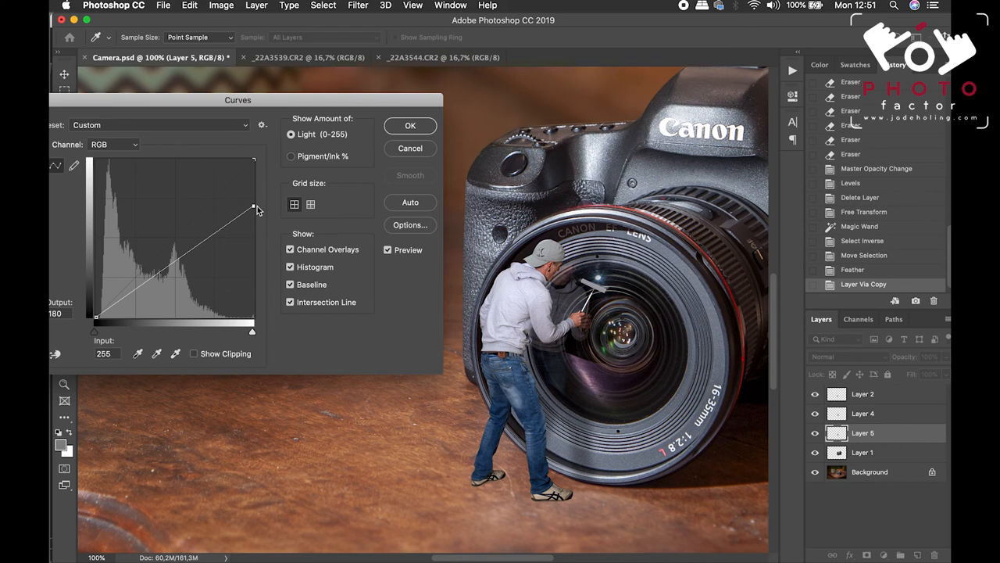
drag(254, 199, 253, 211)
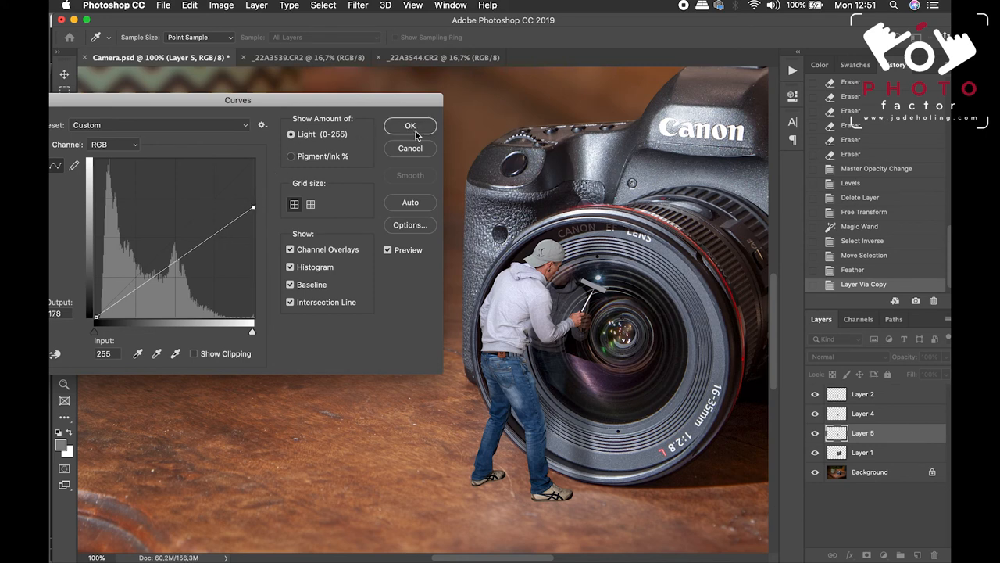
click(409, 126)
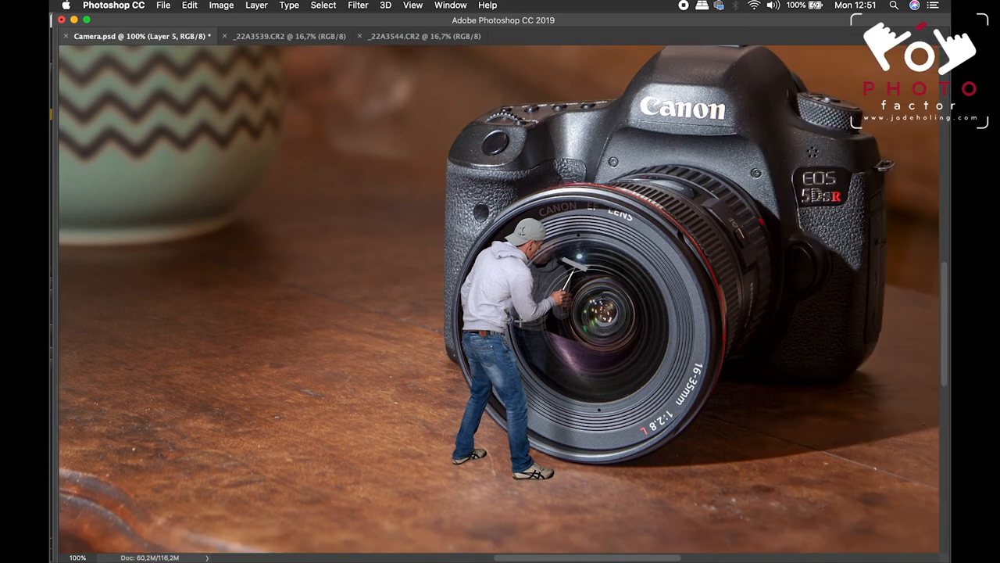
mouse_move(558, 408)
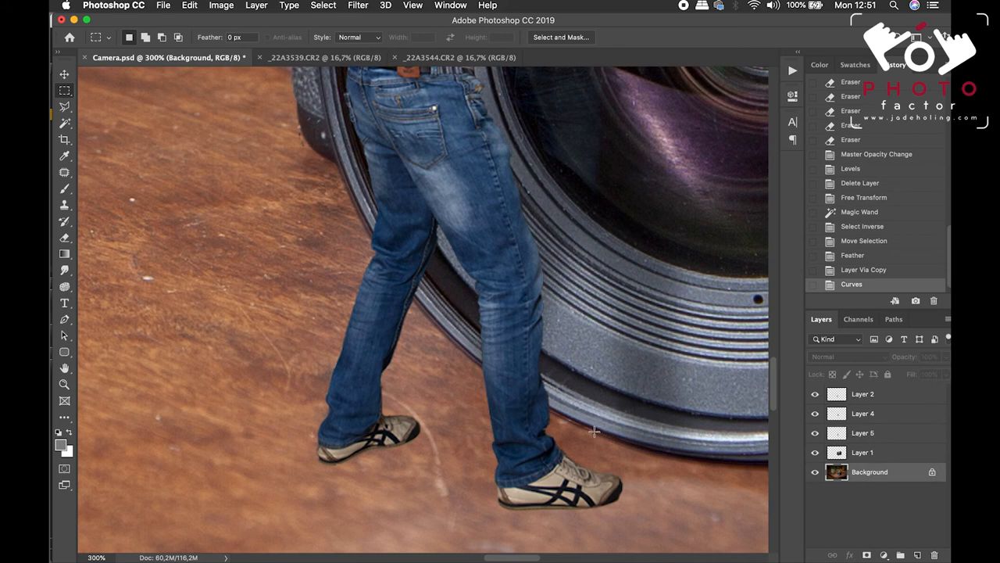
Outline the table area under the shoes with the Lasso tool, panels hidden.
key(Tab)
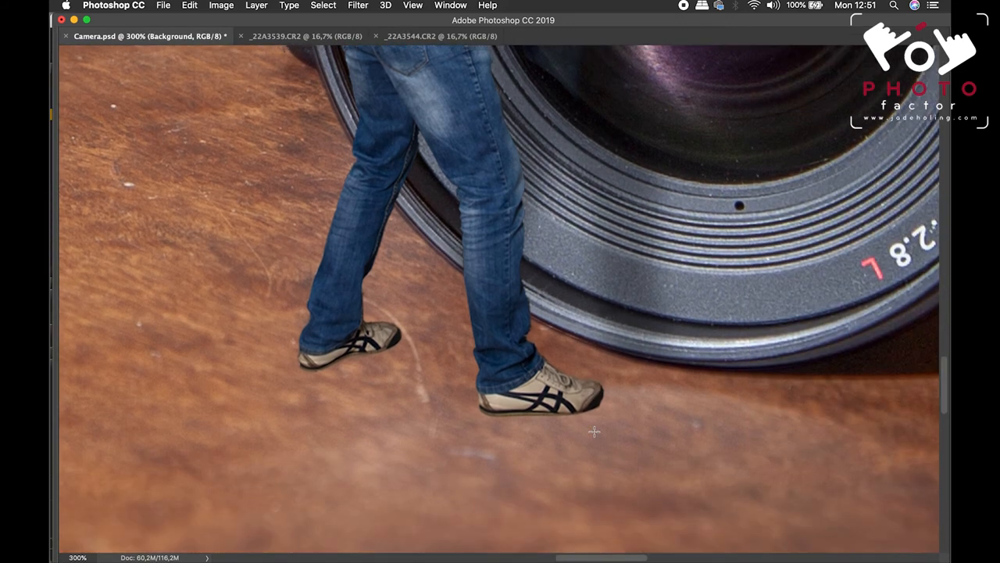
mouse_move(576, 428)
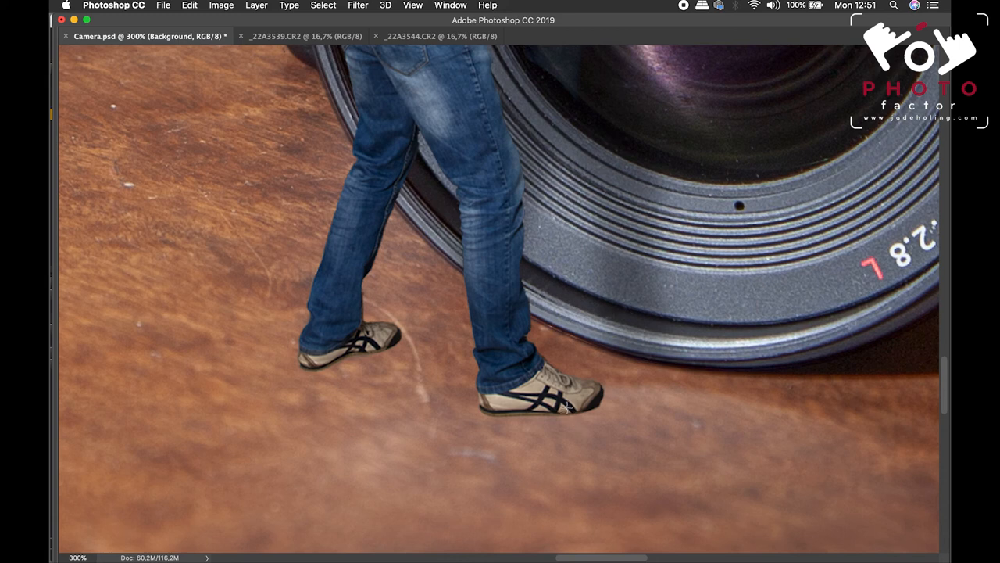
mouse_move(559, 433)
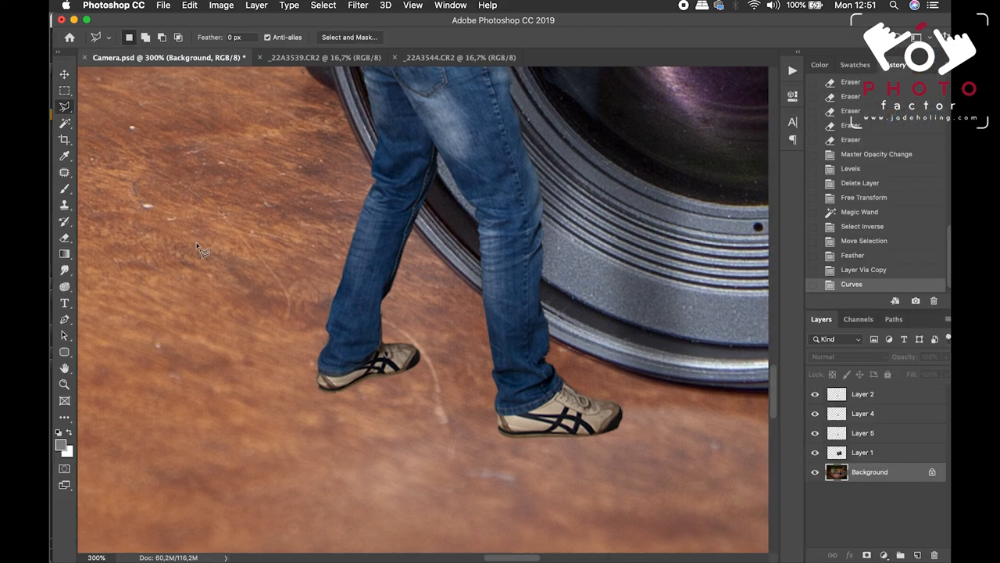
mouse_move(64, 106)
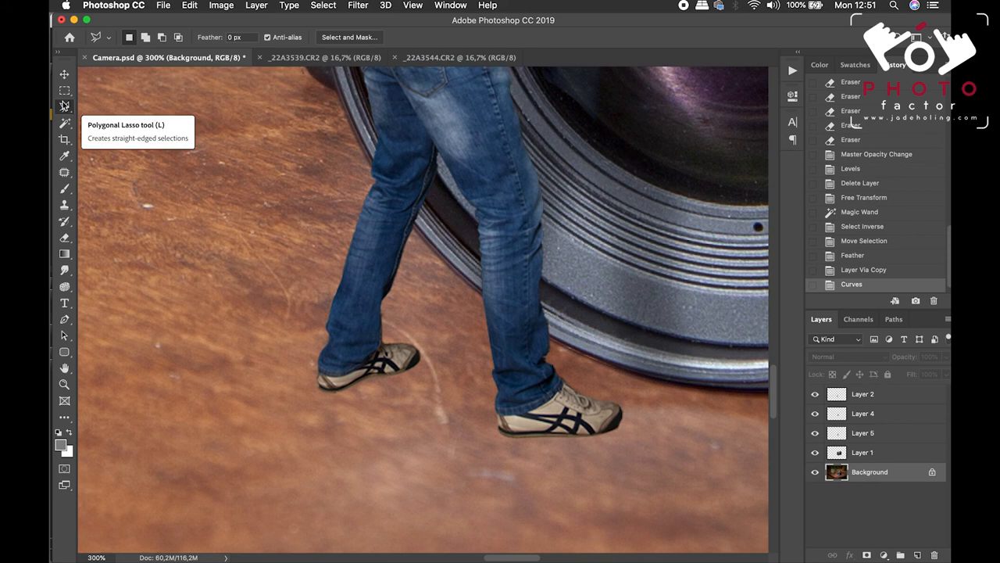
click(64, 105)
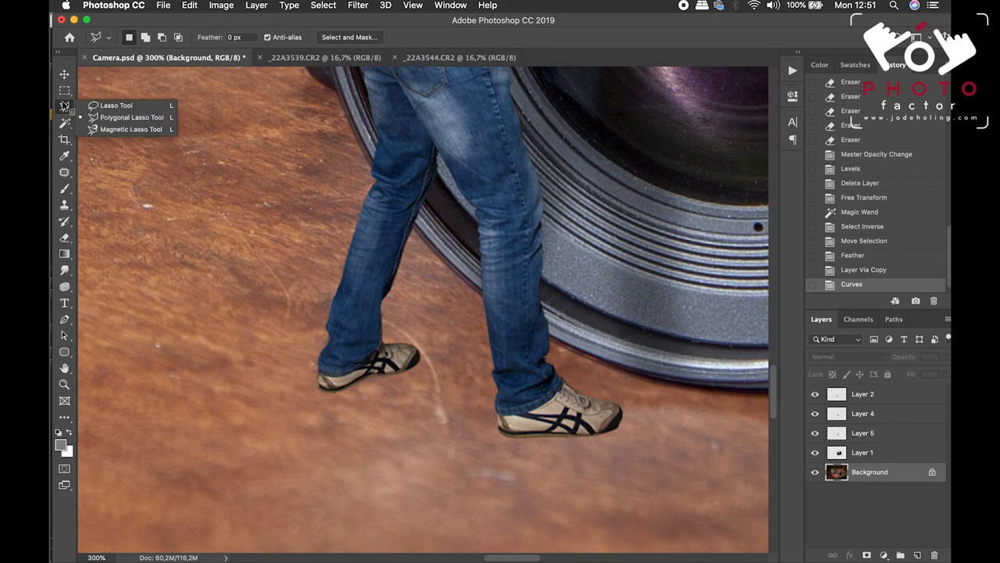
key(tab)
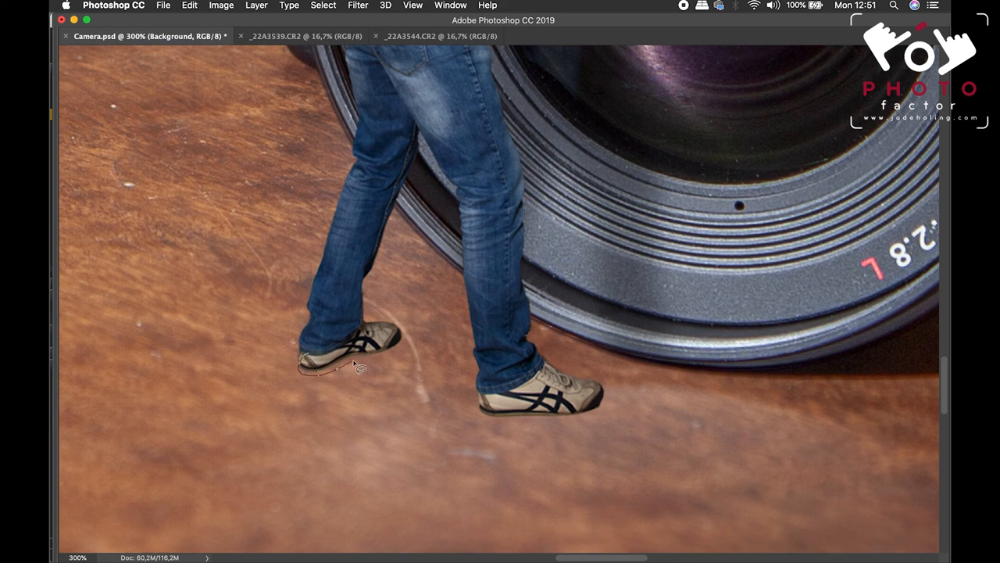
drag(360, 371, 422, 344)
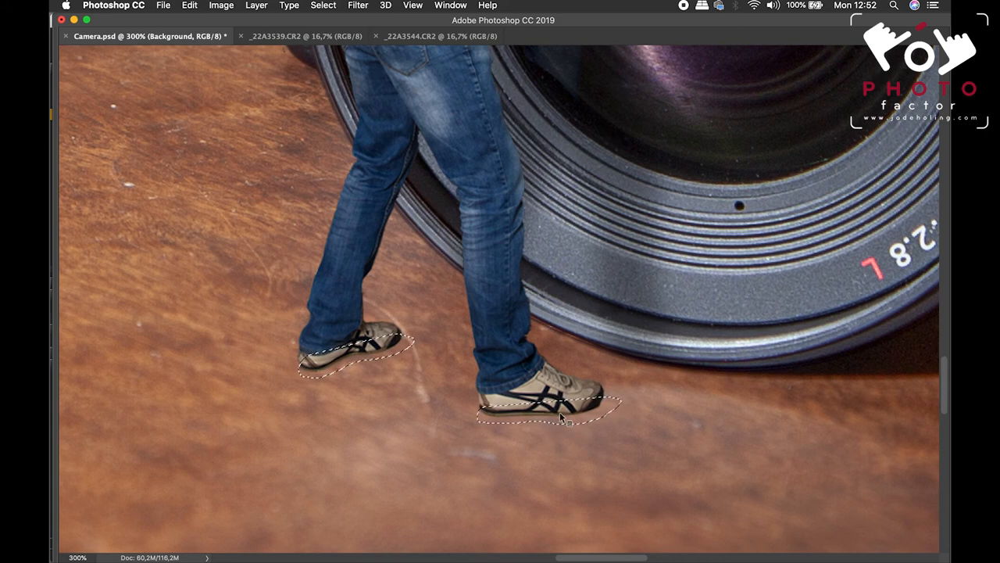
Feather the shoe selection by 11 pixels.
right_click(561, 418)
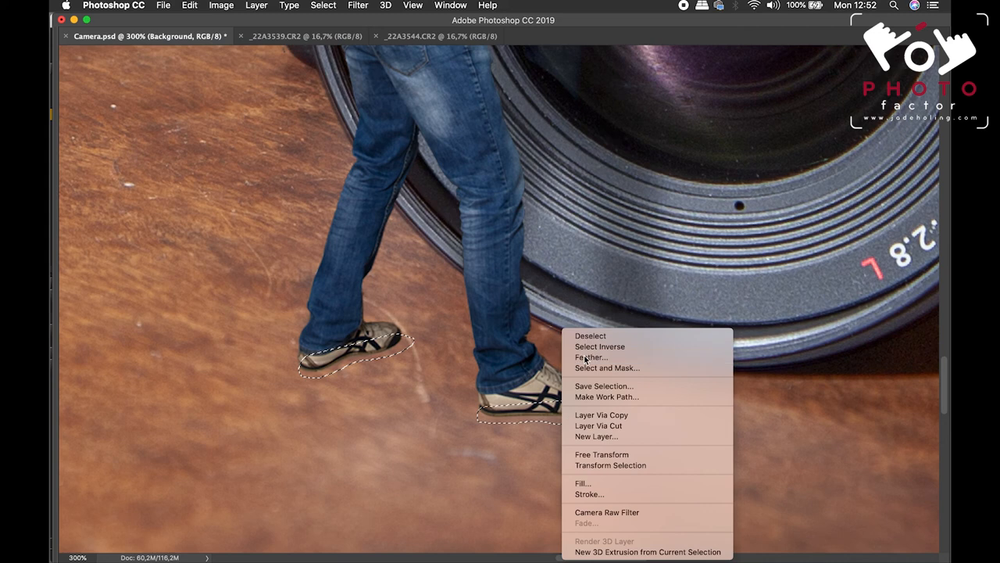
click(591, 357)
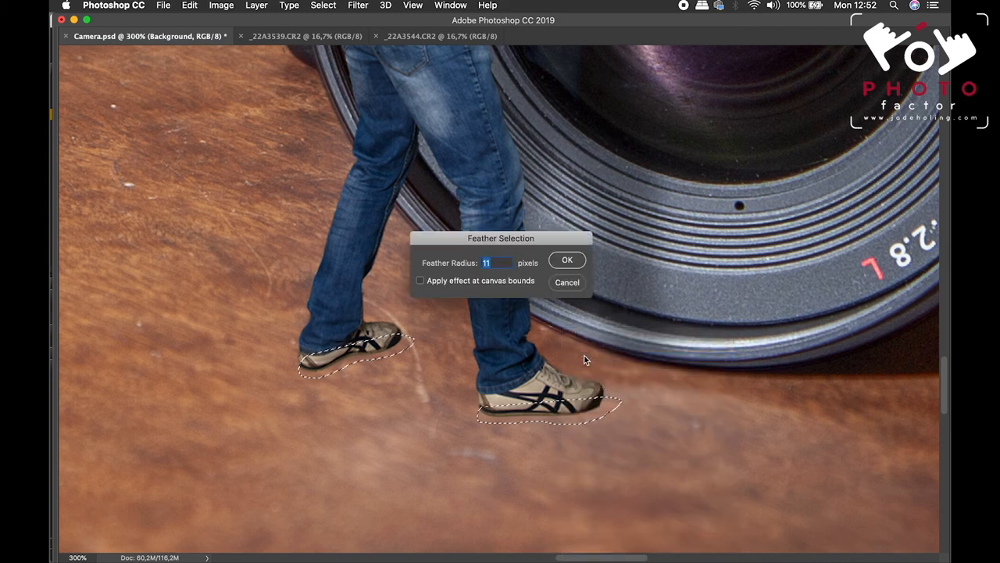
click(568, 260)
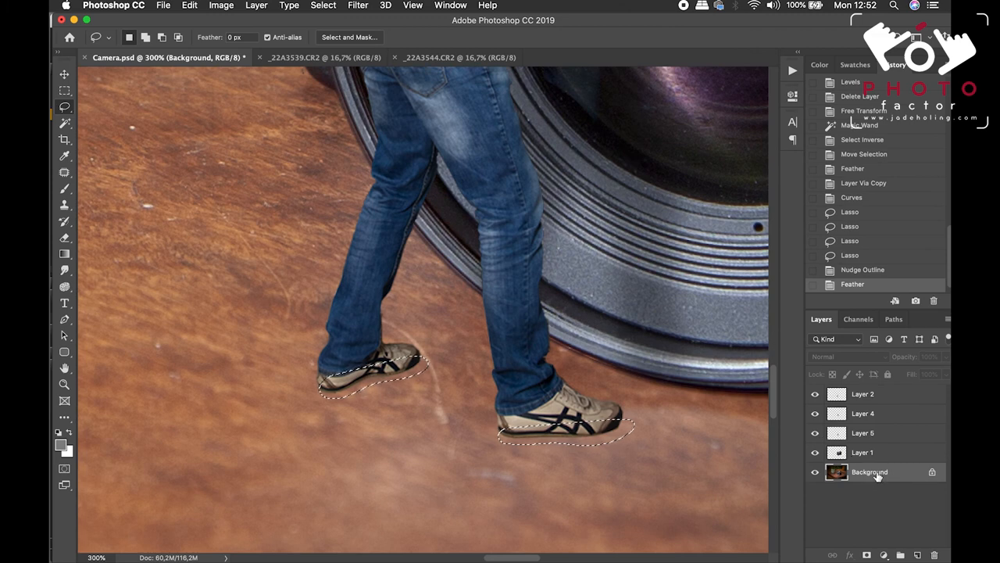
mouse_move(870, 471)
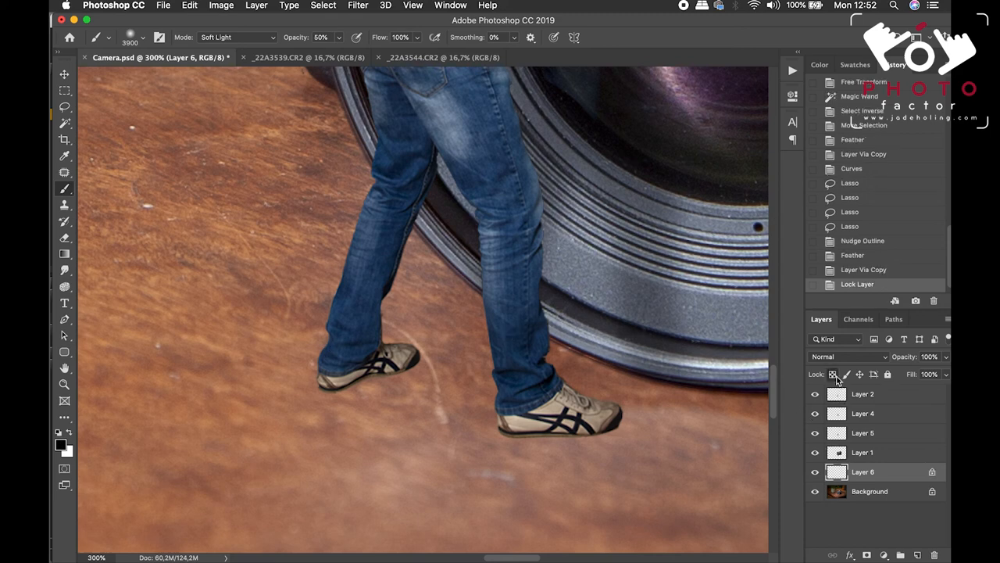
Lock Layer 6's transparent pixels and set the brush to Multiply mode.
click(234, 37)
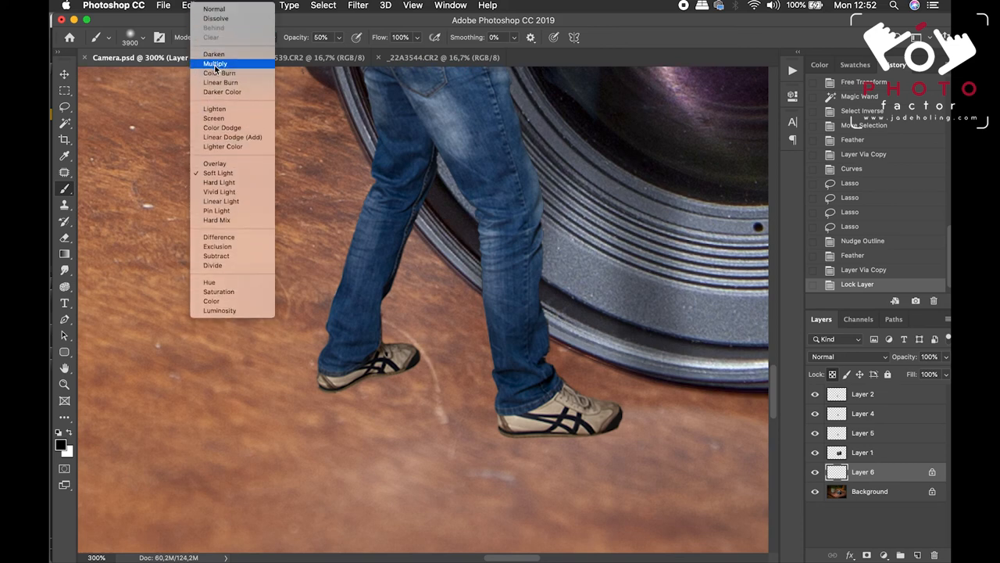
click(215, 63)
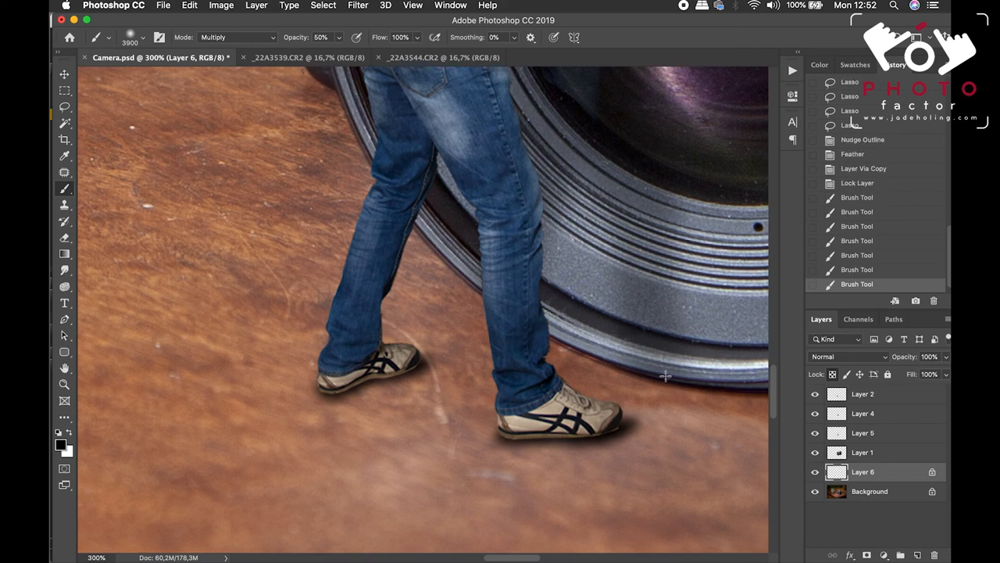
mouse_move(609, 430)
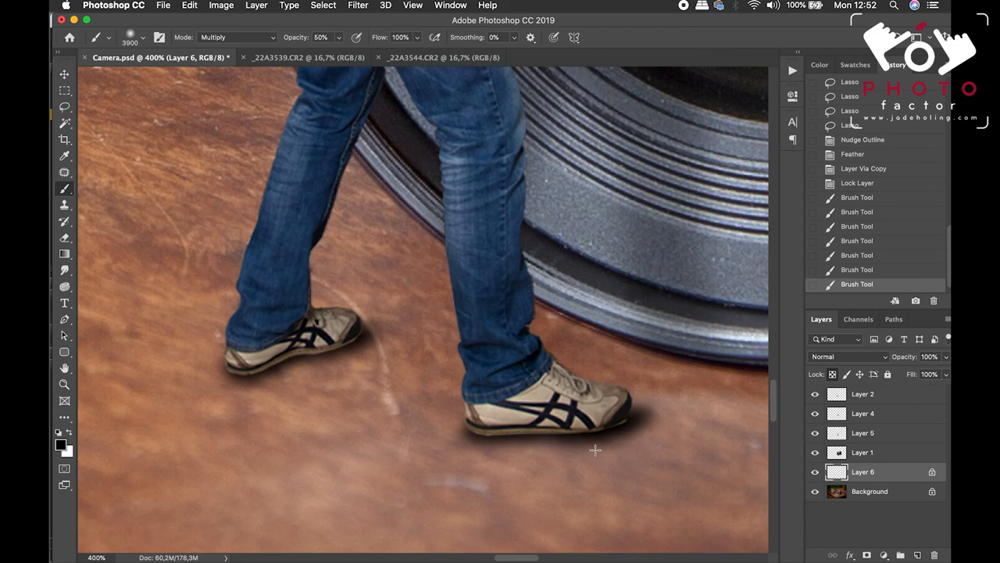
mouse_move(562, 426)
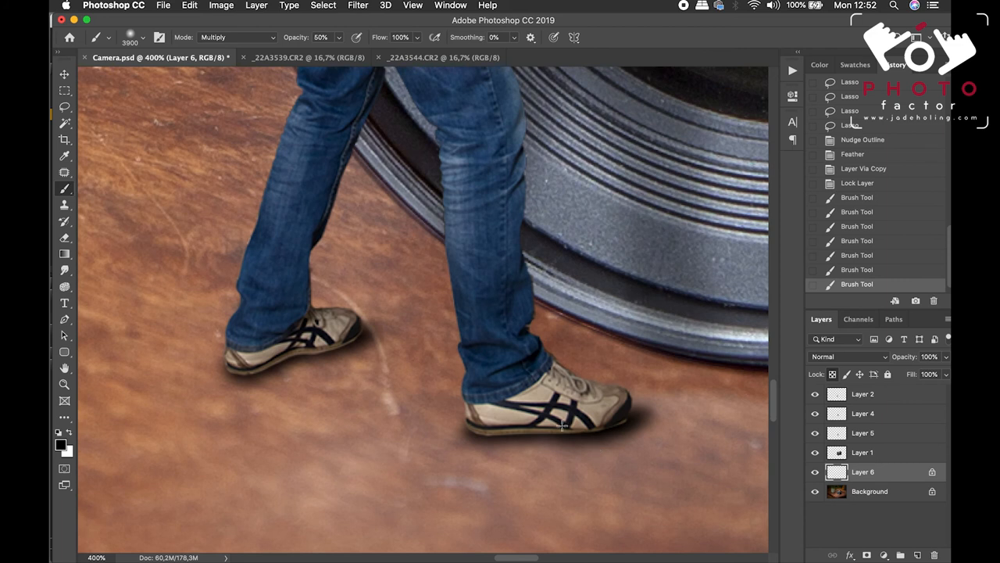
Shrink the Eraser brush size to about 80 px.
click(143, 37)
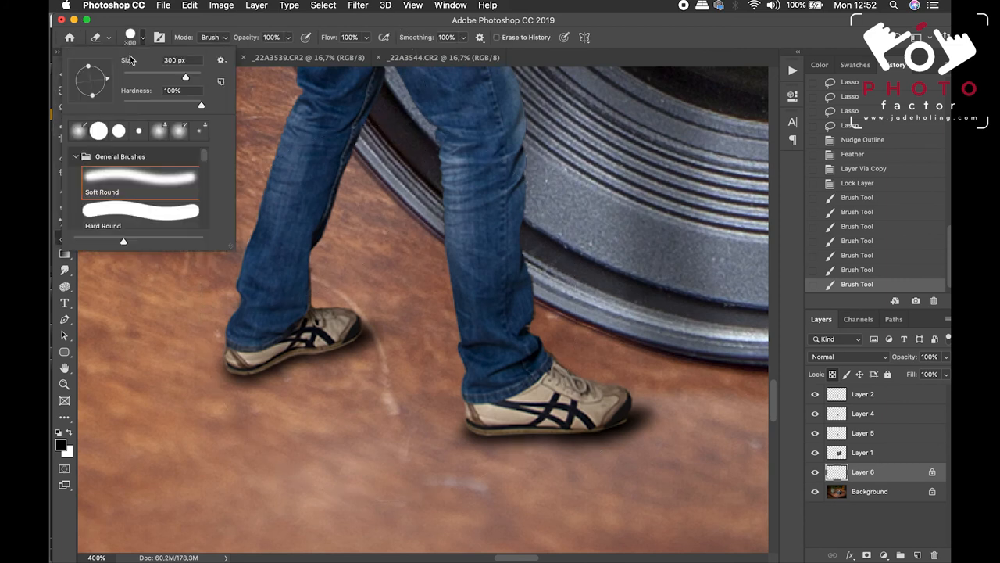
drag(201, 104, 191, 104)
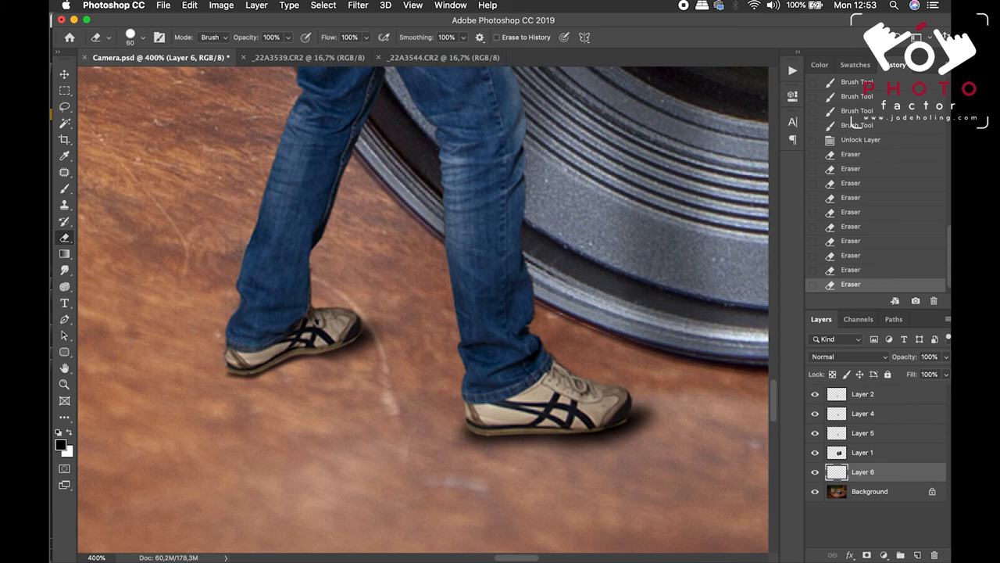
mouse_move(437, 412)
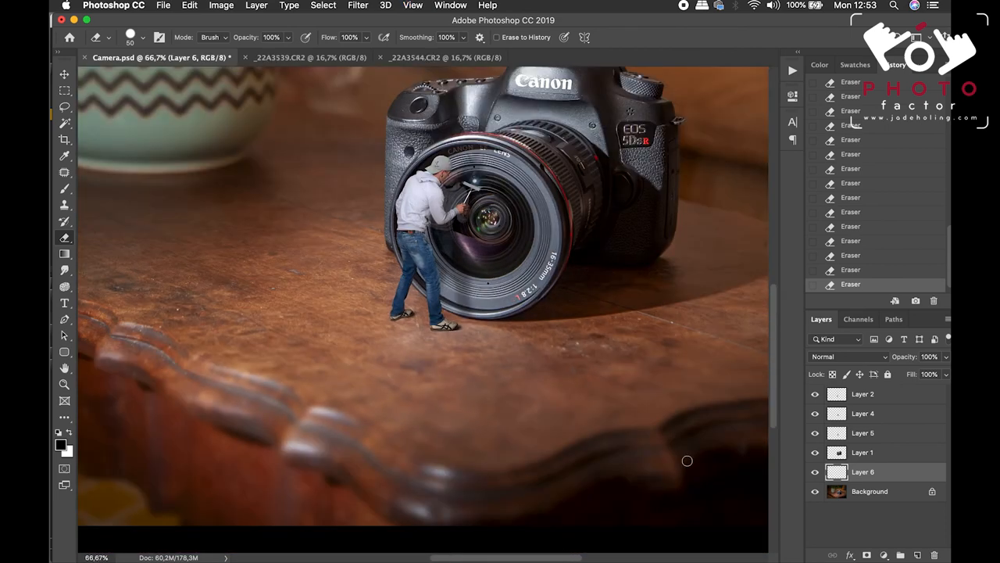
mouse_move(505, 320)
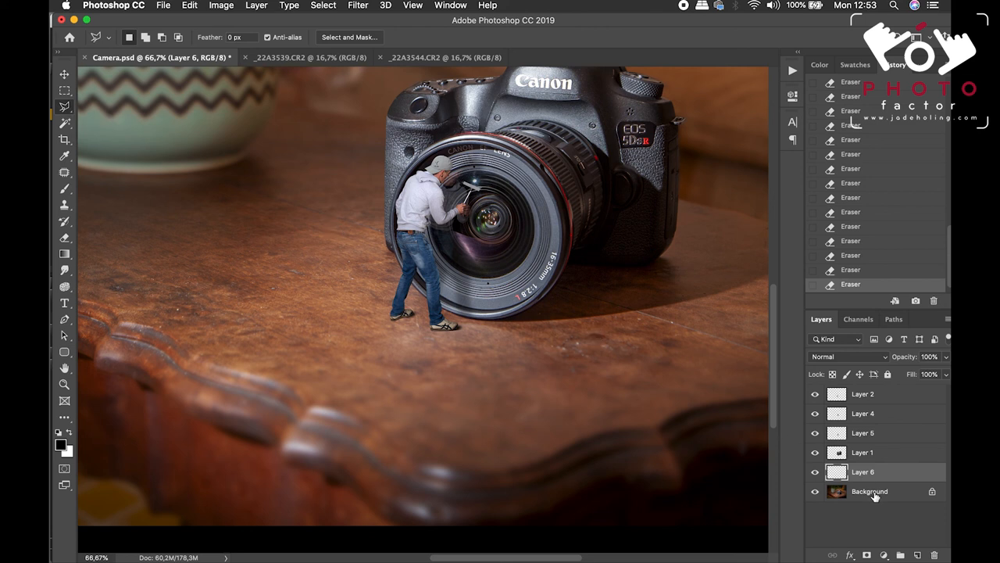
On the Background layer, lasso long strips right of the shoes and feather them 6 px.
click(869, 491)
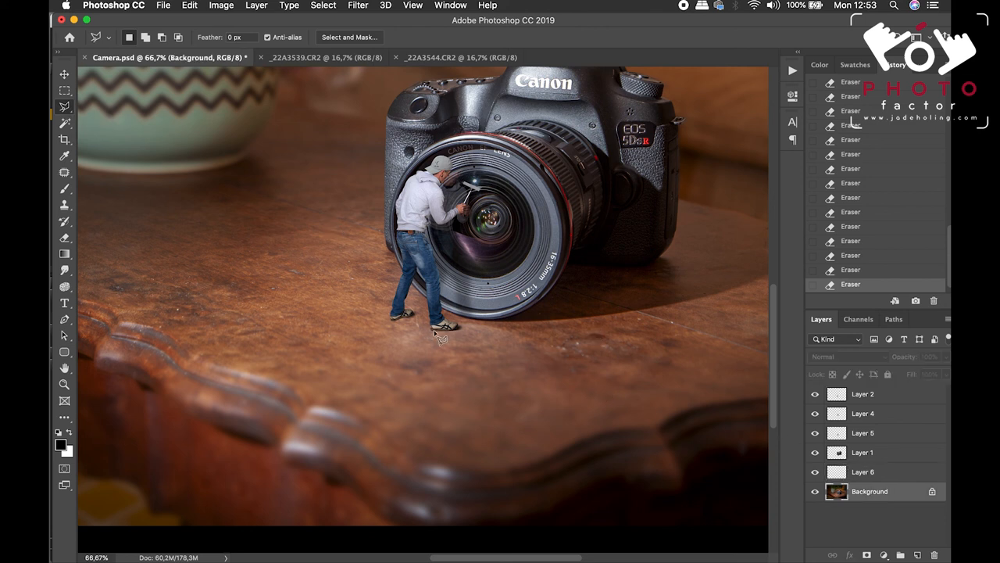
mouse_move(512, 319)
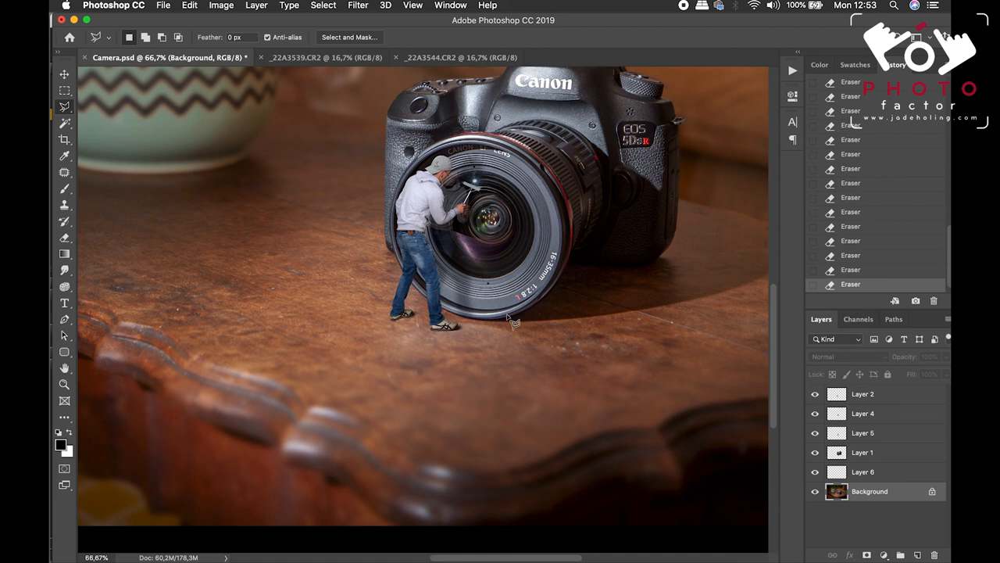
mouse_move(422, 371)
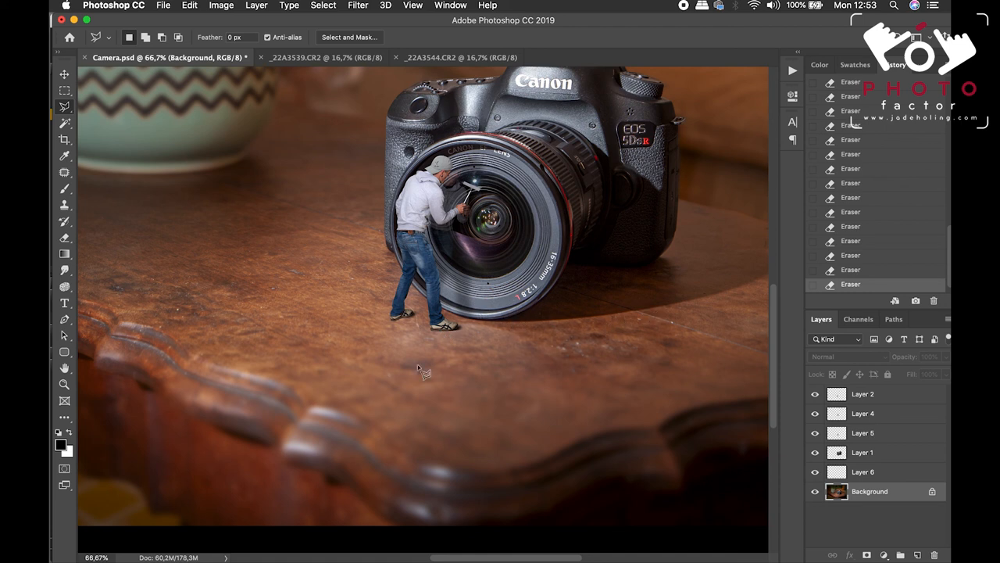
mouse_move(444, 336)
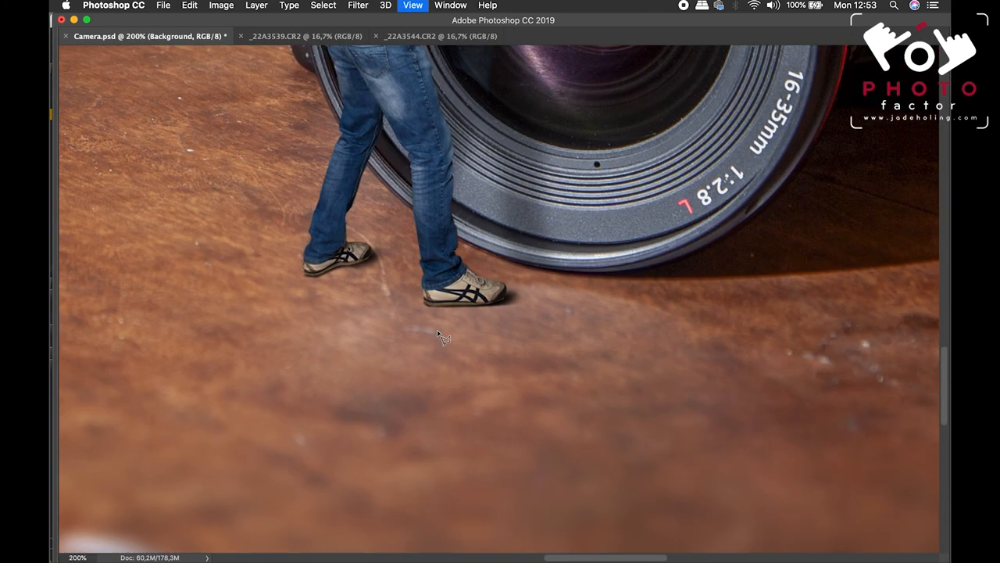
mouse_move(461, 313)
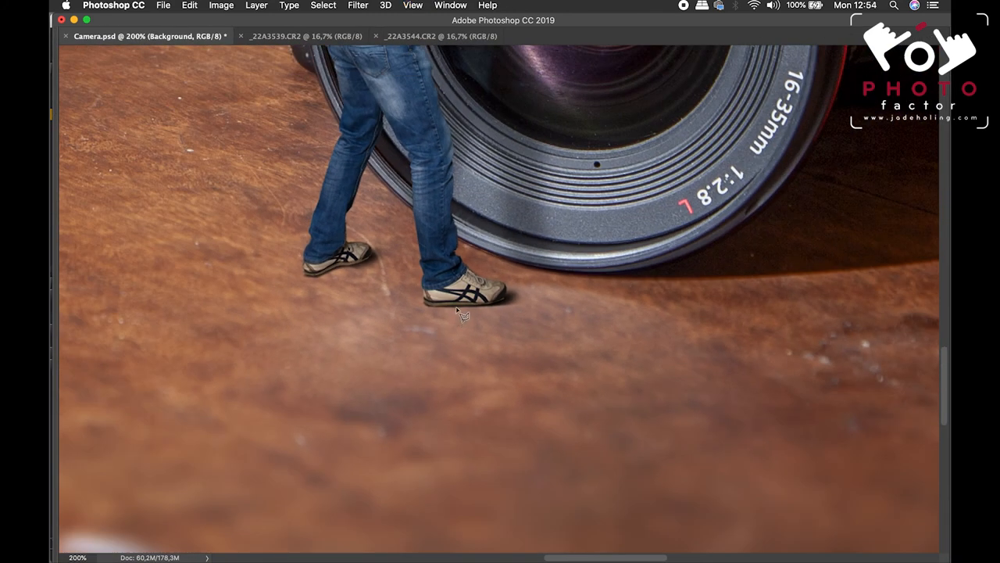
drag(461, 310, 781, 310)
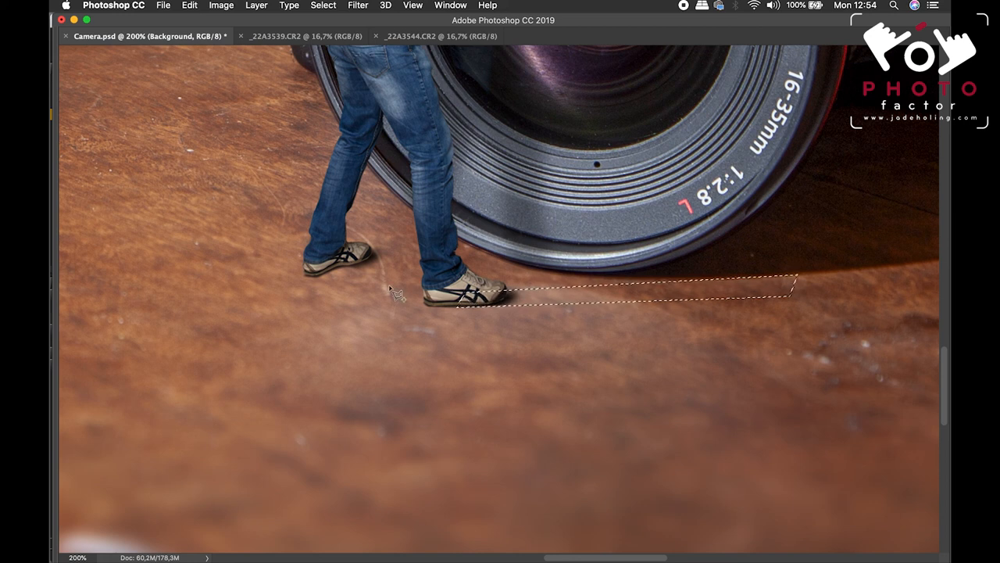
mouse_move(324, 284)
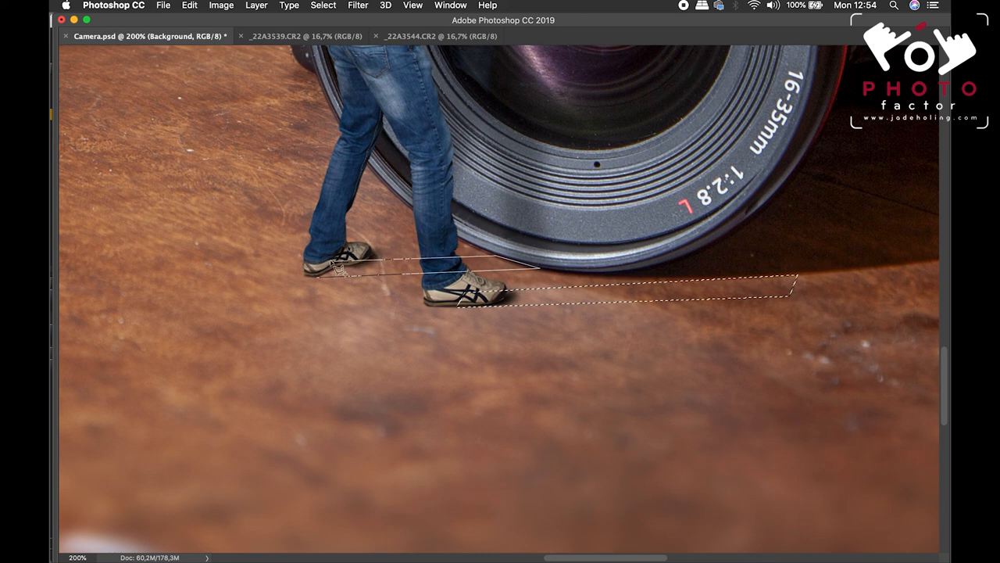
right_click(484, 265)
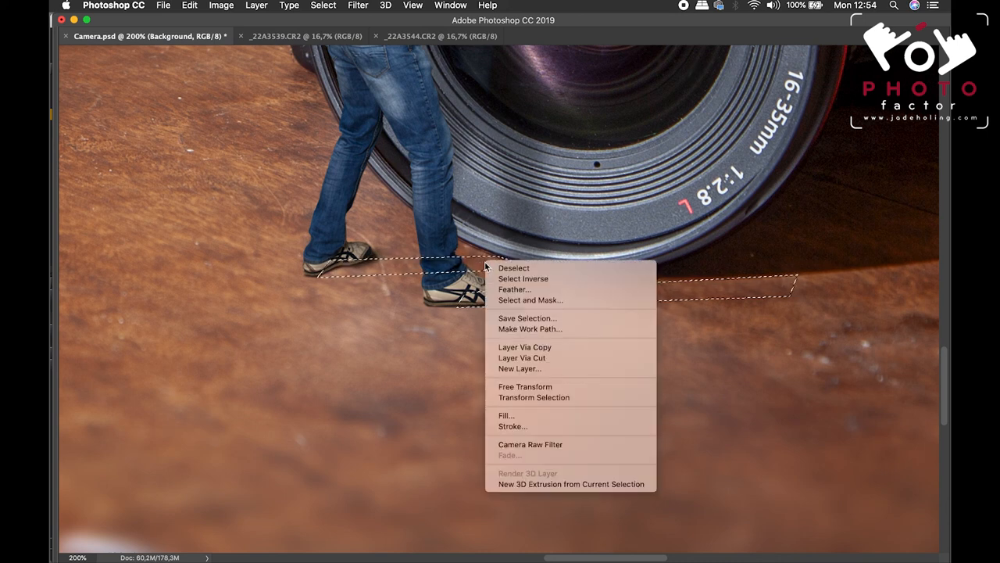
click(514, 290)
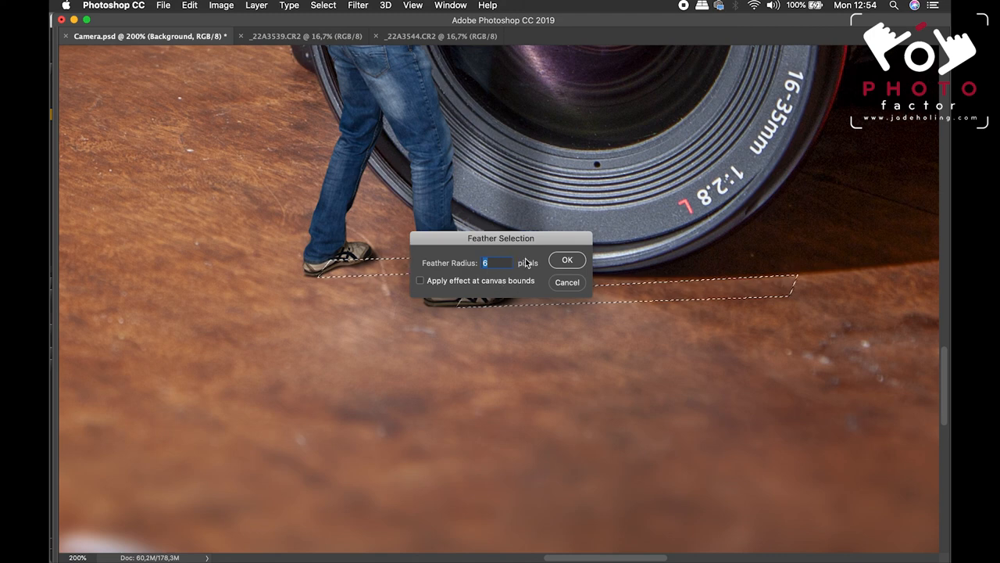
click(566, 259)
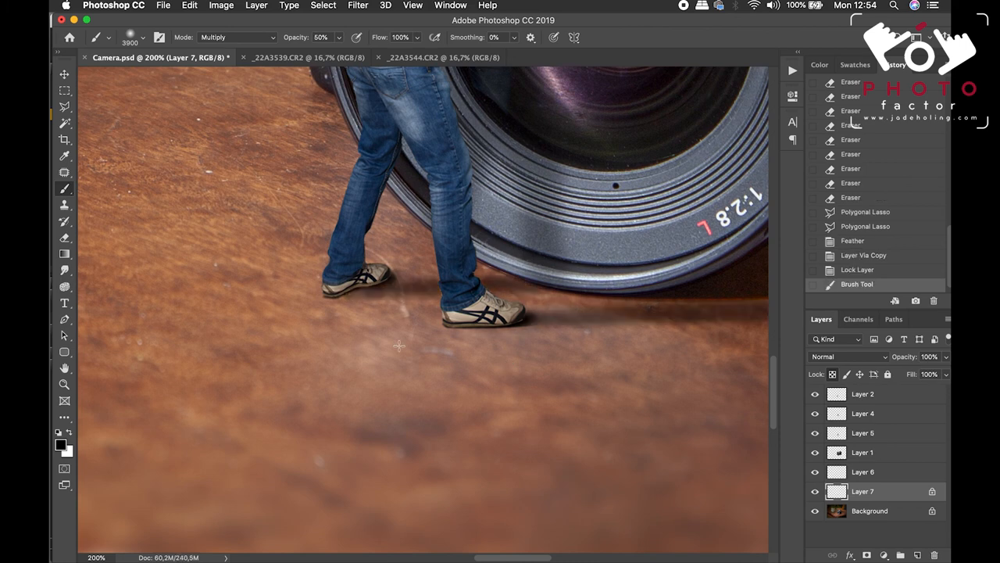
Paint faint black Multiply leg shadows over the strips on Layer 7.
click(413, 5)
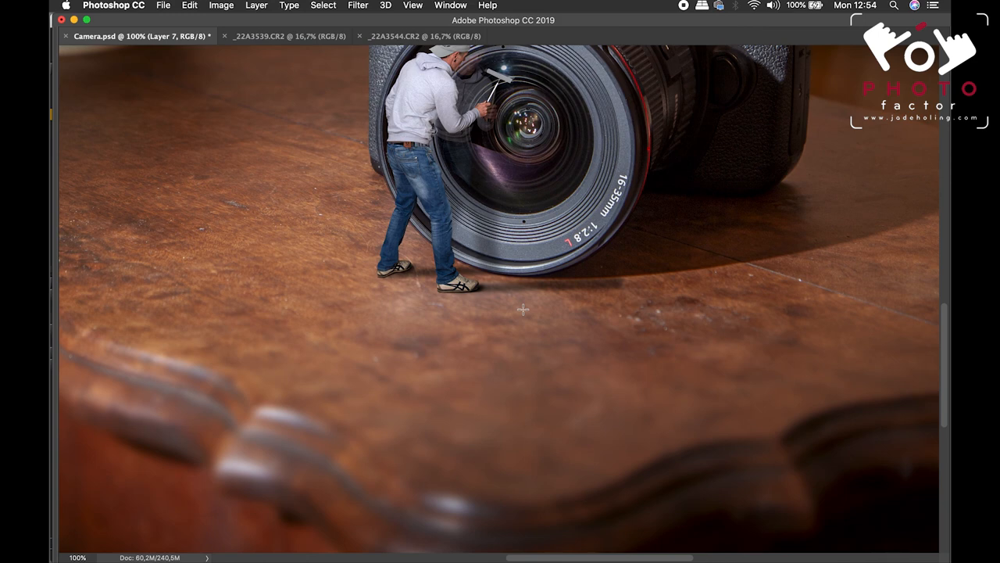
mouse_move(833, 369)
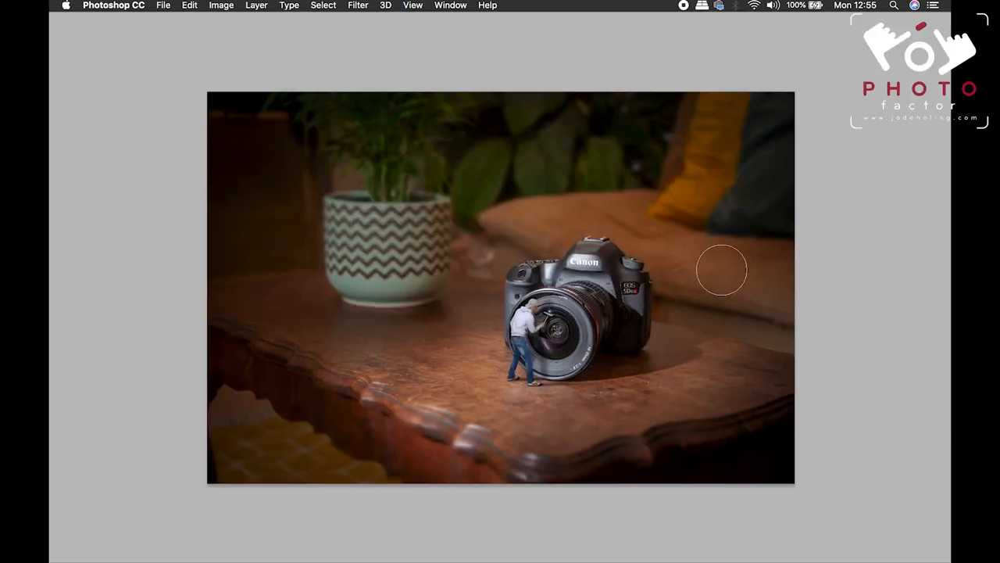
mouse_move(692, 324)
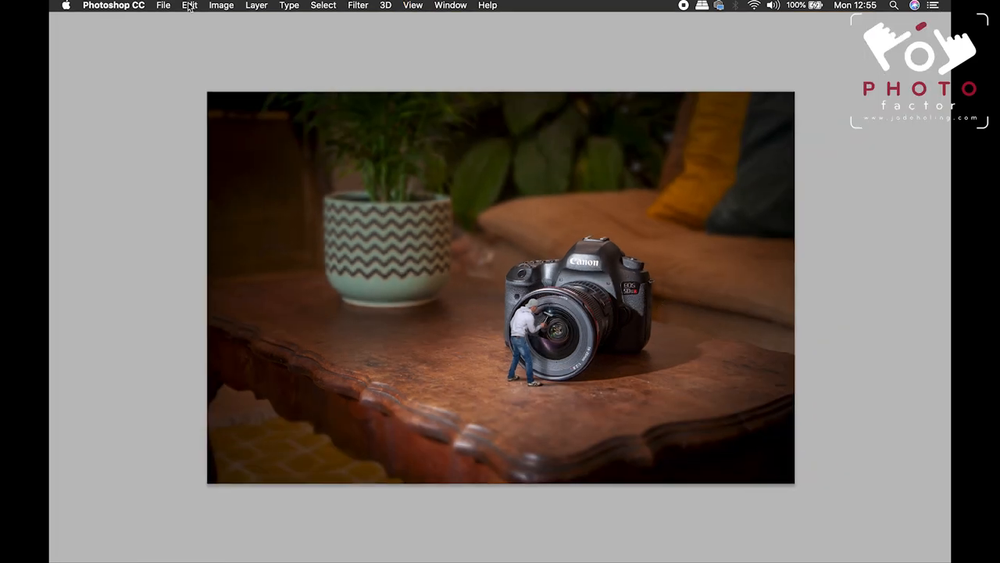
click(163, 6)
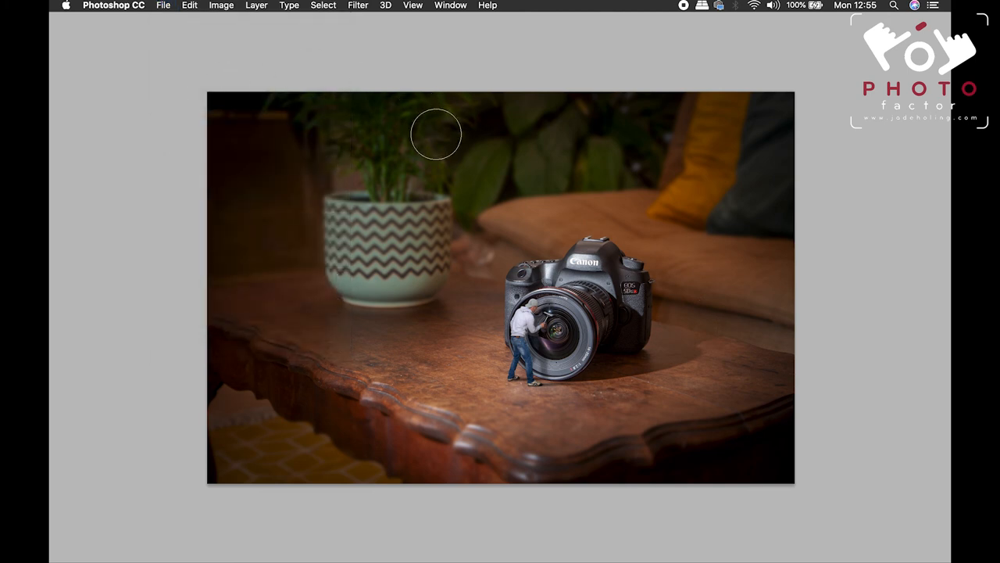
mouse_move(588, 78)
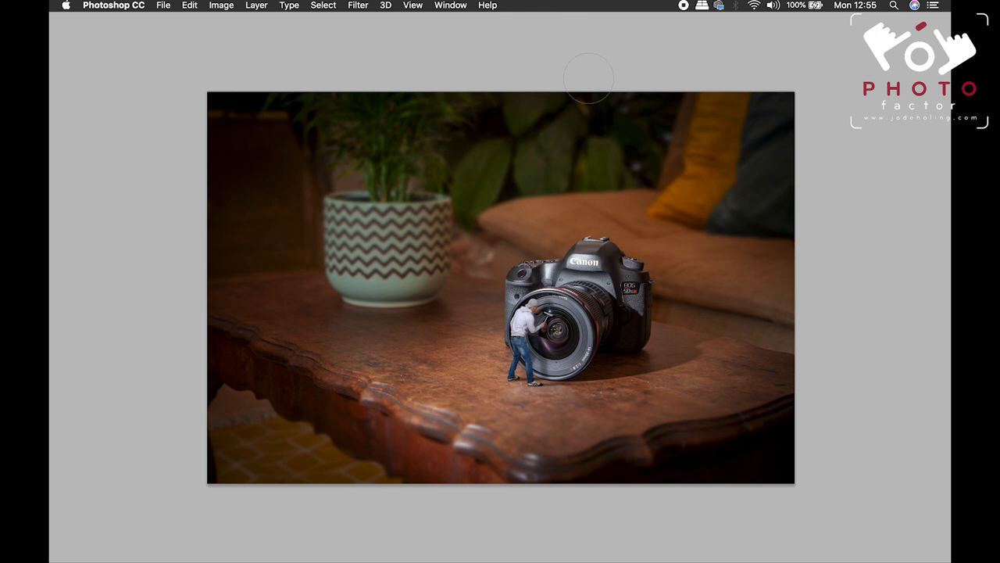